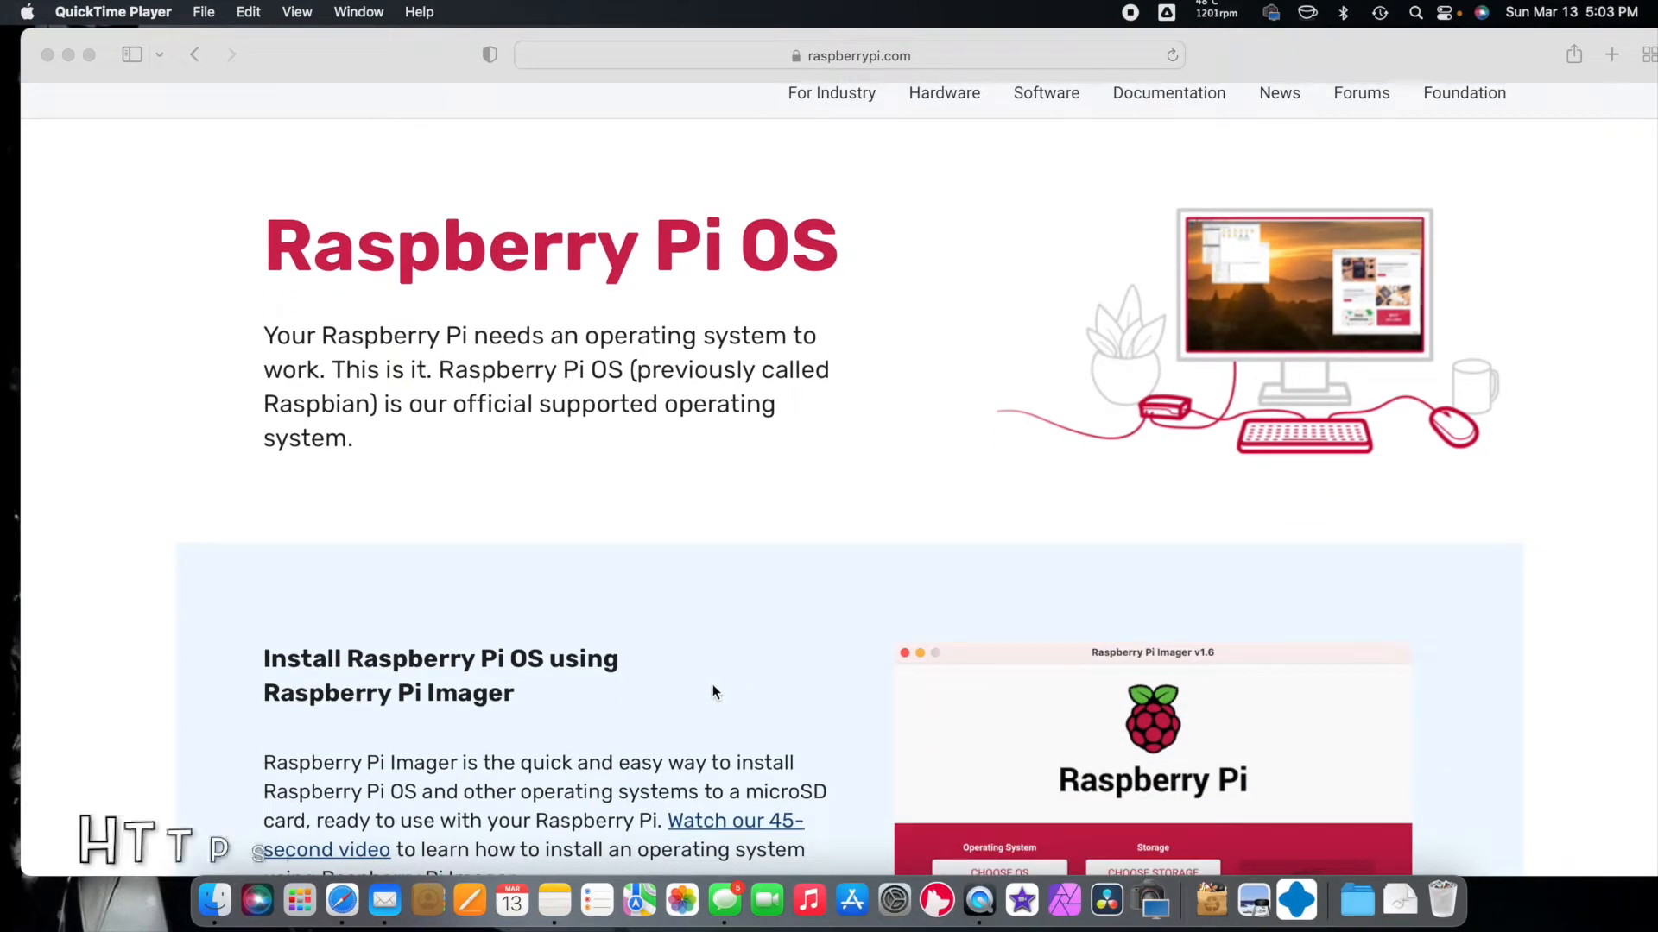
Scroll the software page down to the Raspberry Pi Imager section with macOS, Windows and Ubuntu downloads.
{"action": "scroll", "scroll_direction": "down", "scroll_amount": 3}
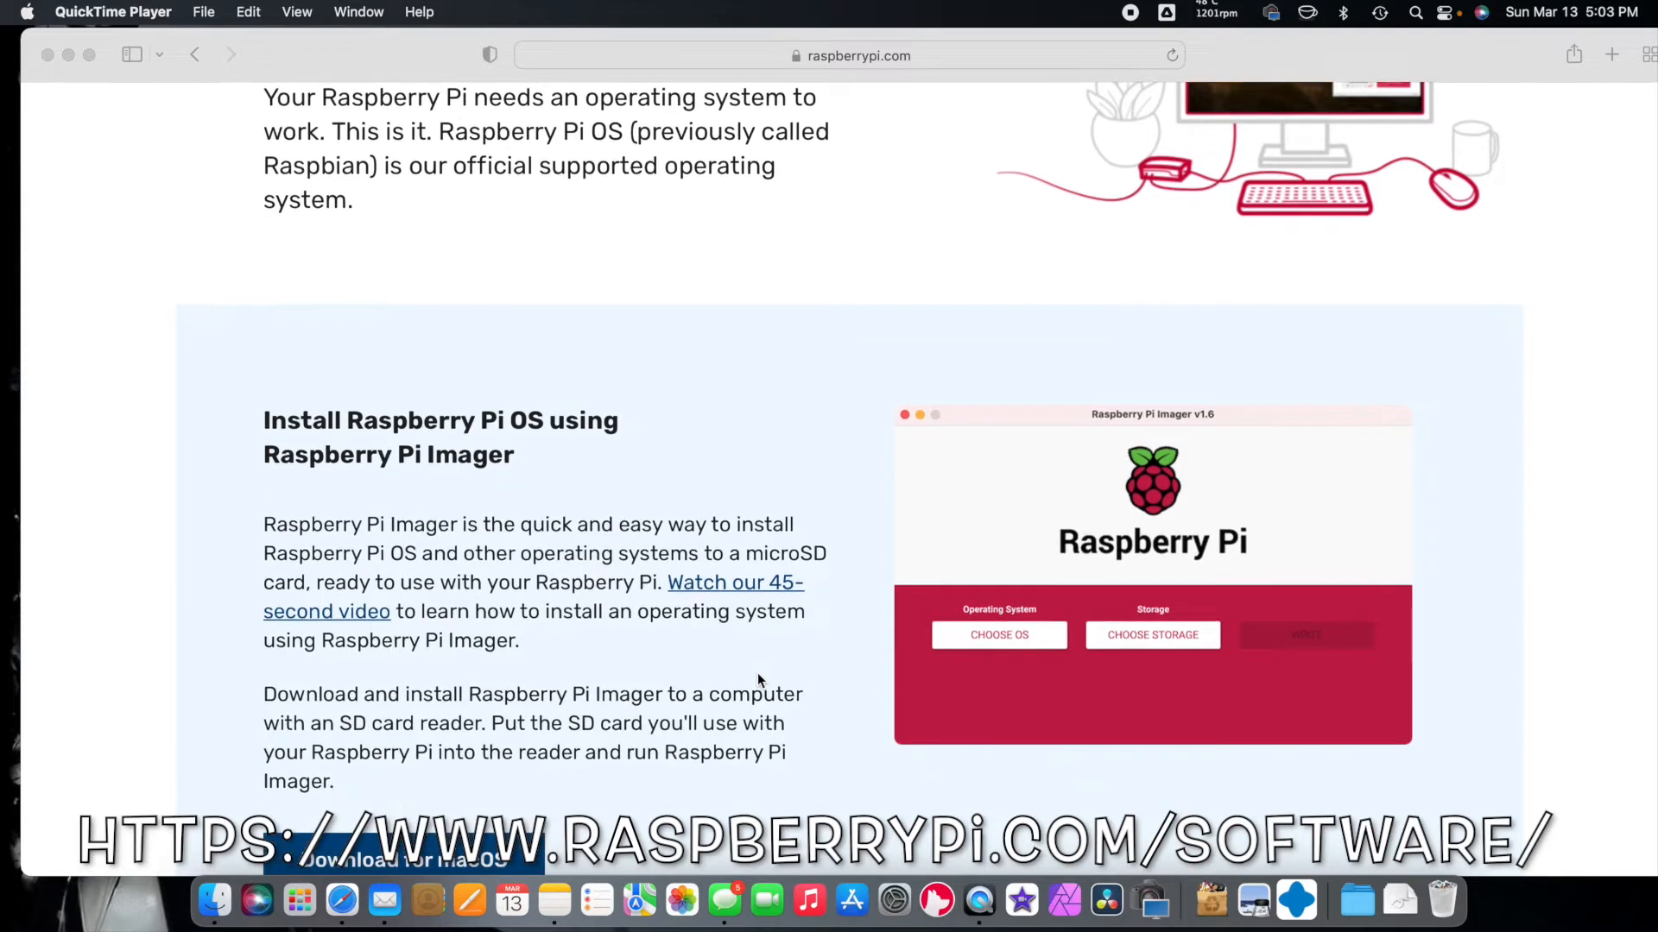
{"action": "scroll", "scroll_direction": "down", "scroll_amount": 3}
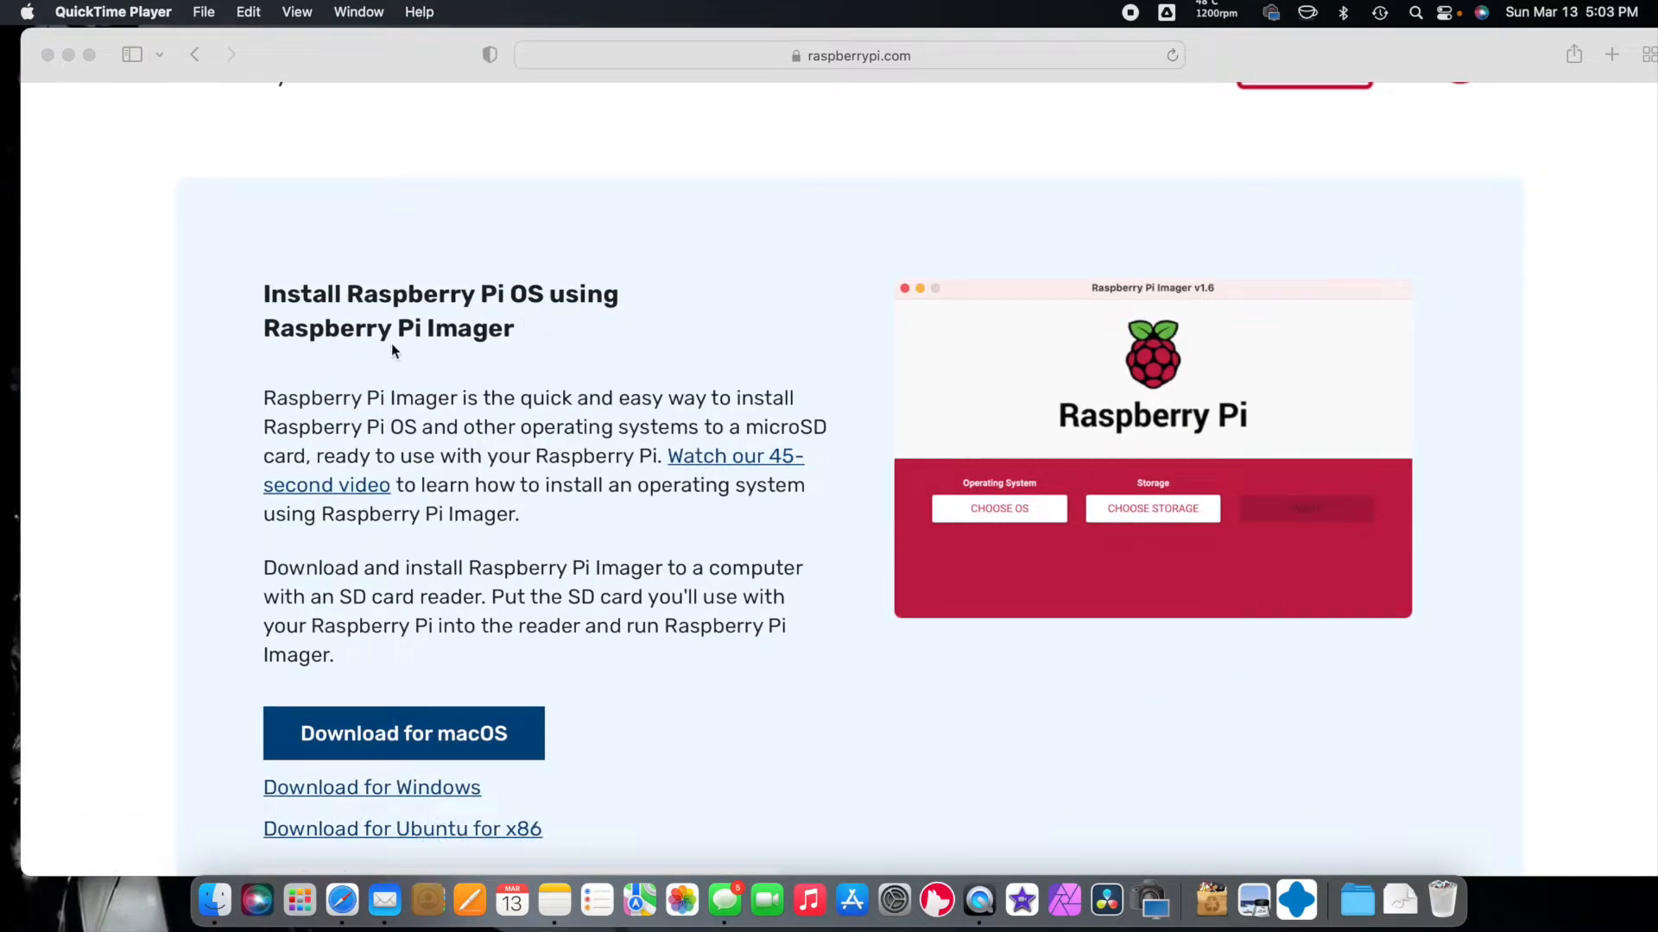
{"action": "mouse_move", "coordinate": [399, 361]}
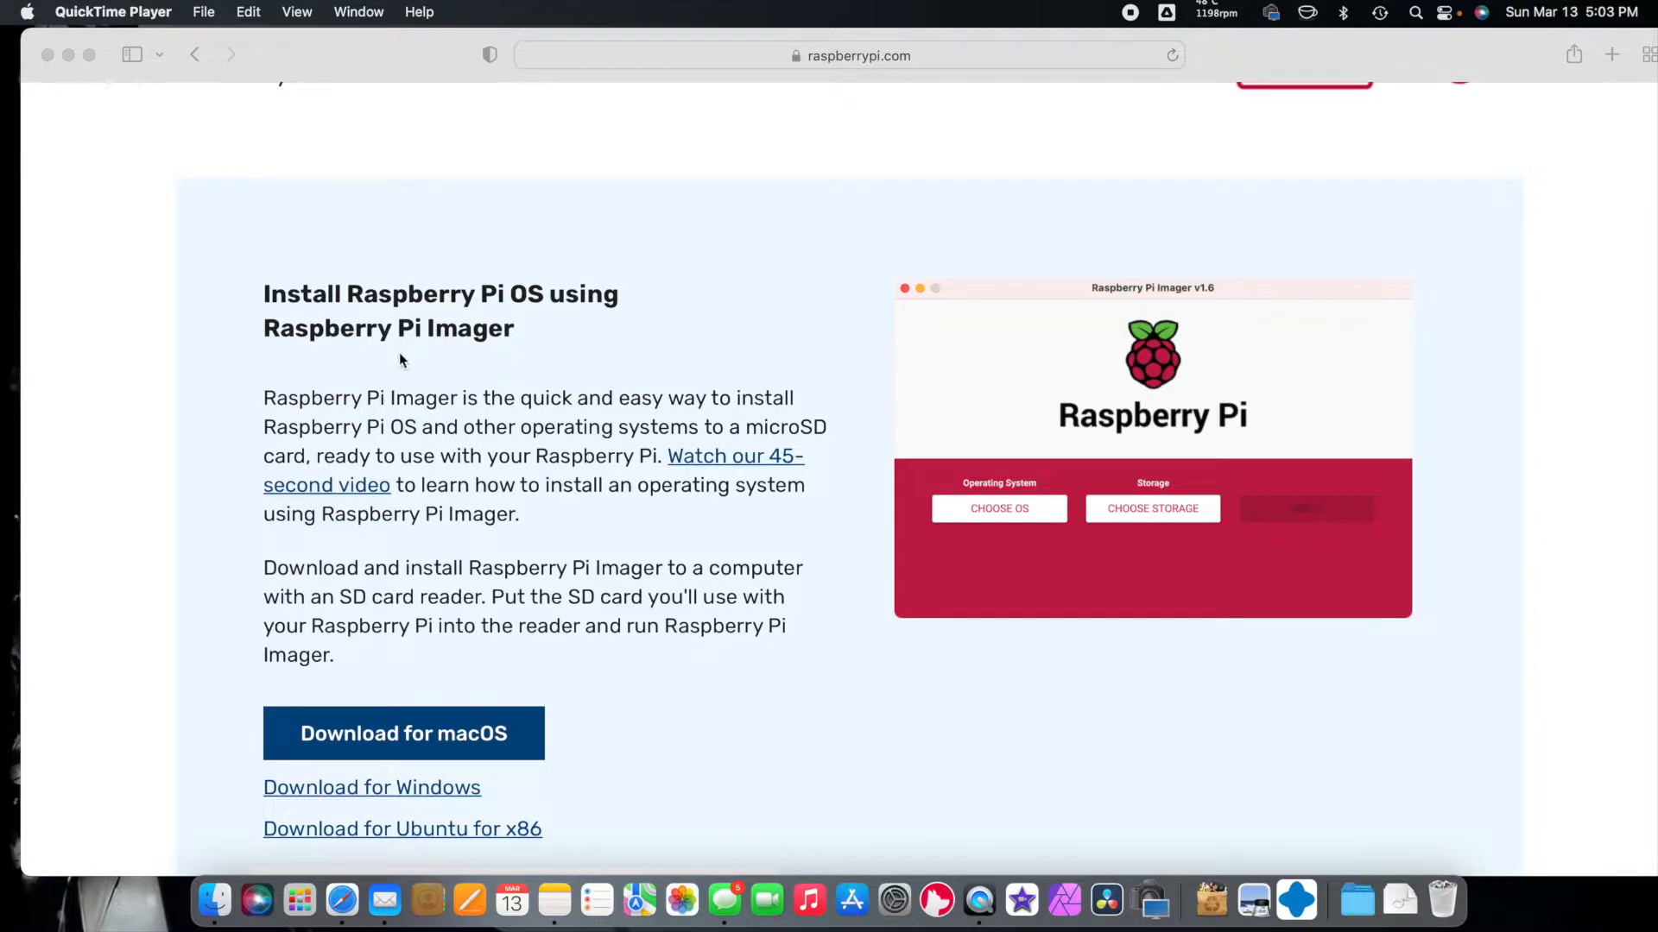
{"action": "scroll", "scroll_direction": "down", "scroll_amount": 3}
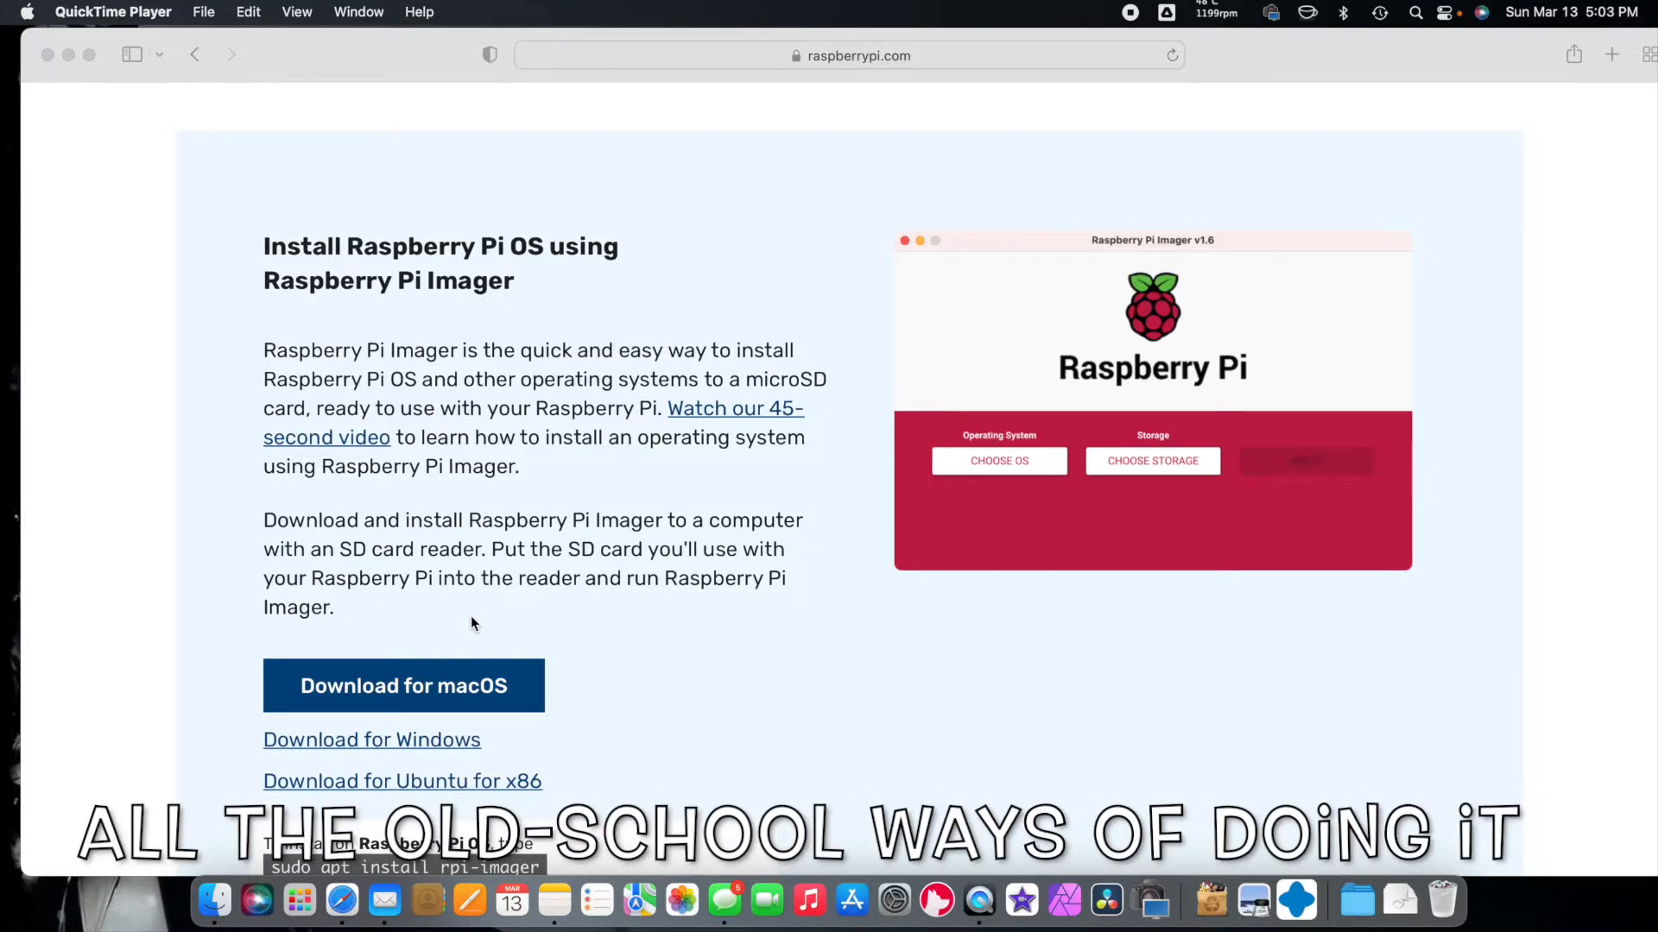
{"action": "scroll", "scroll_direction": "down", "scroll_amount": 3}
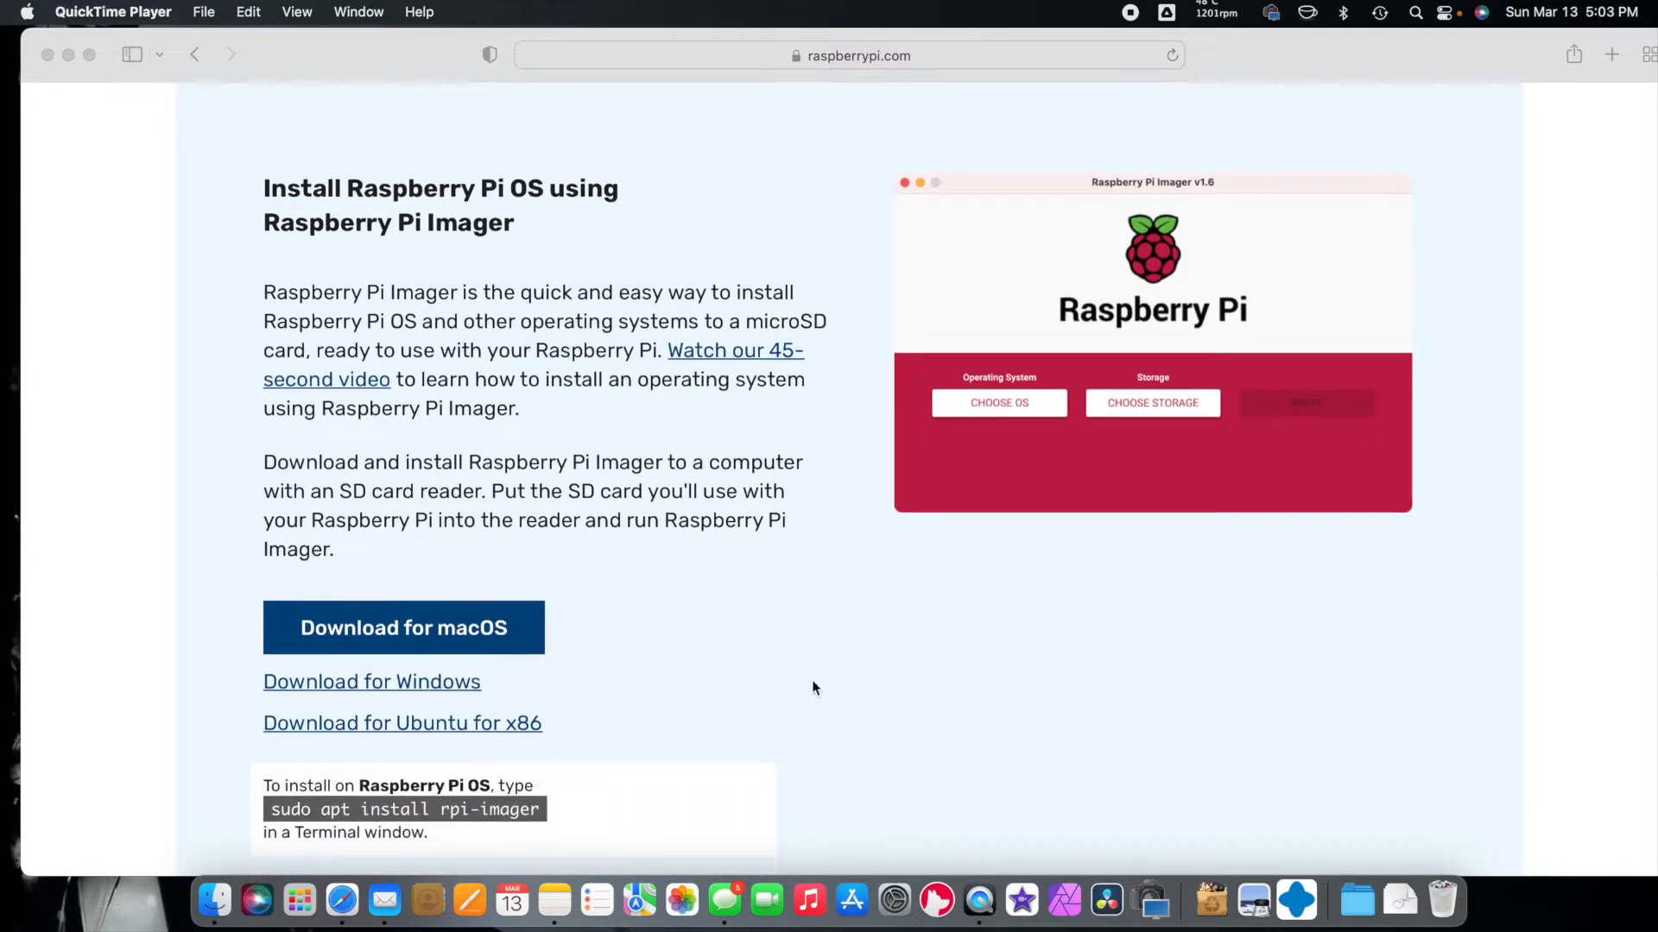
{"action": "mouse_move", "coordinate": [434, 627]}
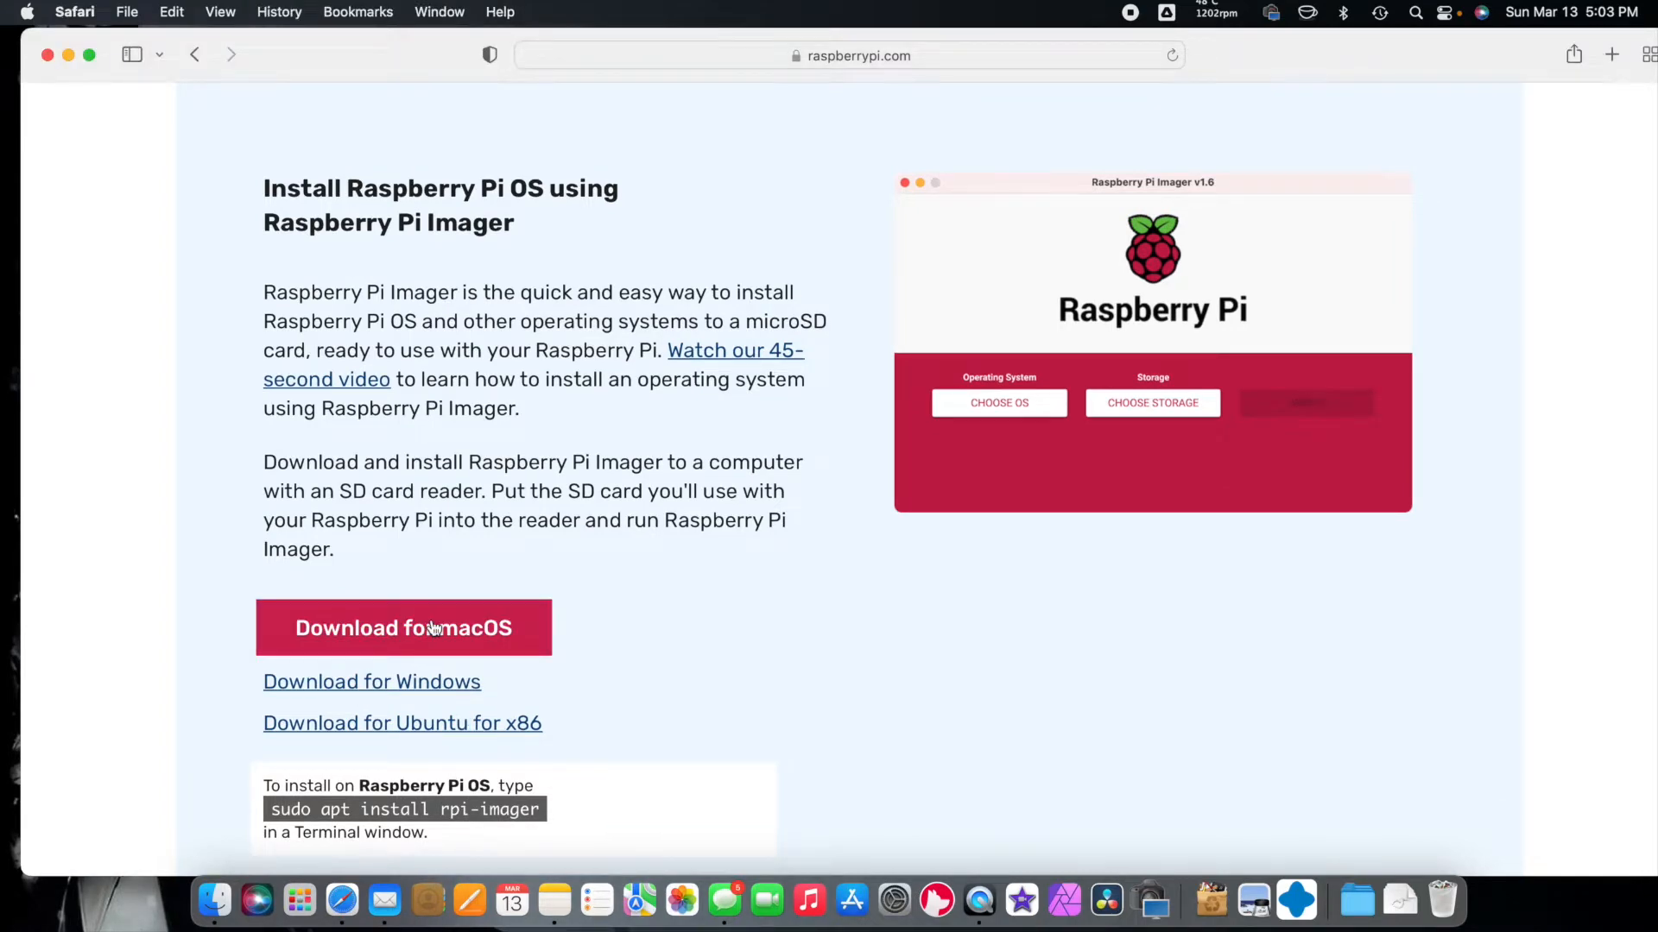
Download the macOS Imager installer, allowing downloads from raspberrypi.com.
{"action": "left_click", "coordinate": [402, 627]}
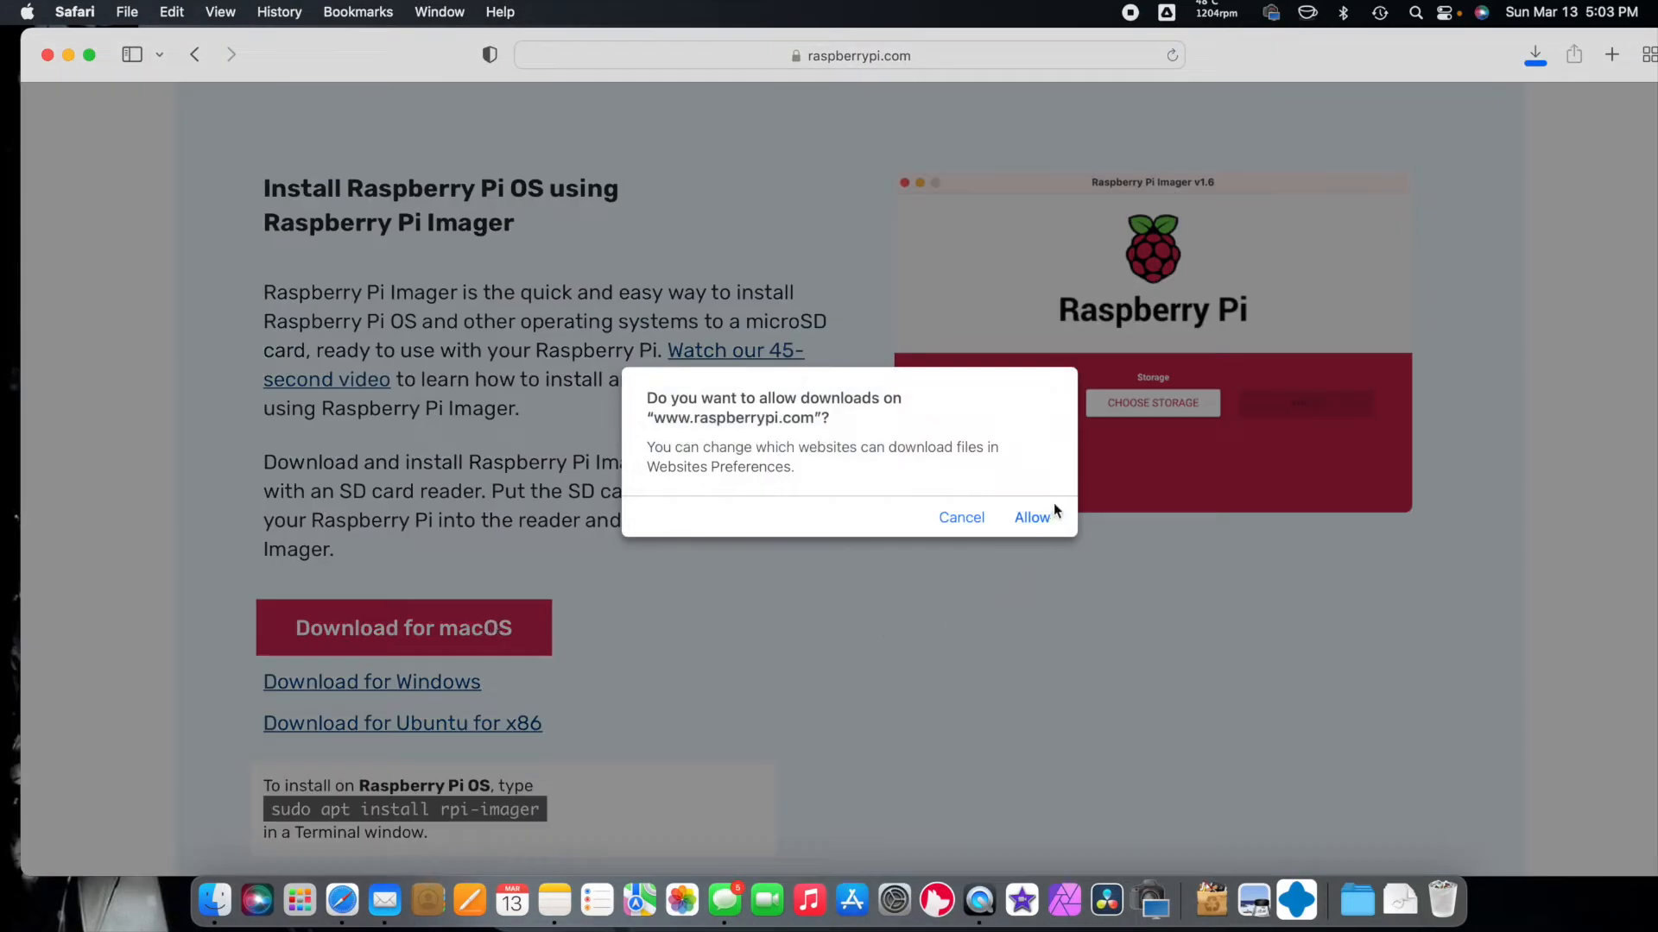
{"action": "left_click", "coordinate": [1032, 516]}
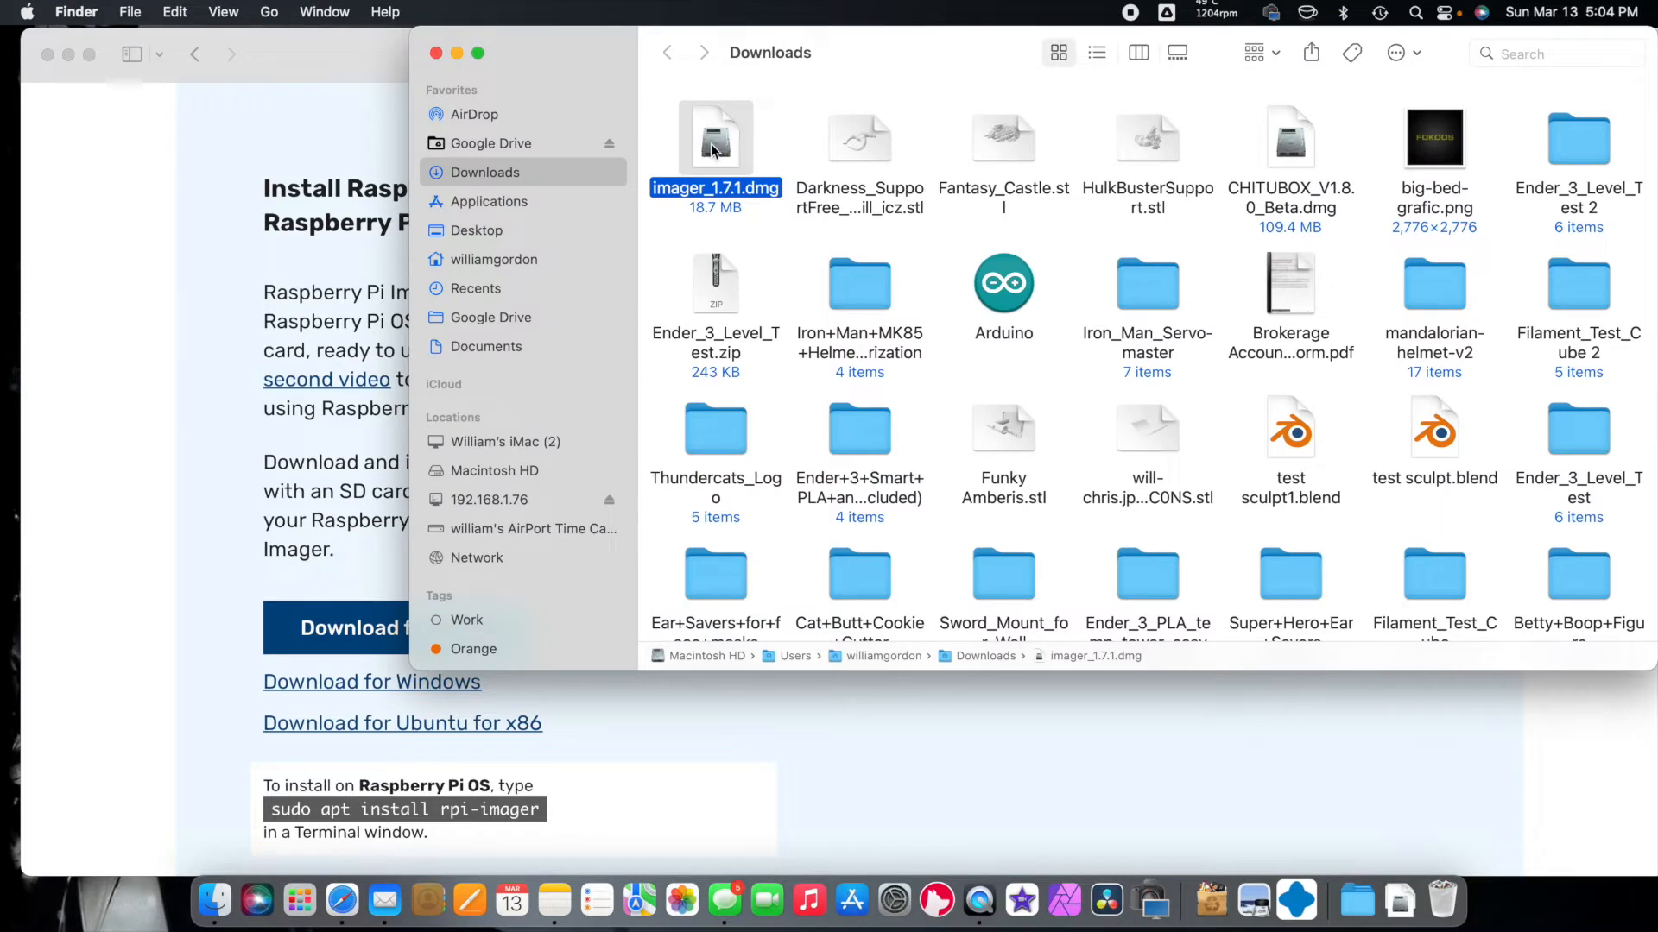
{"action": "mouse_move", "coordinate": [716, 143]}
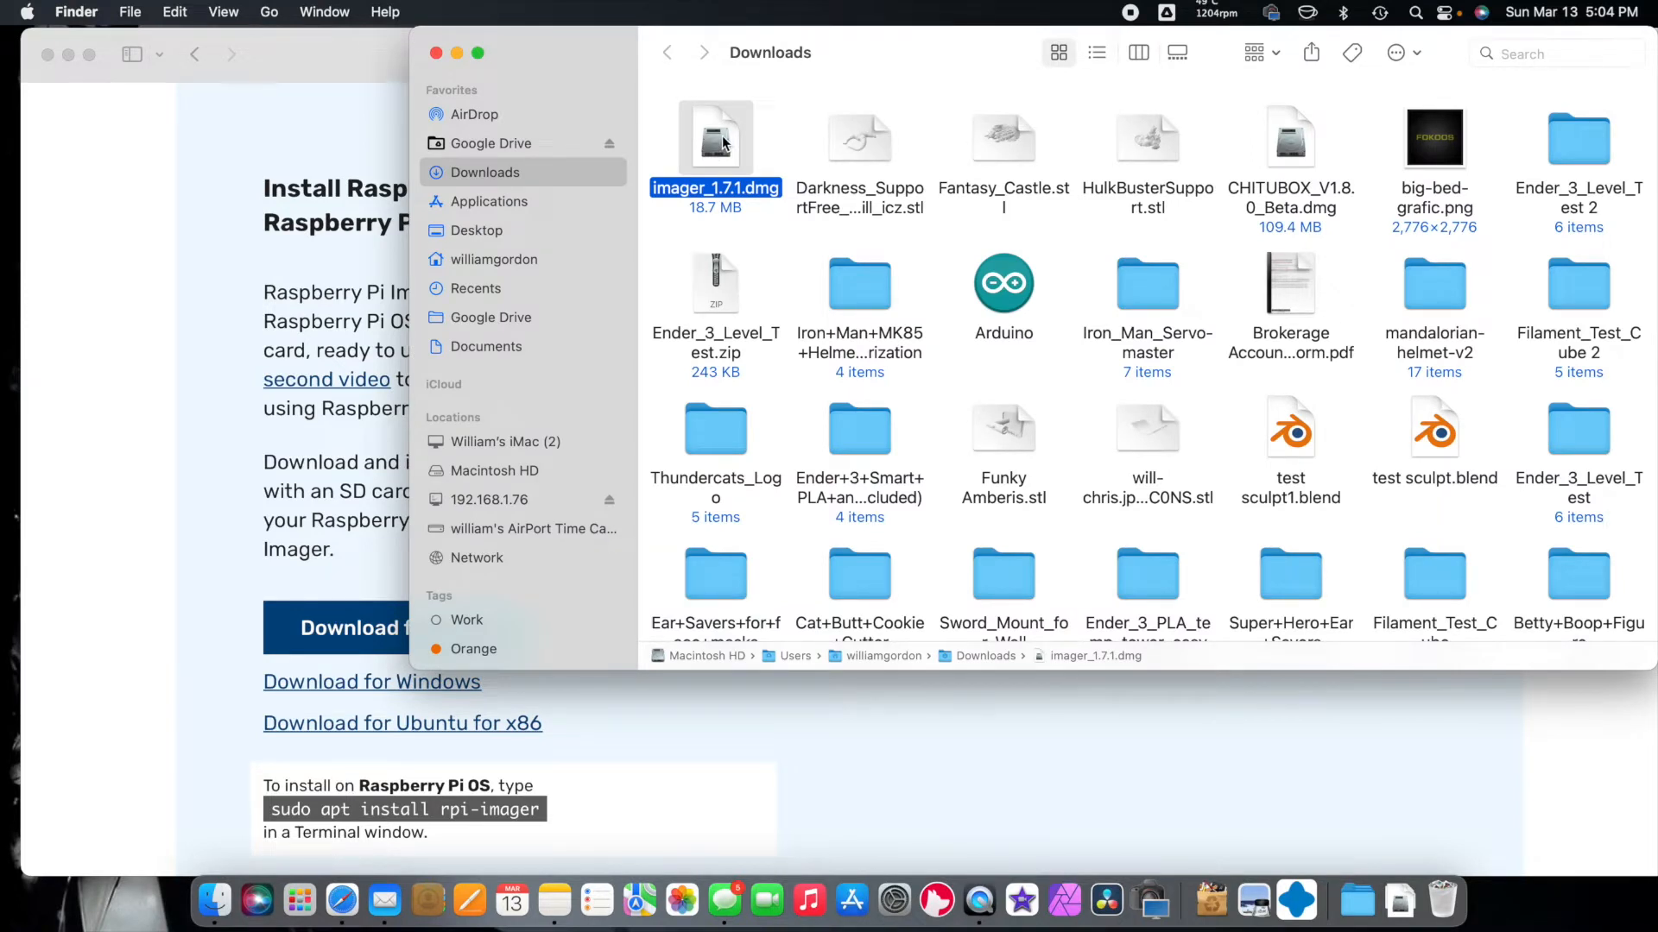
Mount imager_1.7.1.dmg and copy Raspberry Pi Imager into the Applications folder.
{"action": "double_click", "coordinate": [715, 138]}
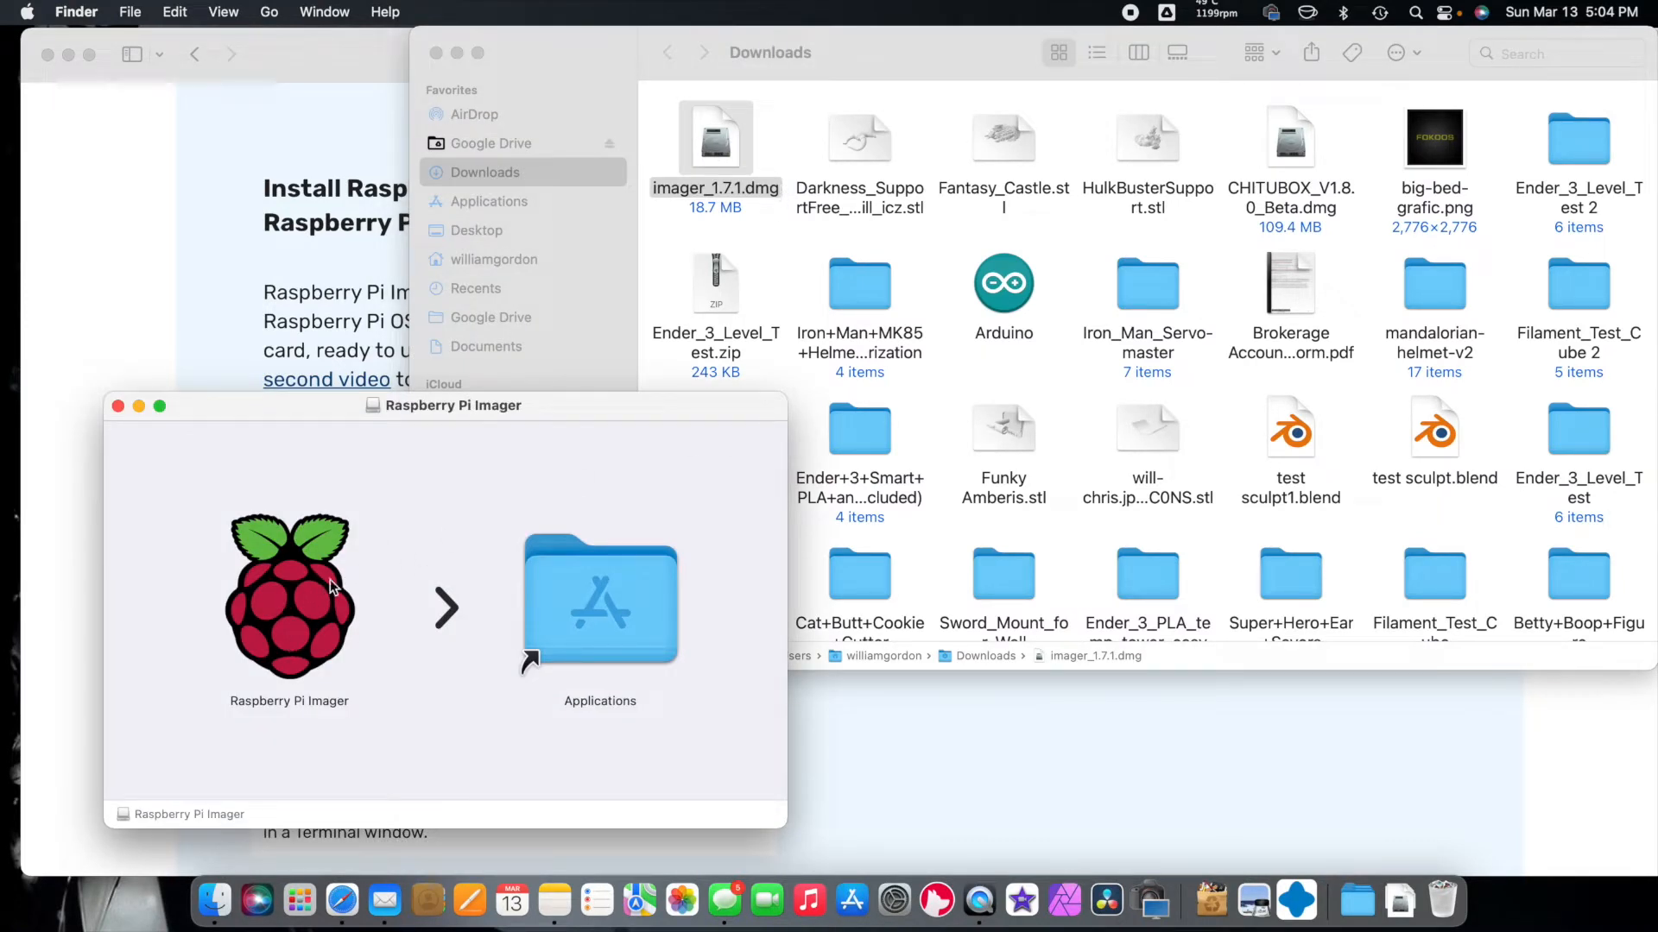
{"action": "left_click_drag", "start_coordinate": [288, 598], "coordinate": [599, 602]}
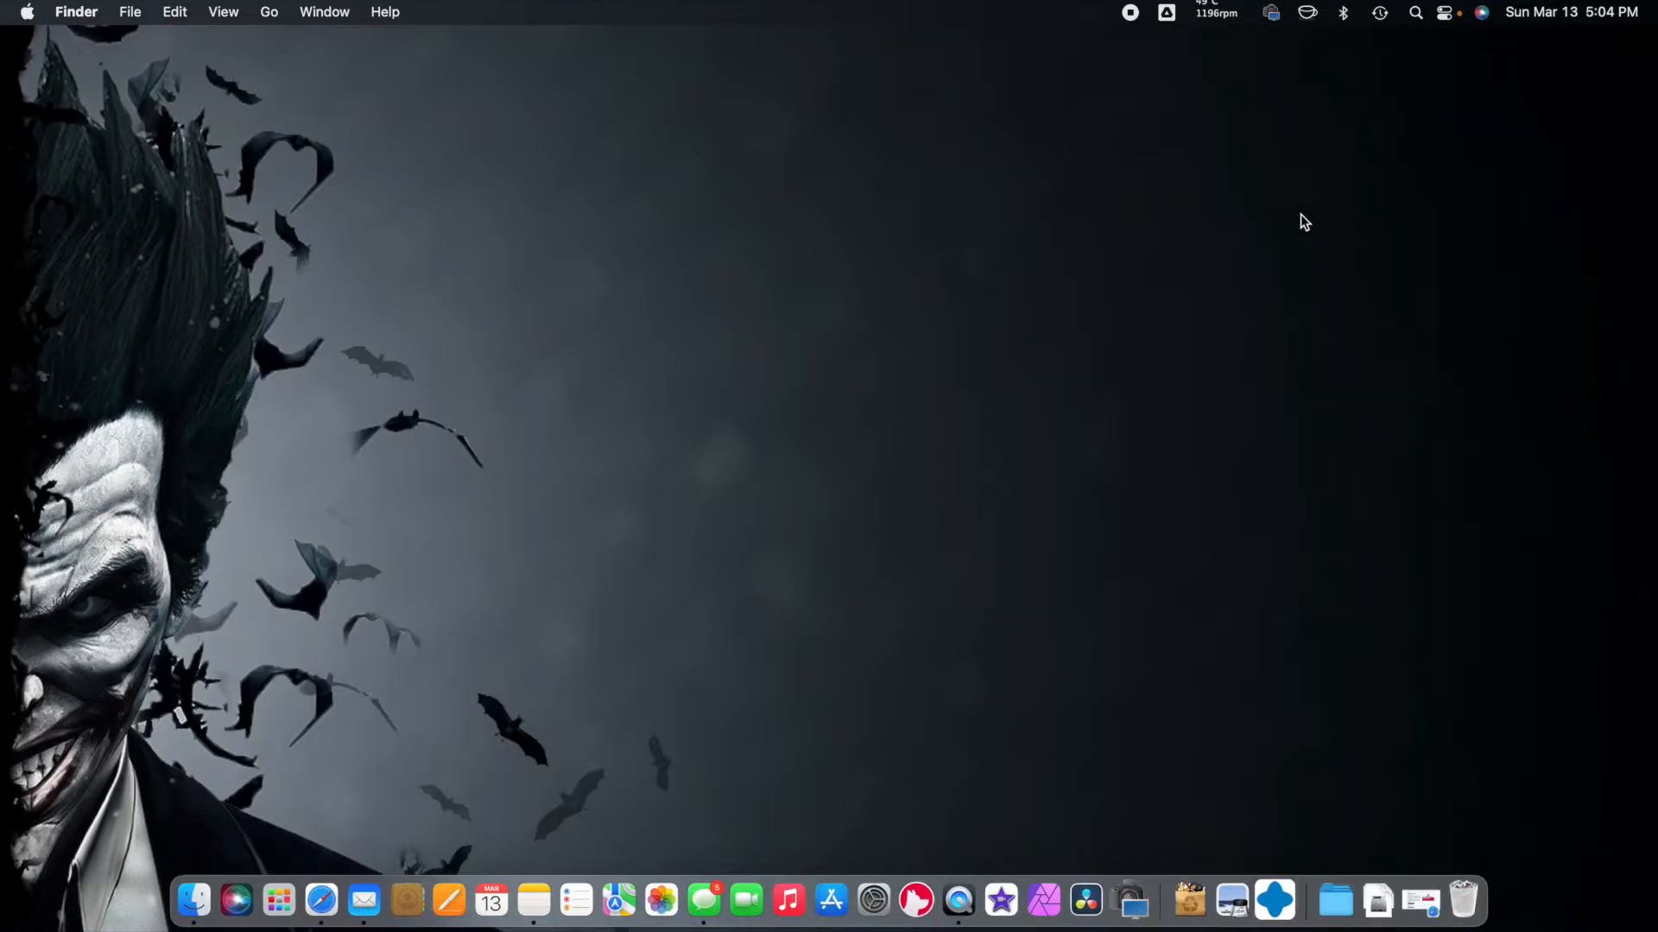
Launch Raspberry Pi Imager from Launchpad and approve the downloaded-app security warning.
{"action": "left_click", "coordinate": [278, 901]}
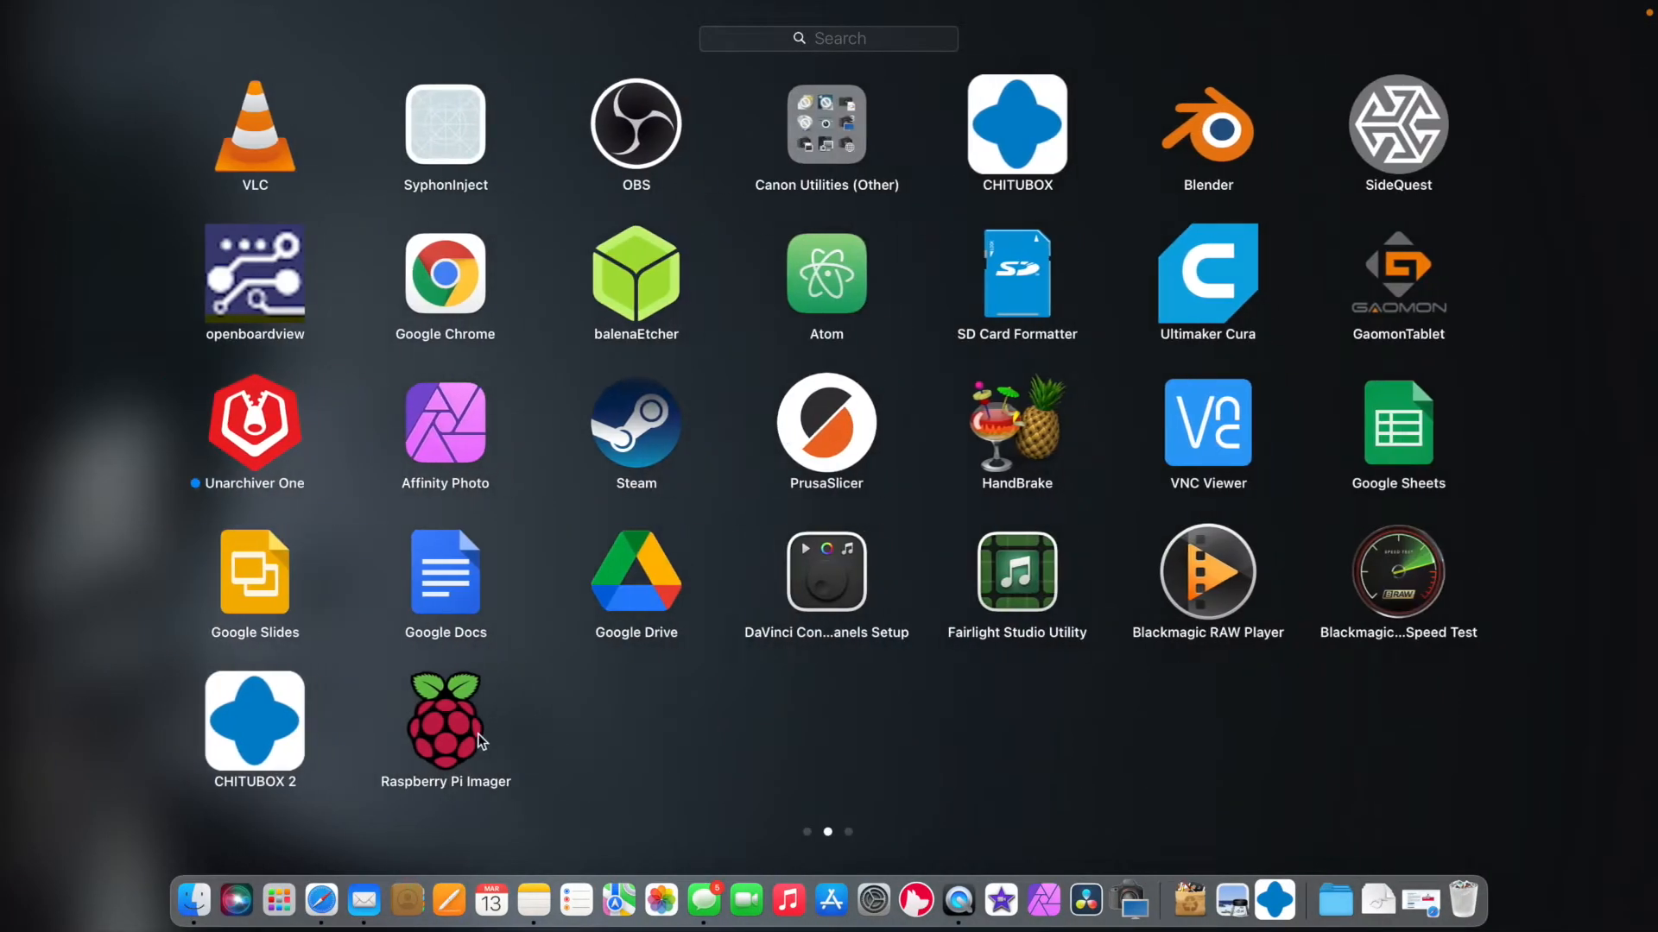
{"action": "mouse_move", "coordinate": [470, 747]}
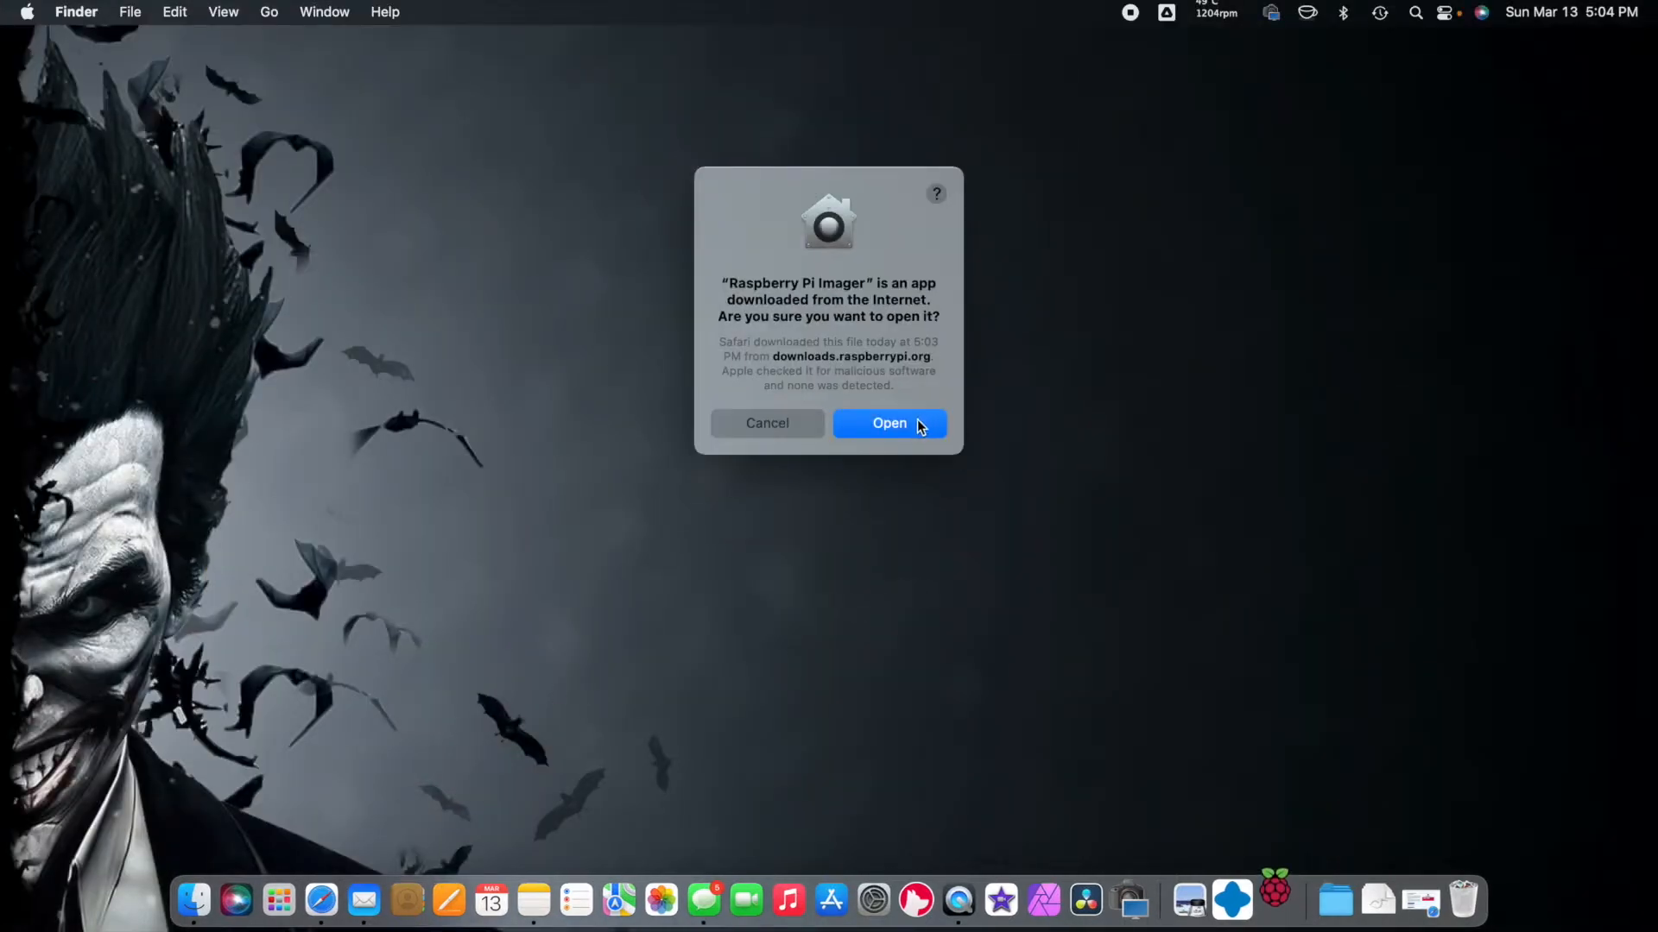
{"action": "left_click", "coordinate": [889, 423]}
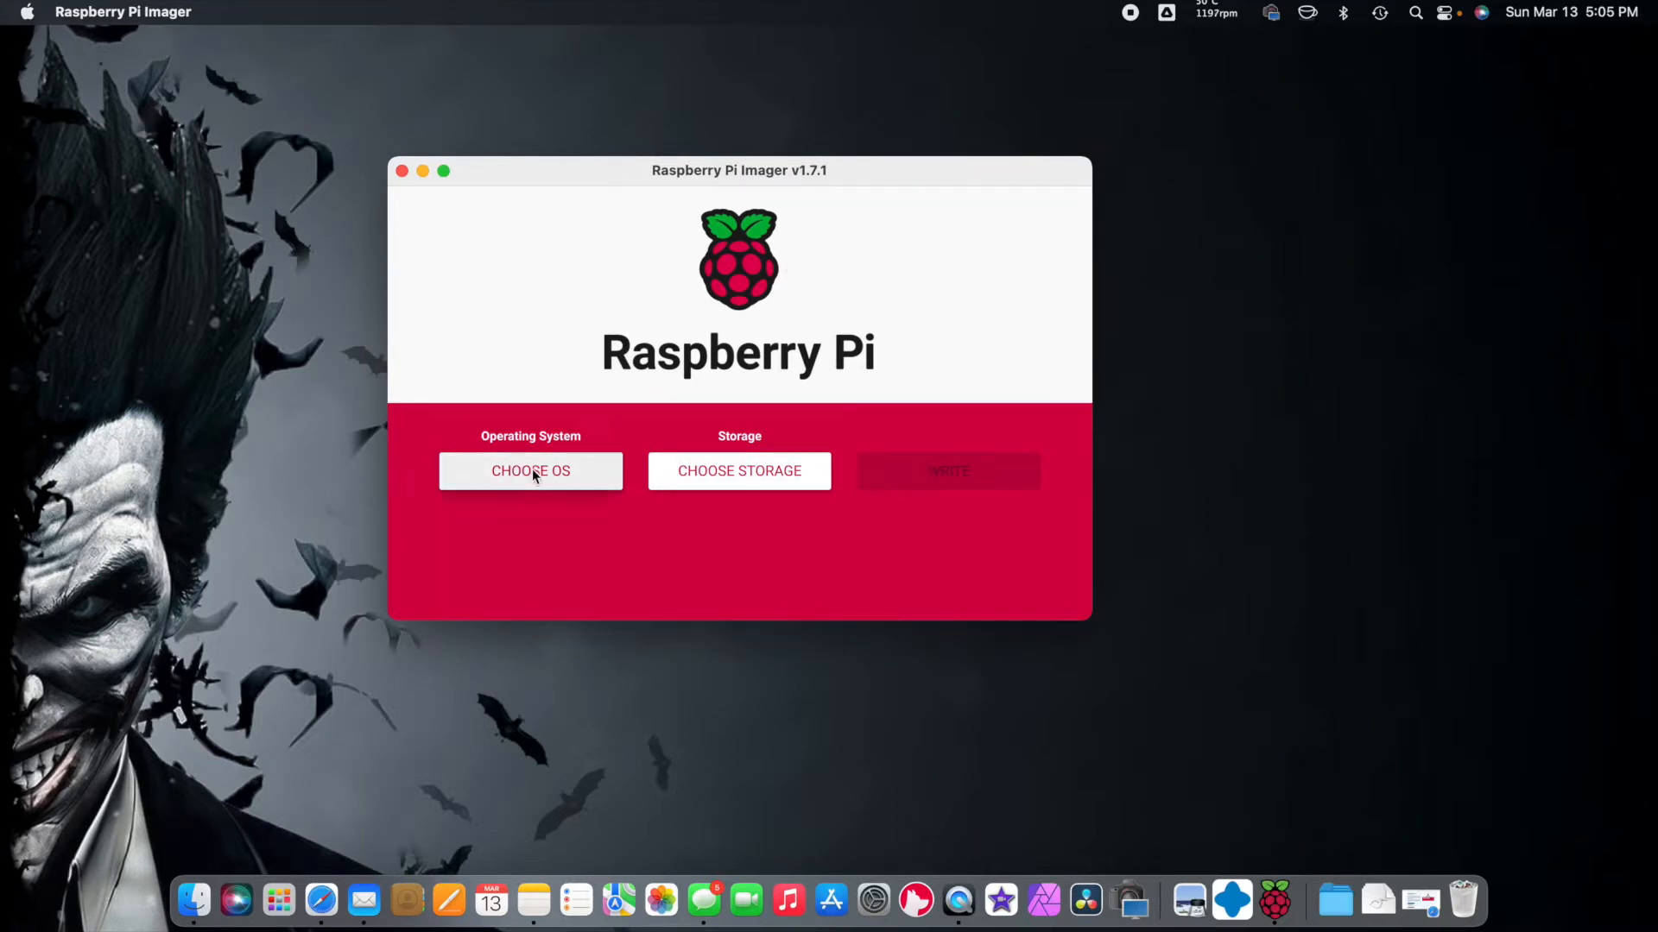
Show the operating system list and scroll to the Raspberry Pi OS (other) variants.
{"action": "left_click", "coordinate": [530, 469]}
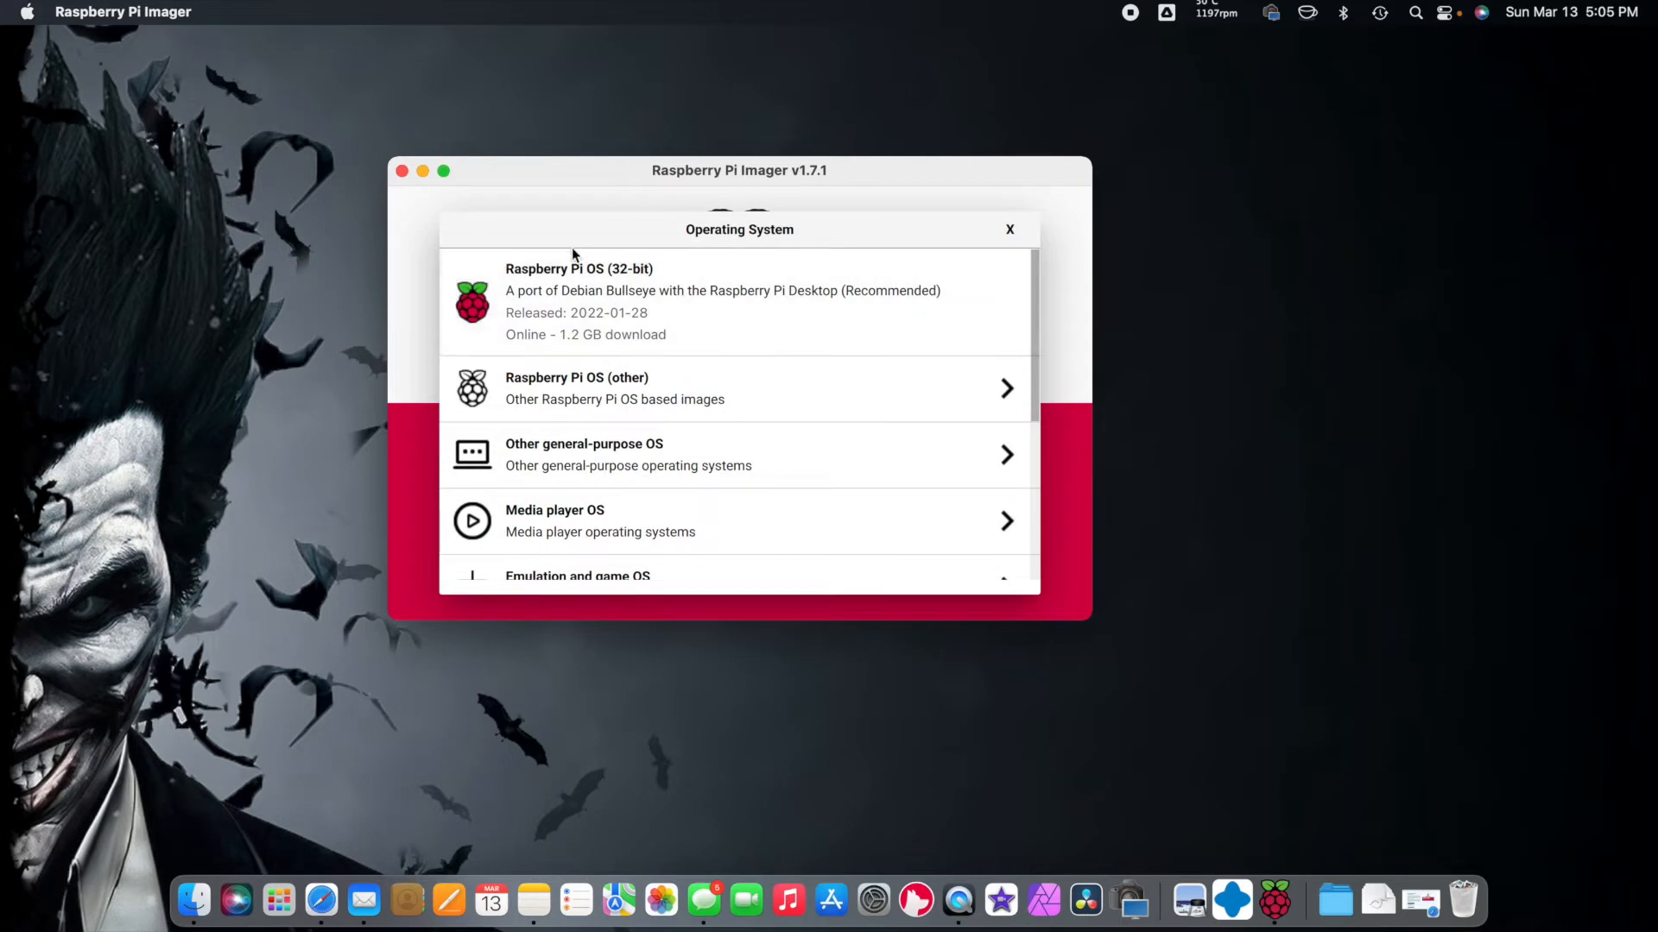
{"action": "mouse_move", "coordinate": [680, 328]}
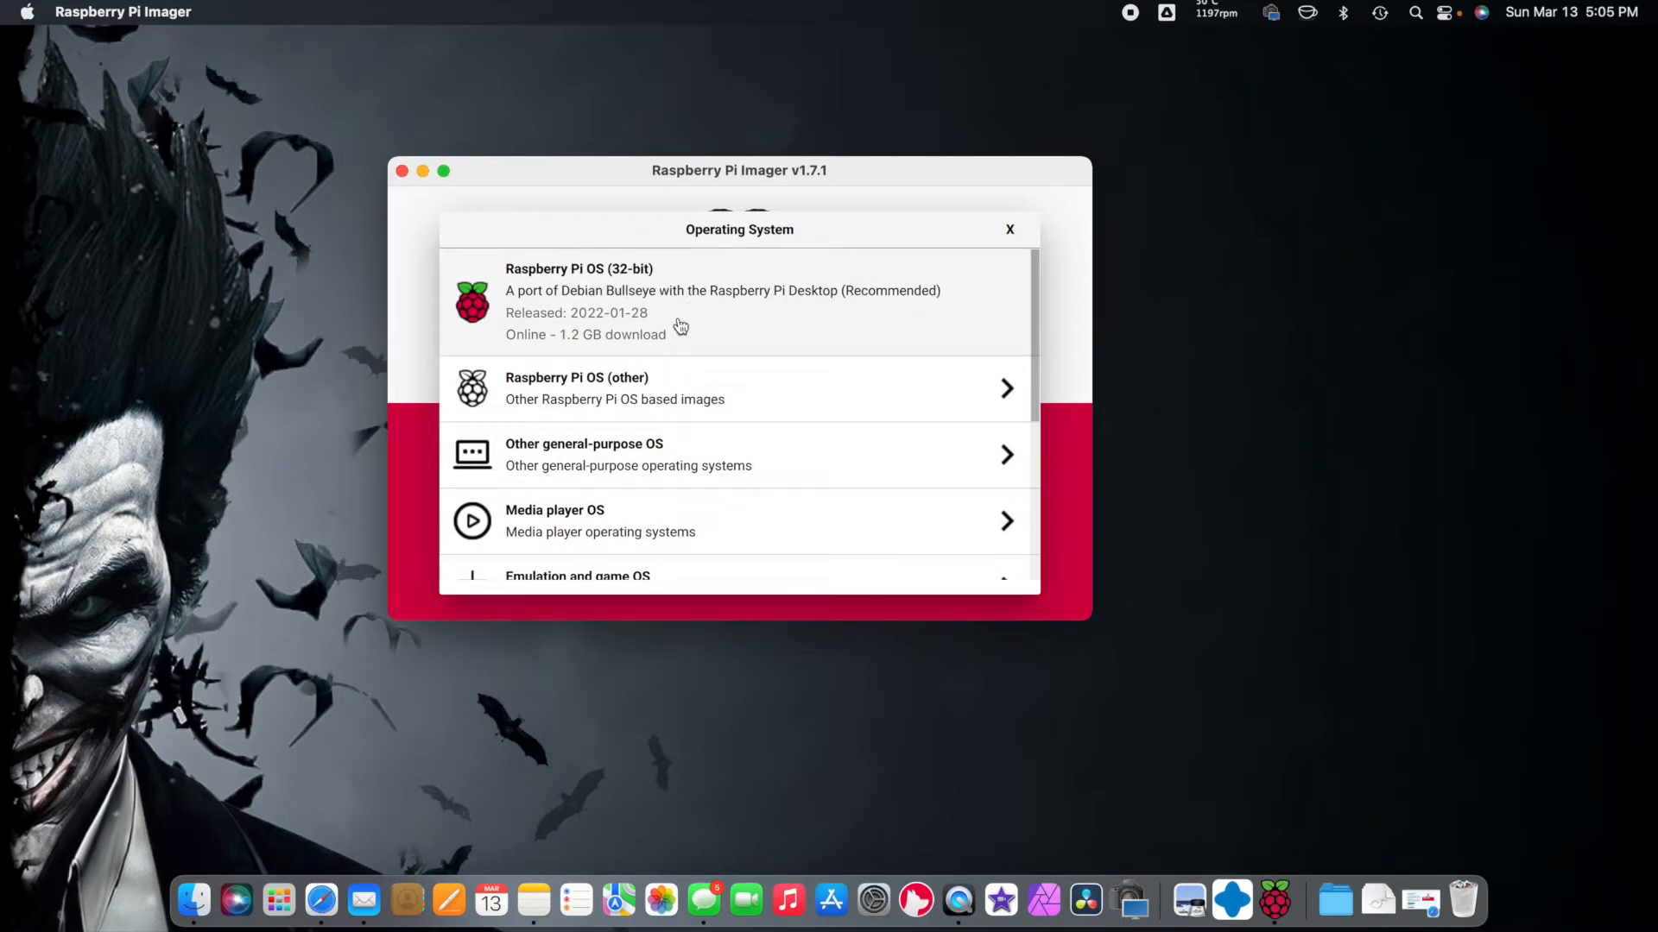
{"action": "mouse_move", "coordinate": [489, 396]}
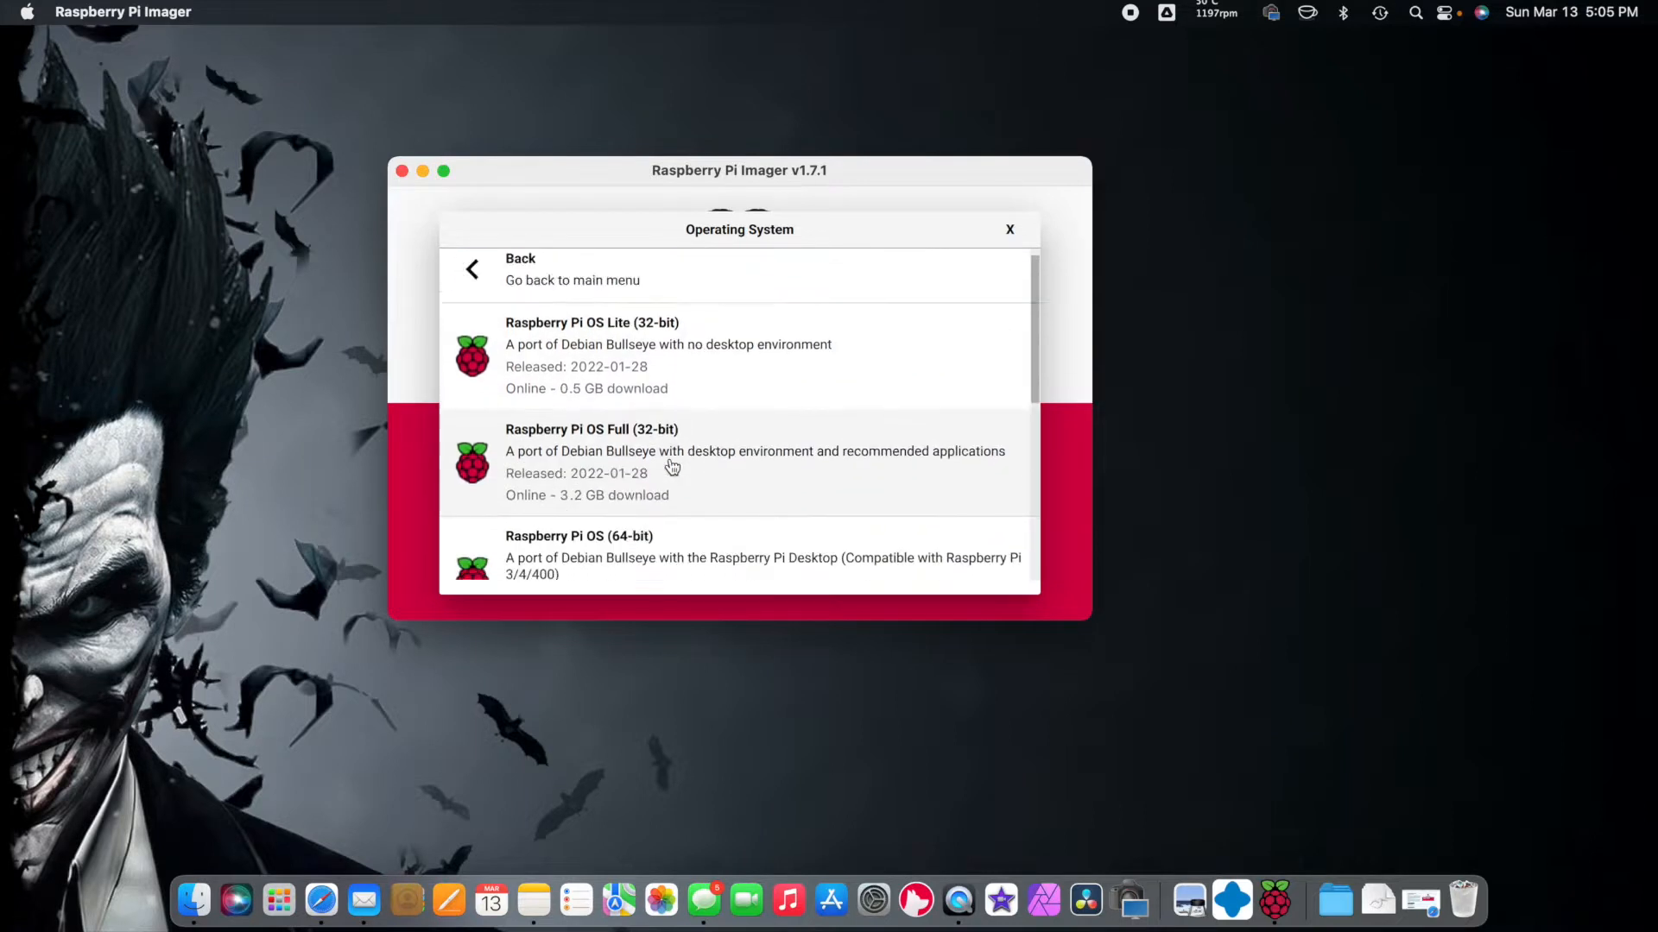
{"action": "scroll", "scroll_direction": "down", "scroll_amount": 3}
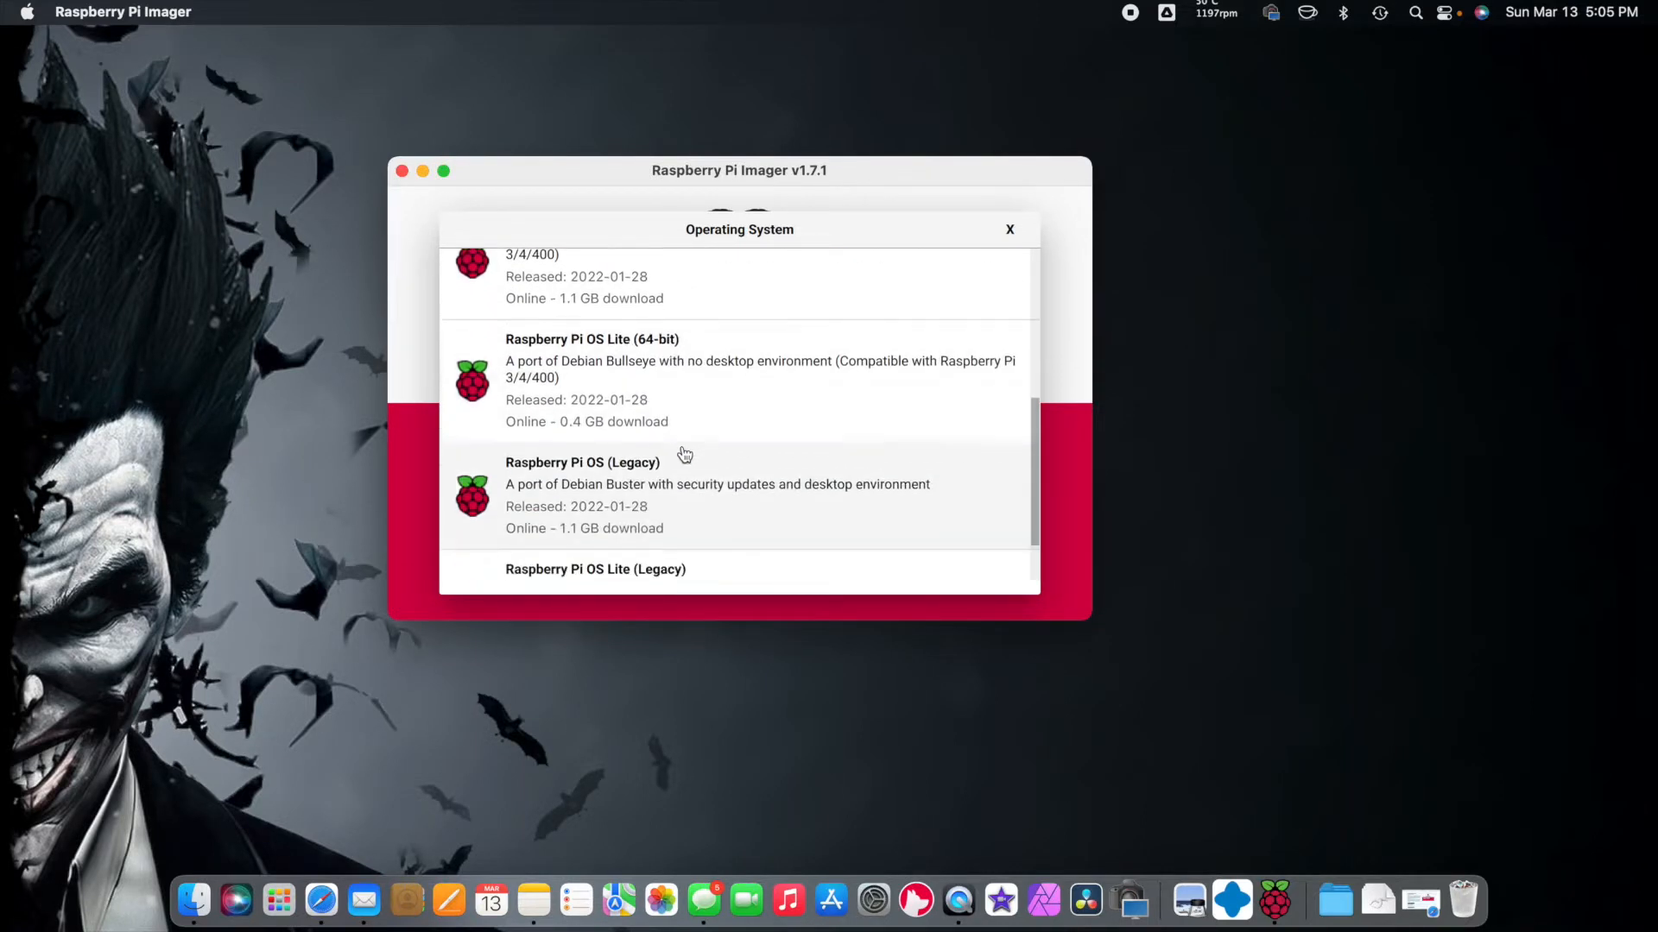
{"action": "scroll", "scroll_direction": "down", "scroll_amount": 3}
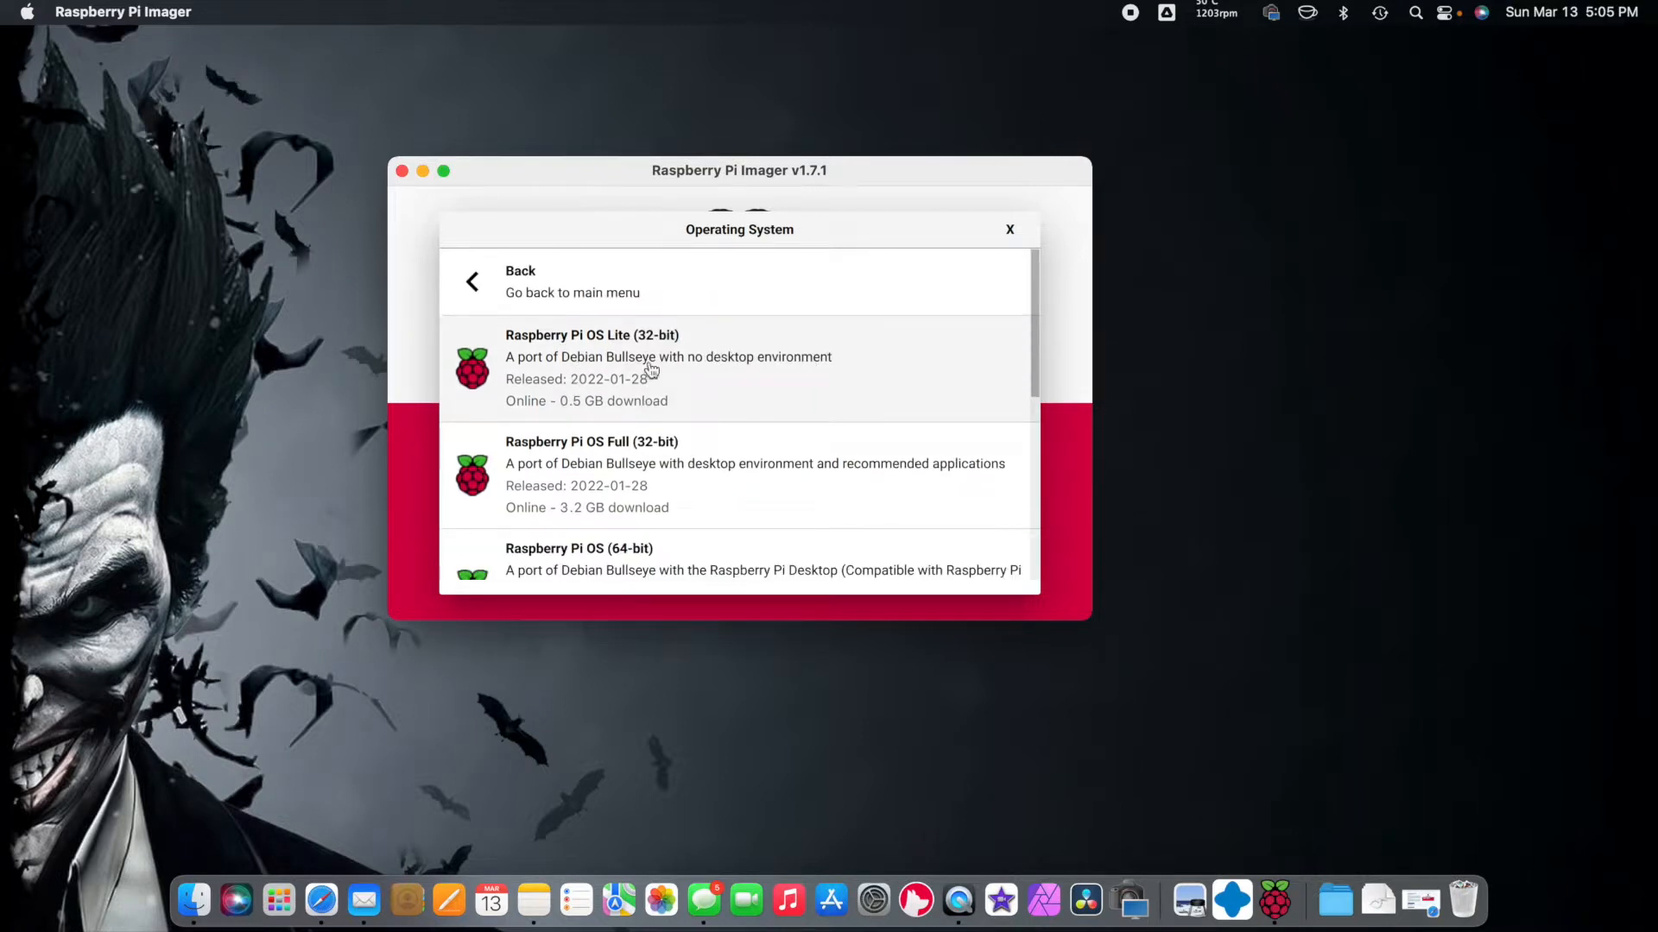
{"action": "mouse_move", "coordinate": [682, 456]}
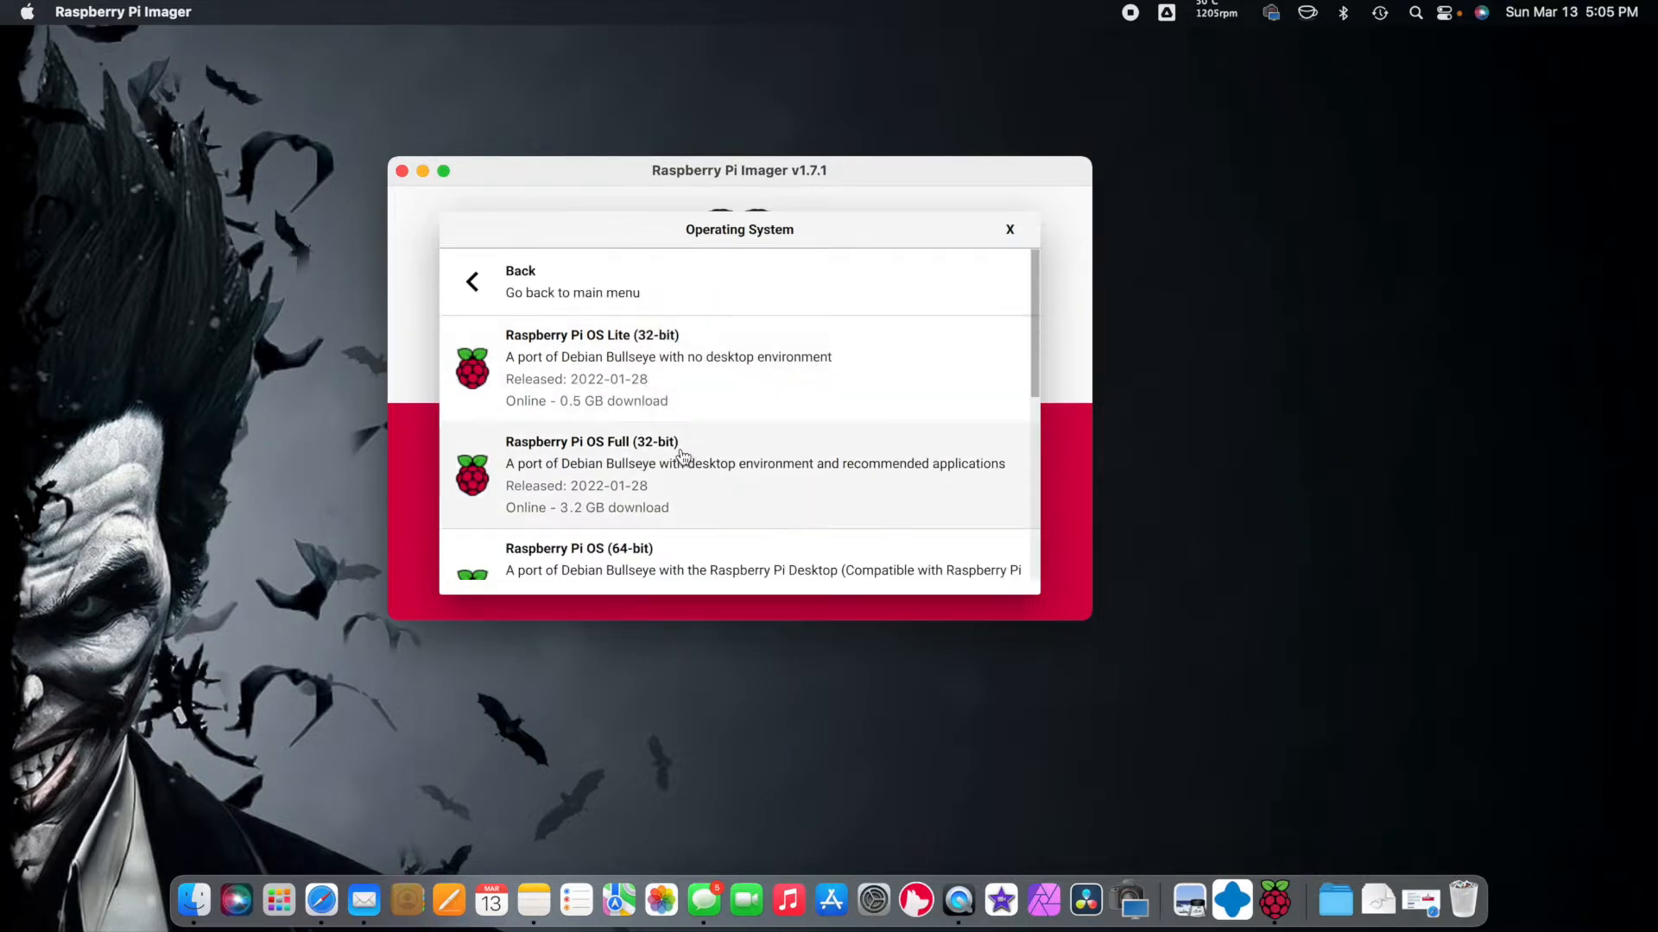
{"action": "mouse_move", "coordinate": [726, 489]}
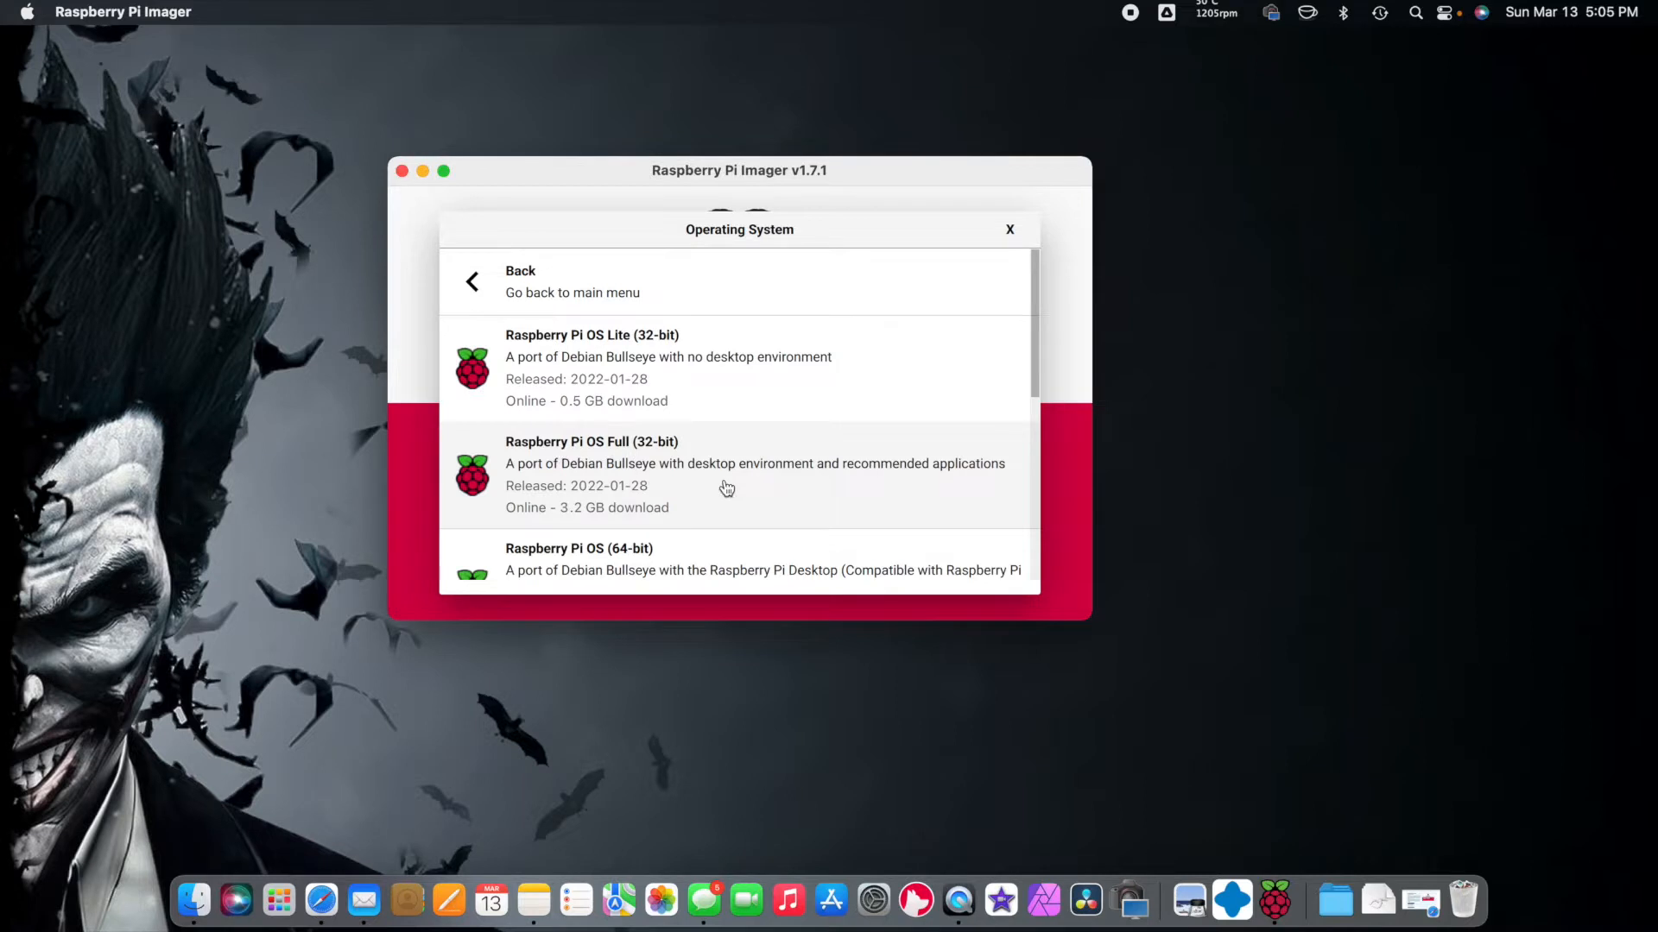
{"action": "scroll", "scroll_direction": "down", "scroll_amount": 3}
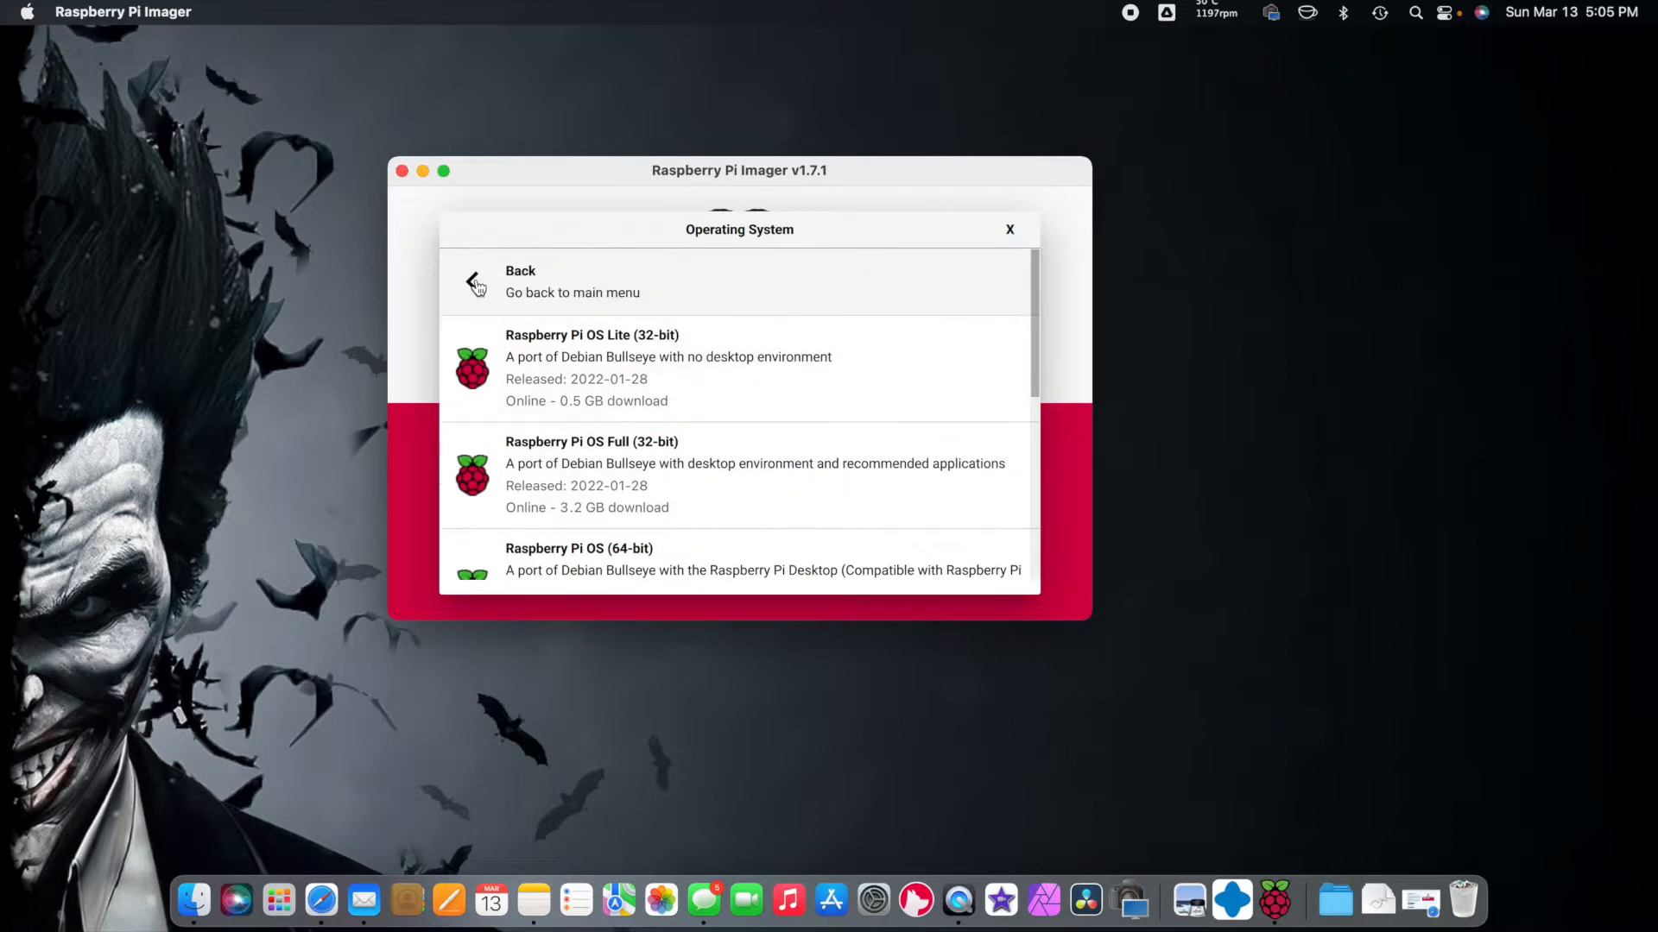
{"action": "scroll", "scroll_direction": "down", "scroll_amount": 3}
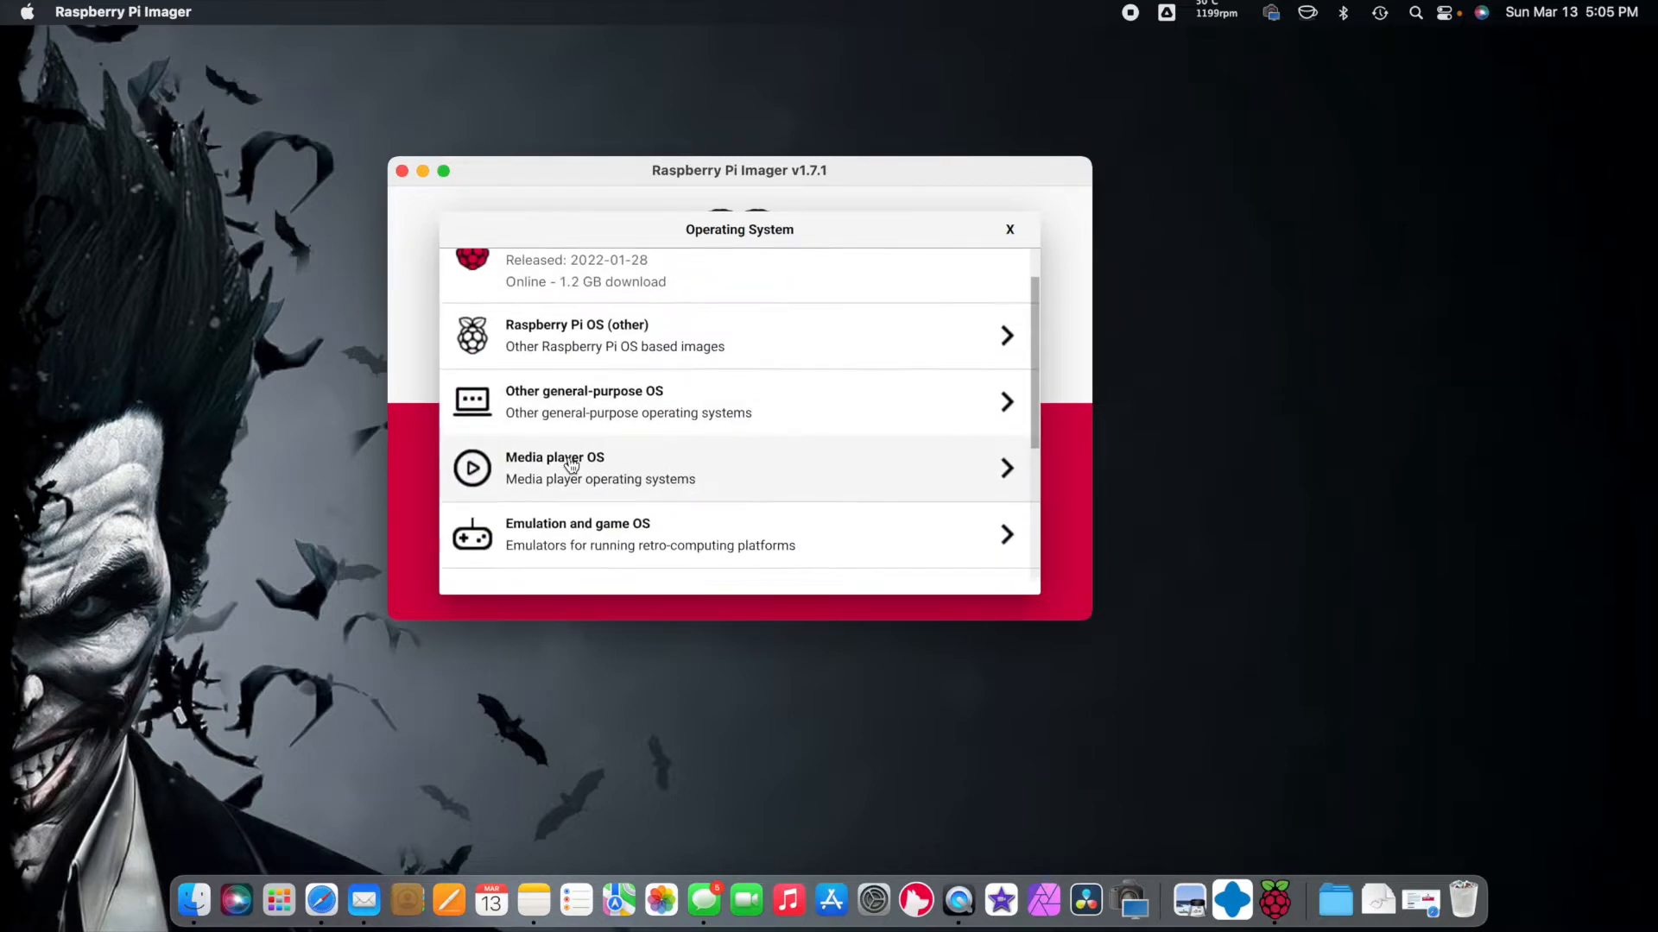
{"action": "left_click", "coordinate": [629, 402]}
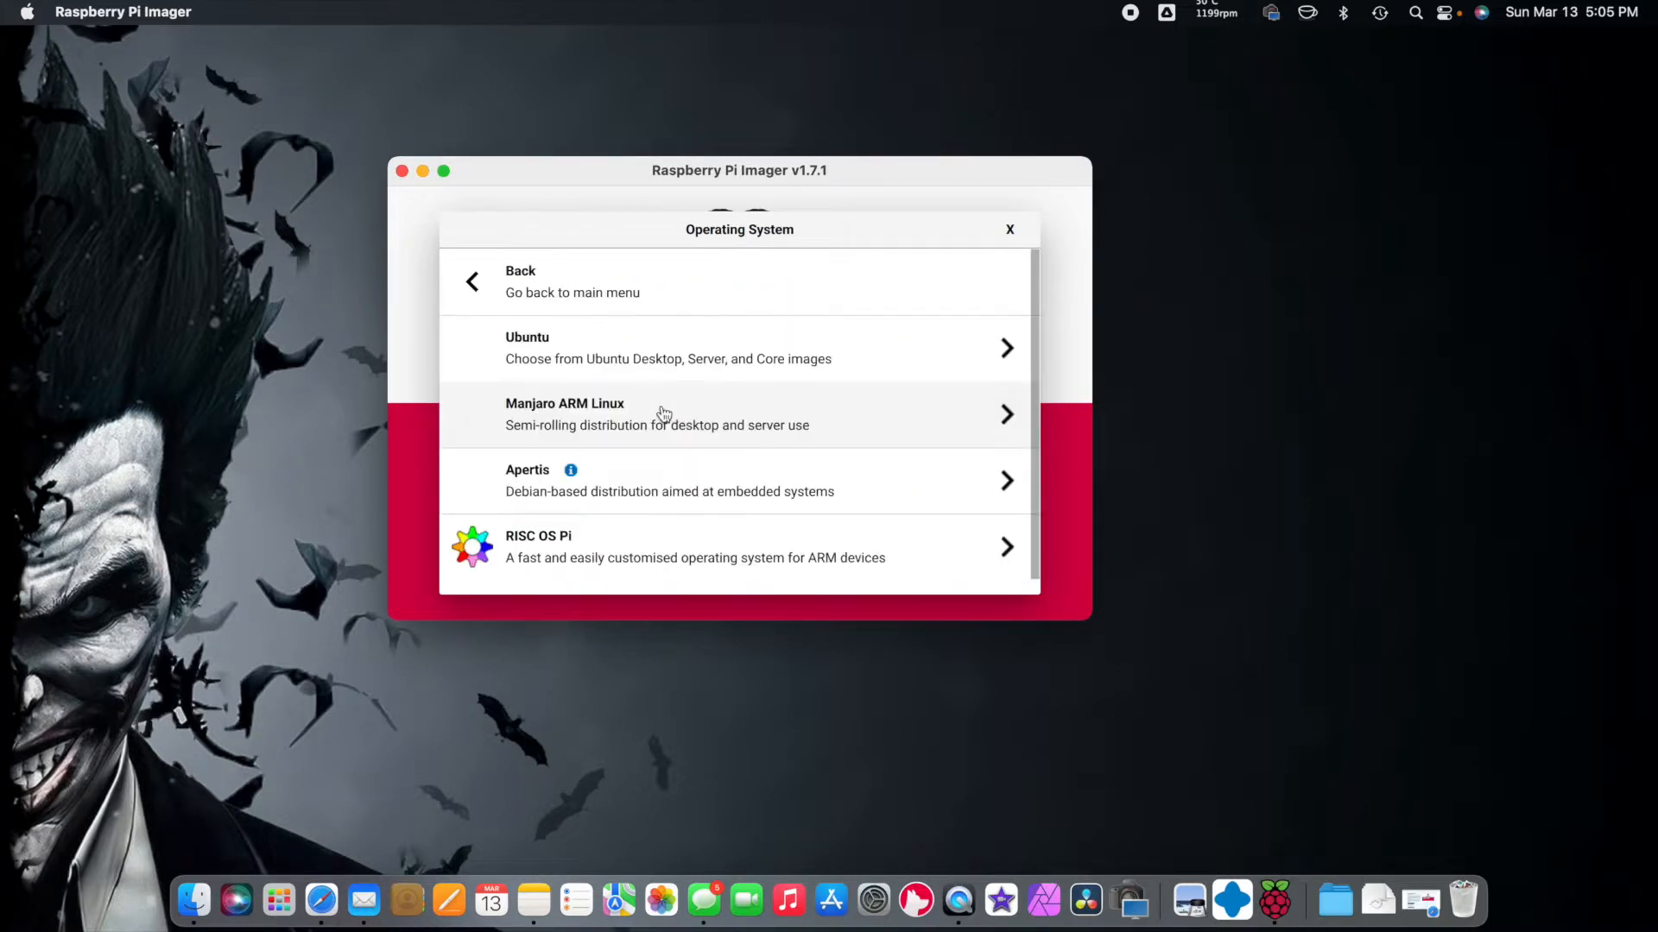
{"action": "mouse_move", "coordinate": [747, 475]}
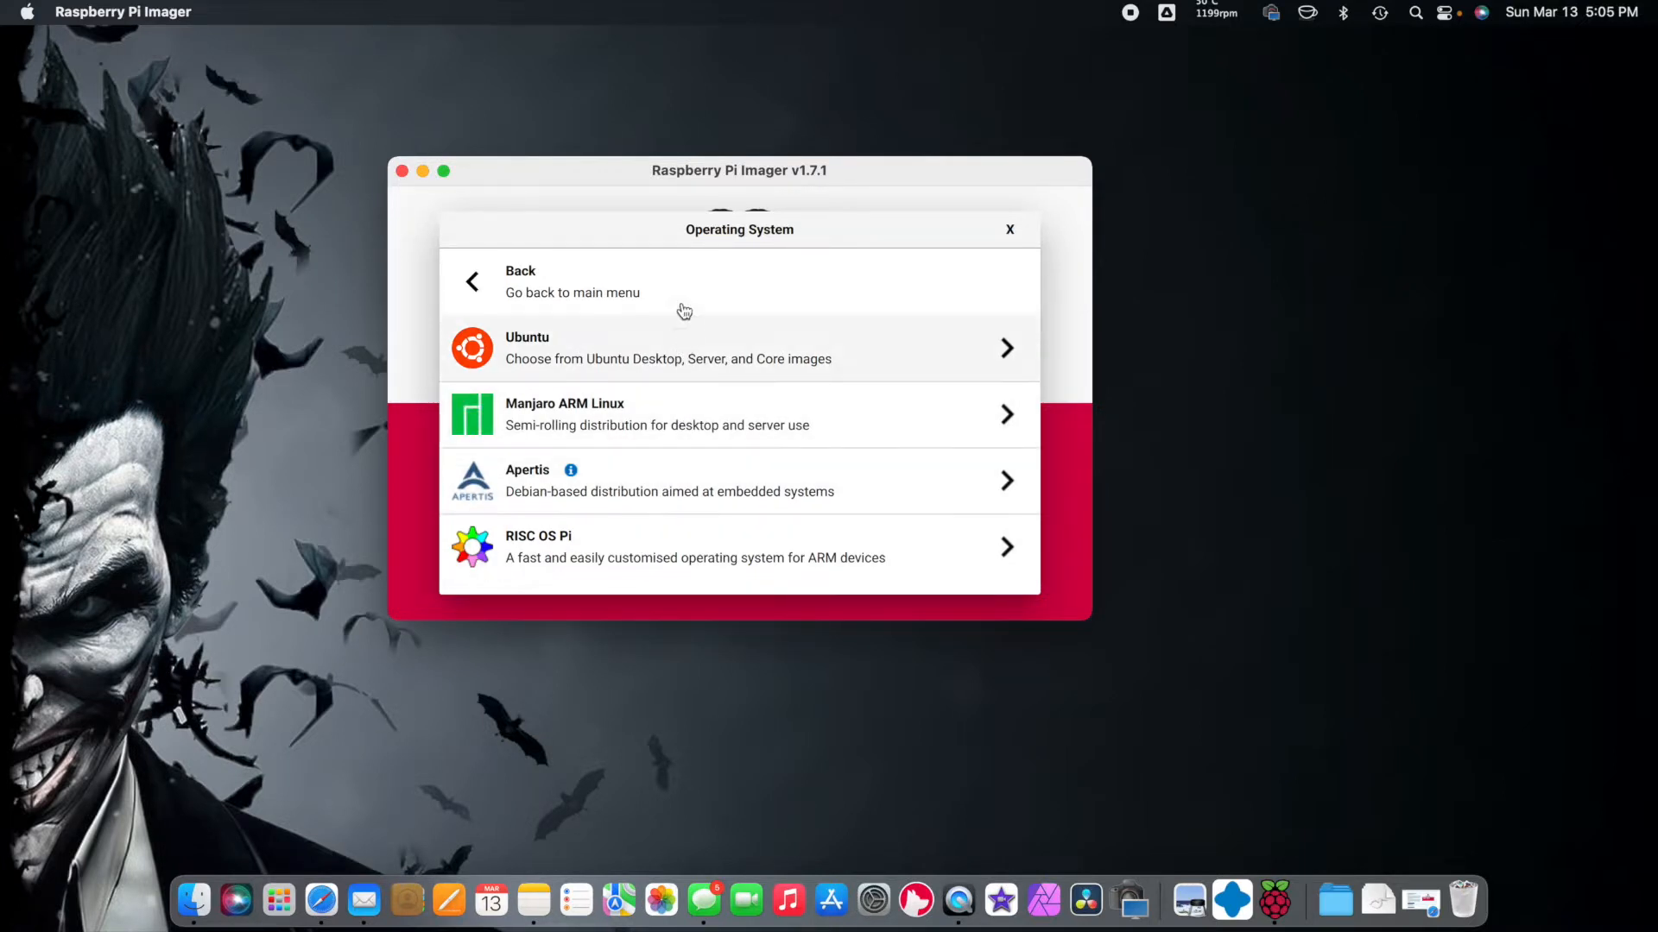
{"action": "scroll", "scroll_direction": "down", "scroll_amount": 3}
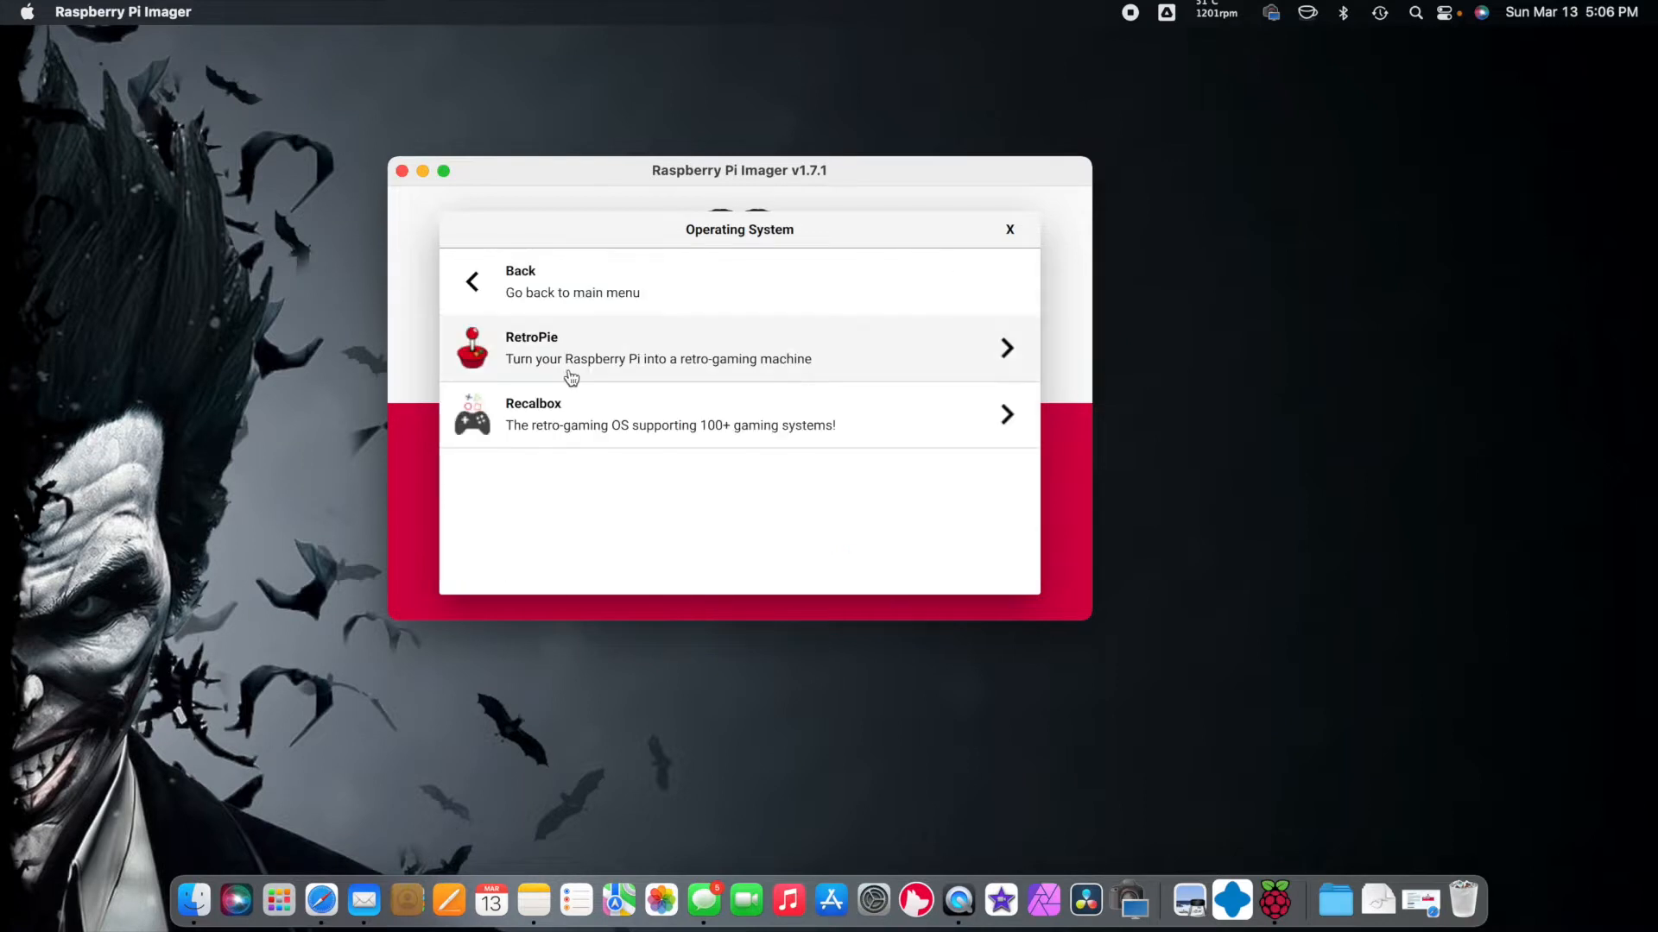
{"action": "mouse_move", "coordinate": [539, 263]}
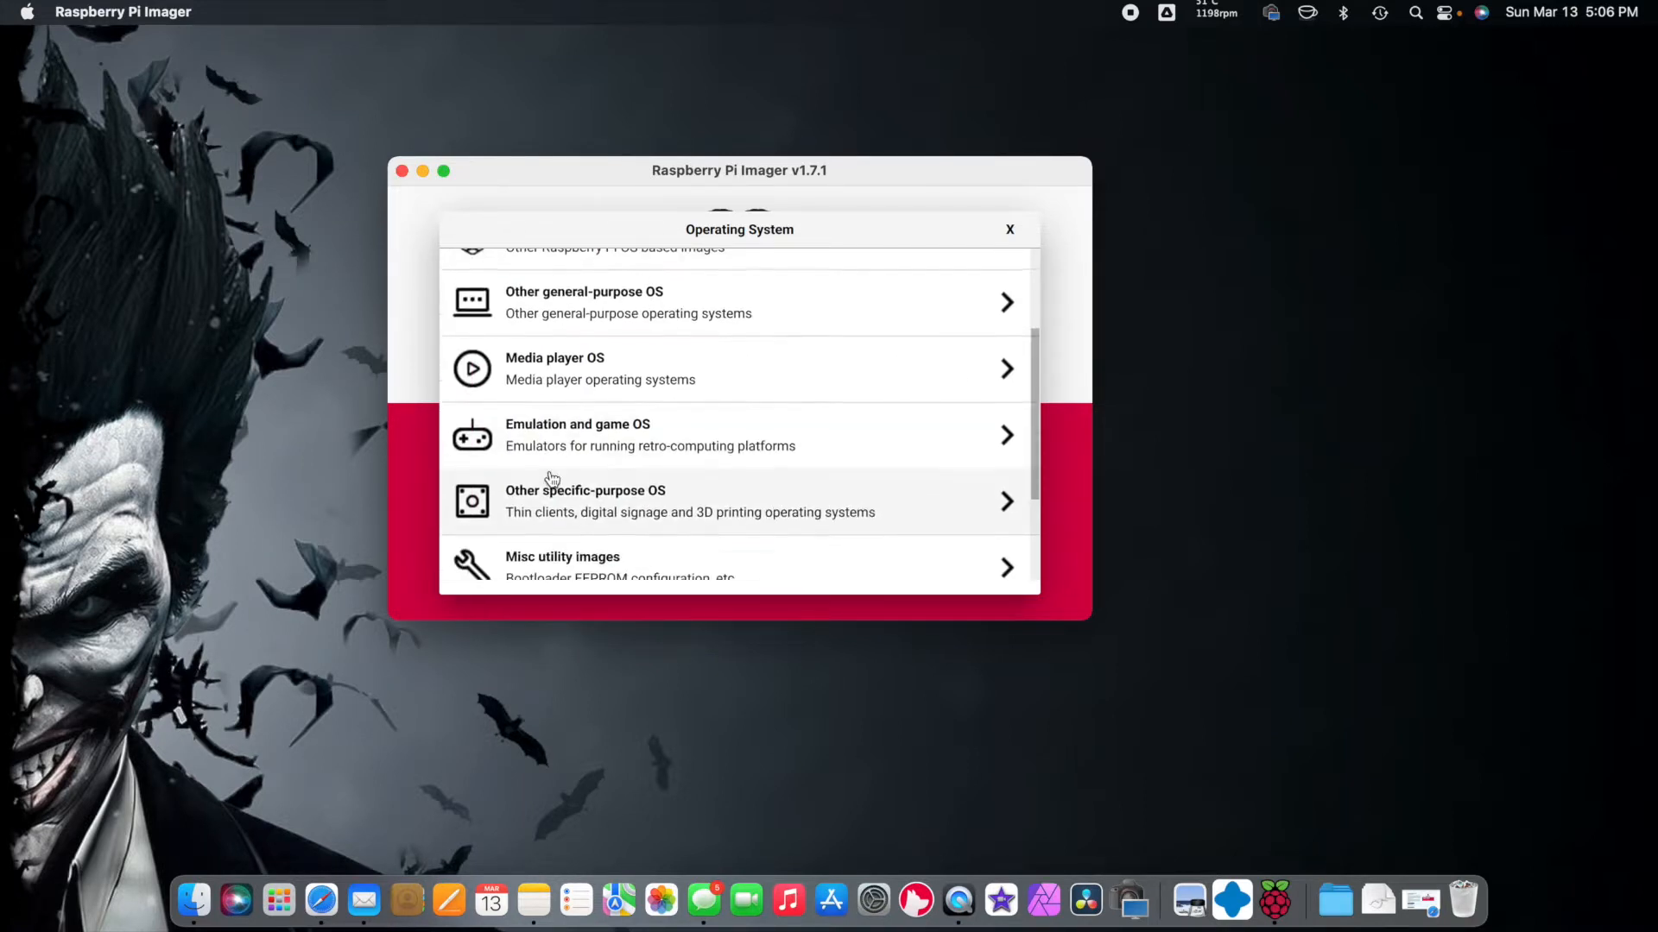
{"action": "scroll", "scroll_direction": "down", "scroll_amount": 3}
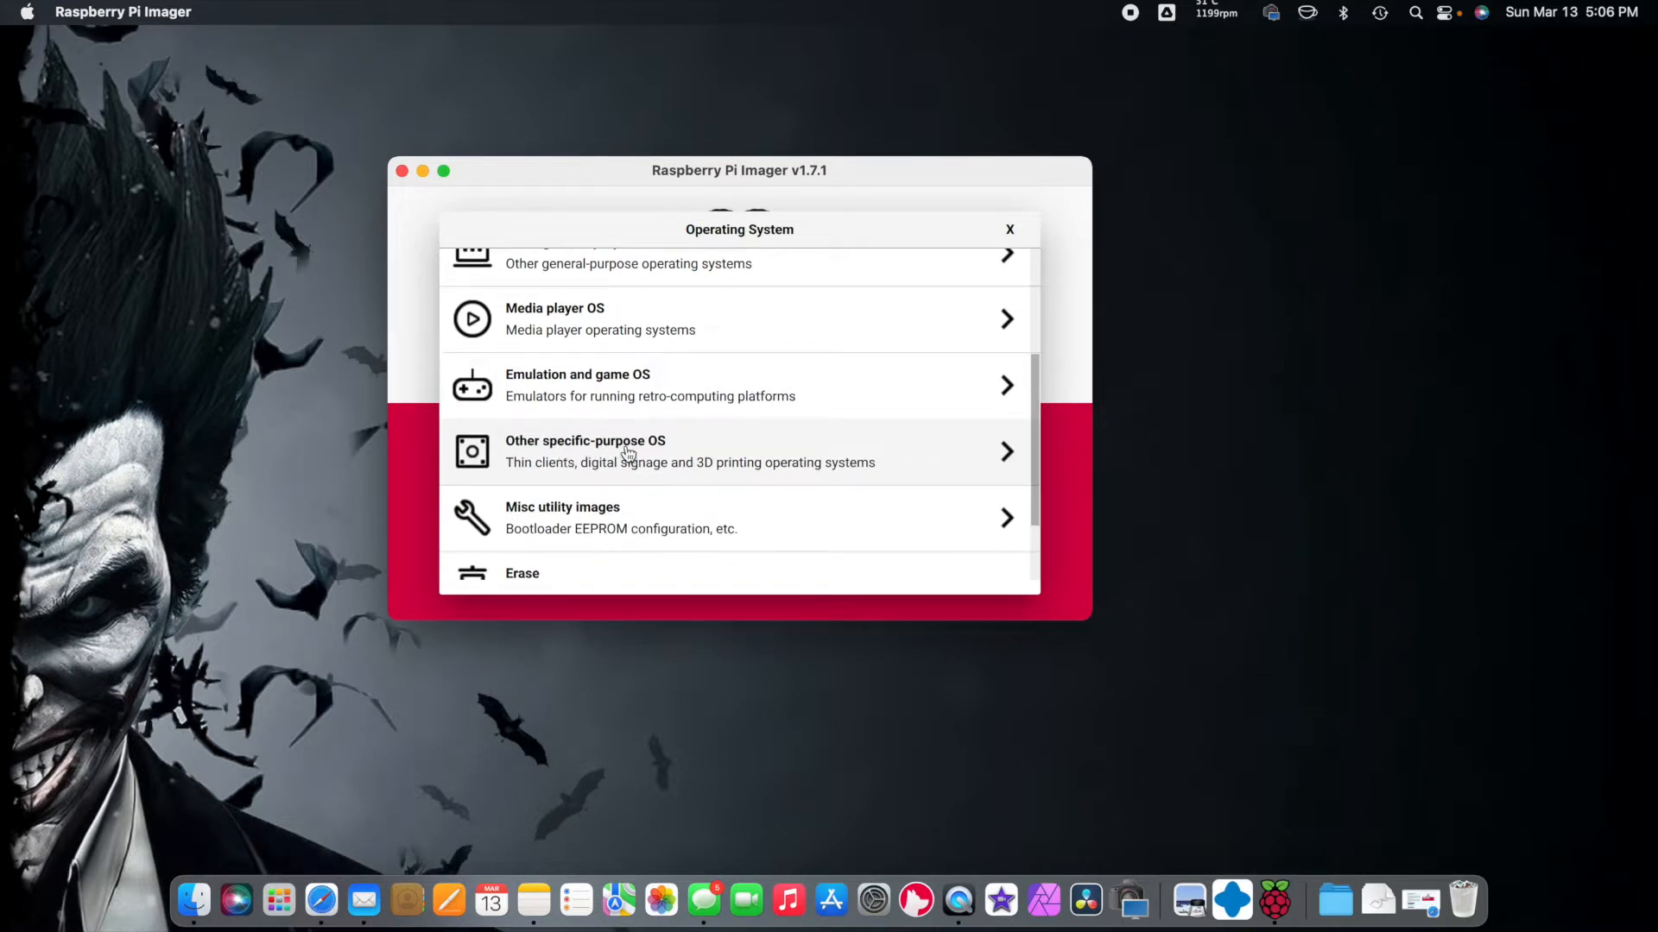
Browse the specific-purpose OS list, start choosing a custom image, then cancel back to the main screen.
{"action": "left_click", "coordinate": [628, 450]}
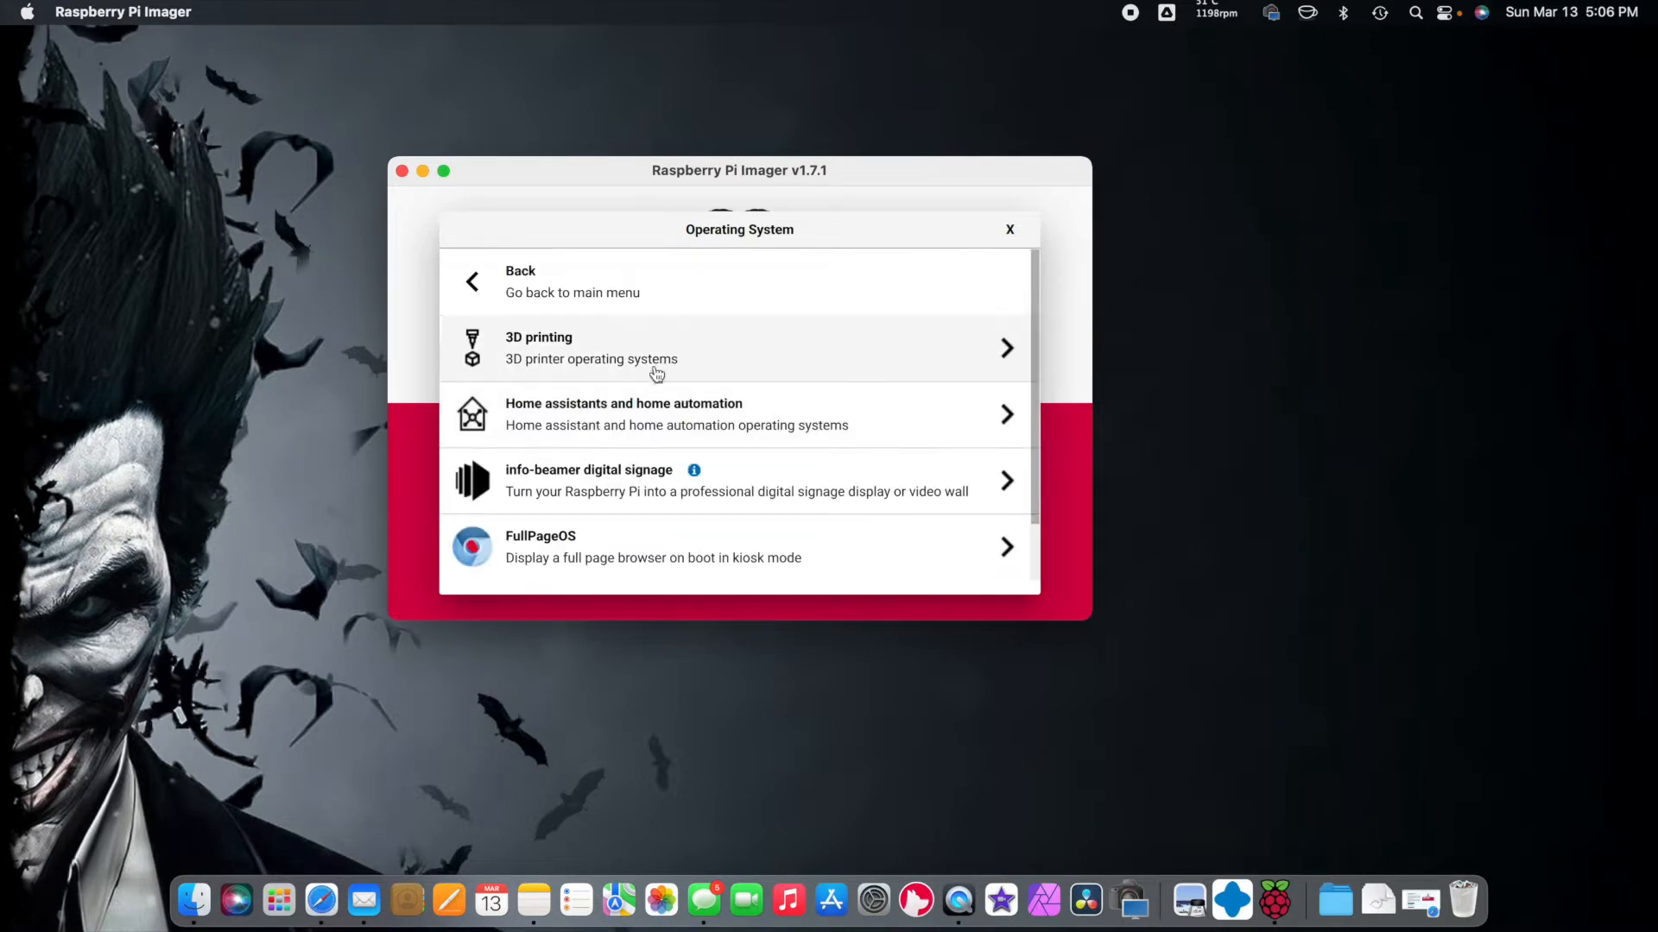
{"action": "scroll", "scroll_direction": "down", "scroll_amount": 3}
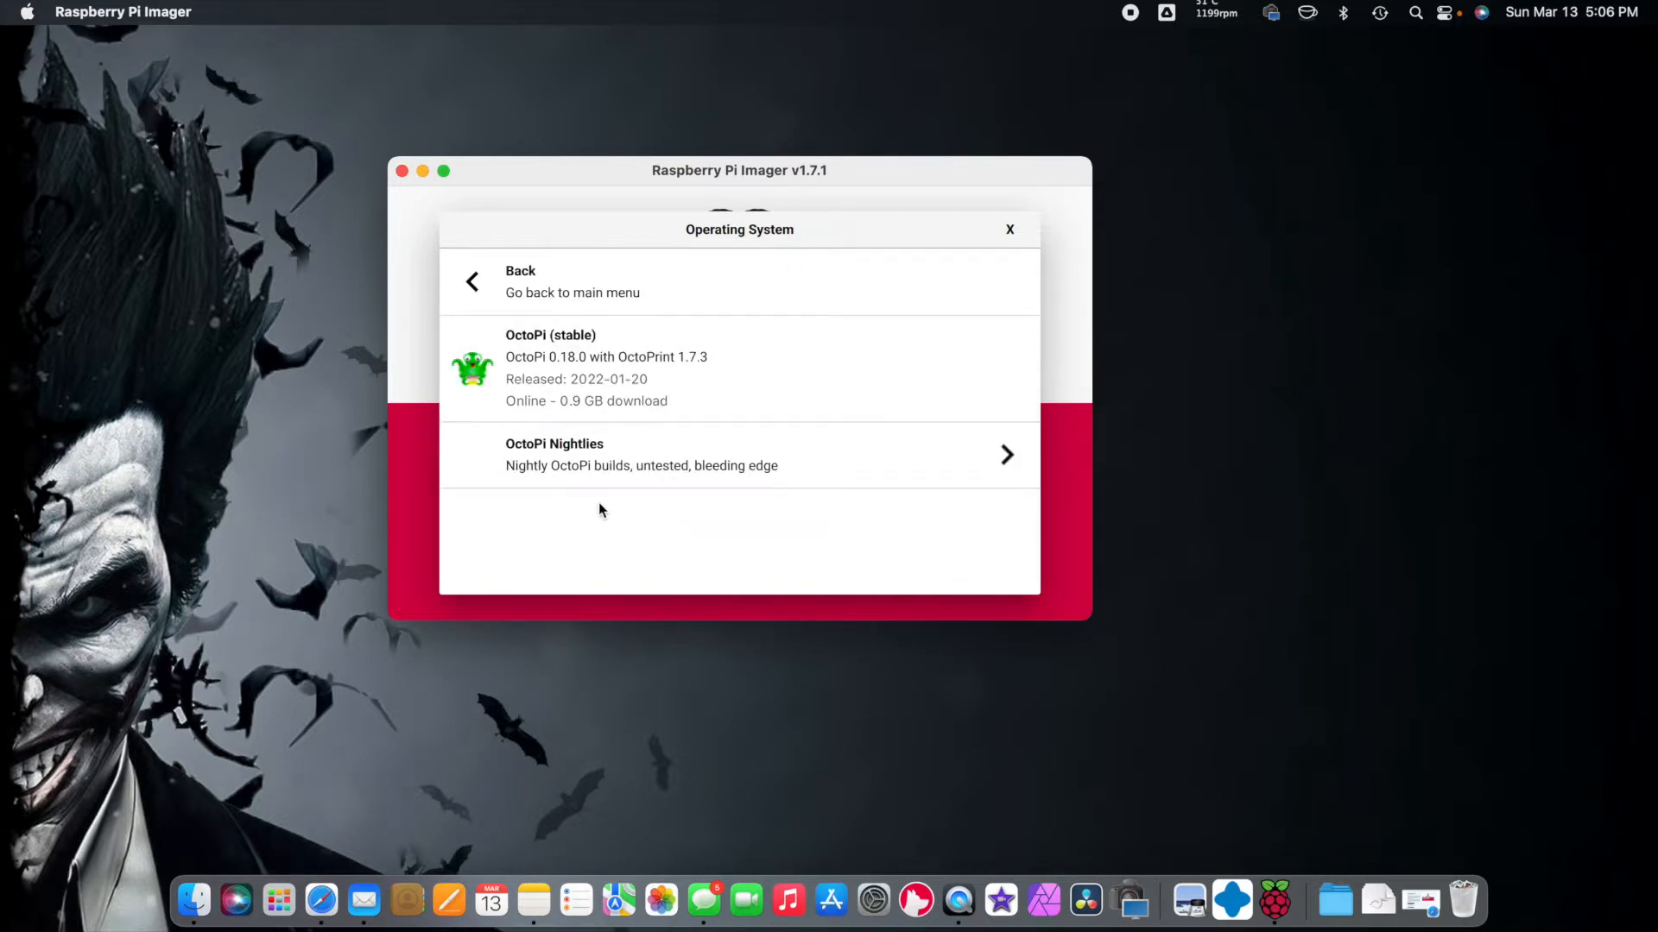
{"action": "mouse_move", "coordinate": [620, 477]}
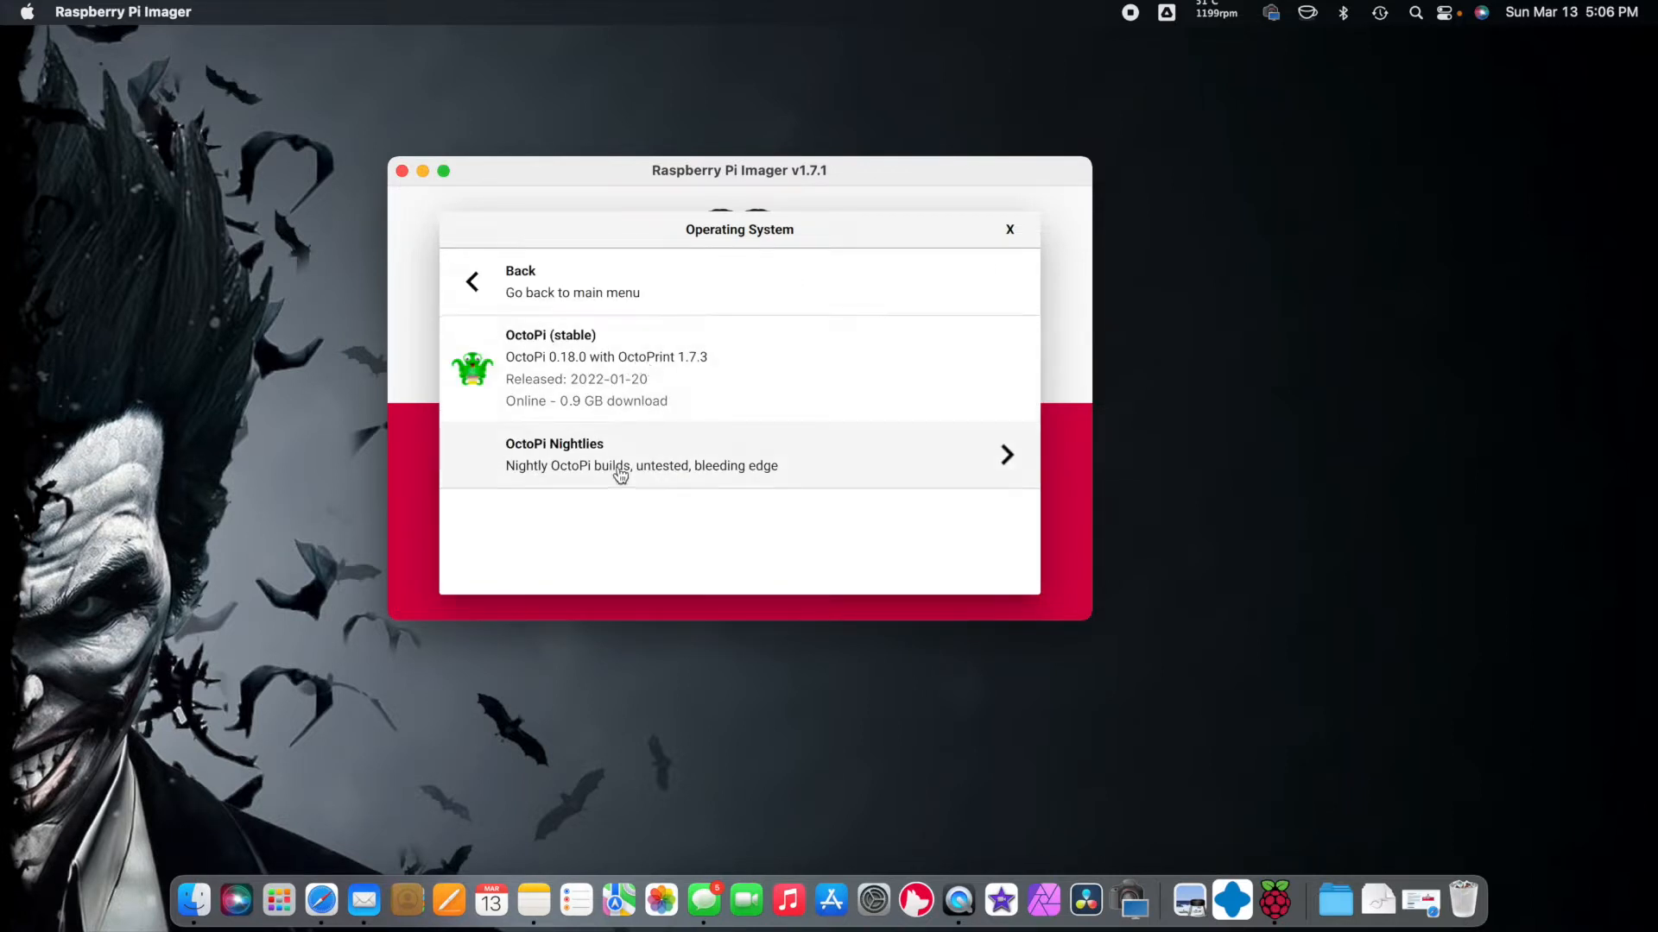
{"action": "mouse_move", "coordinate": [475, 283]}
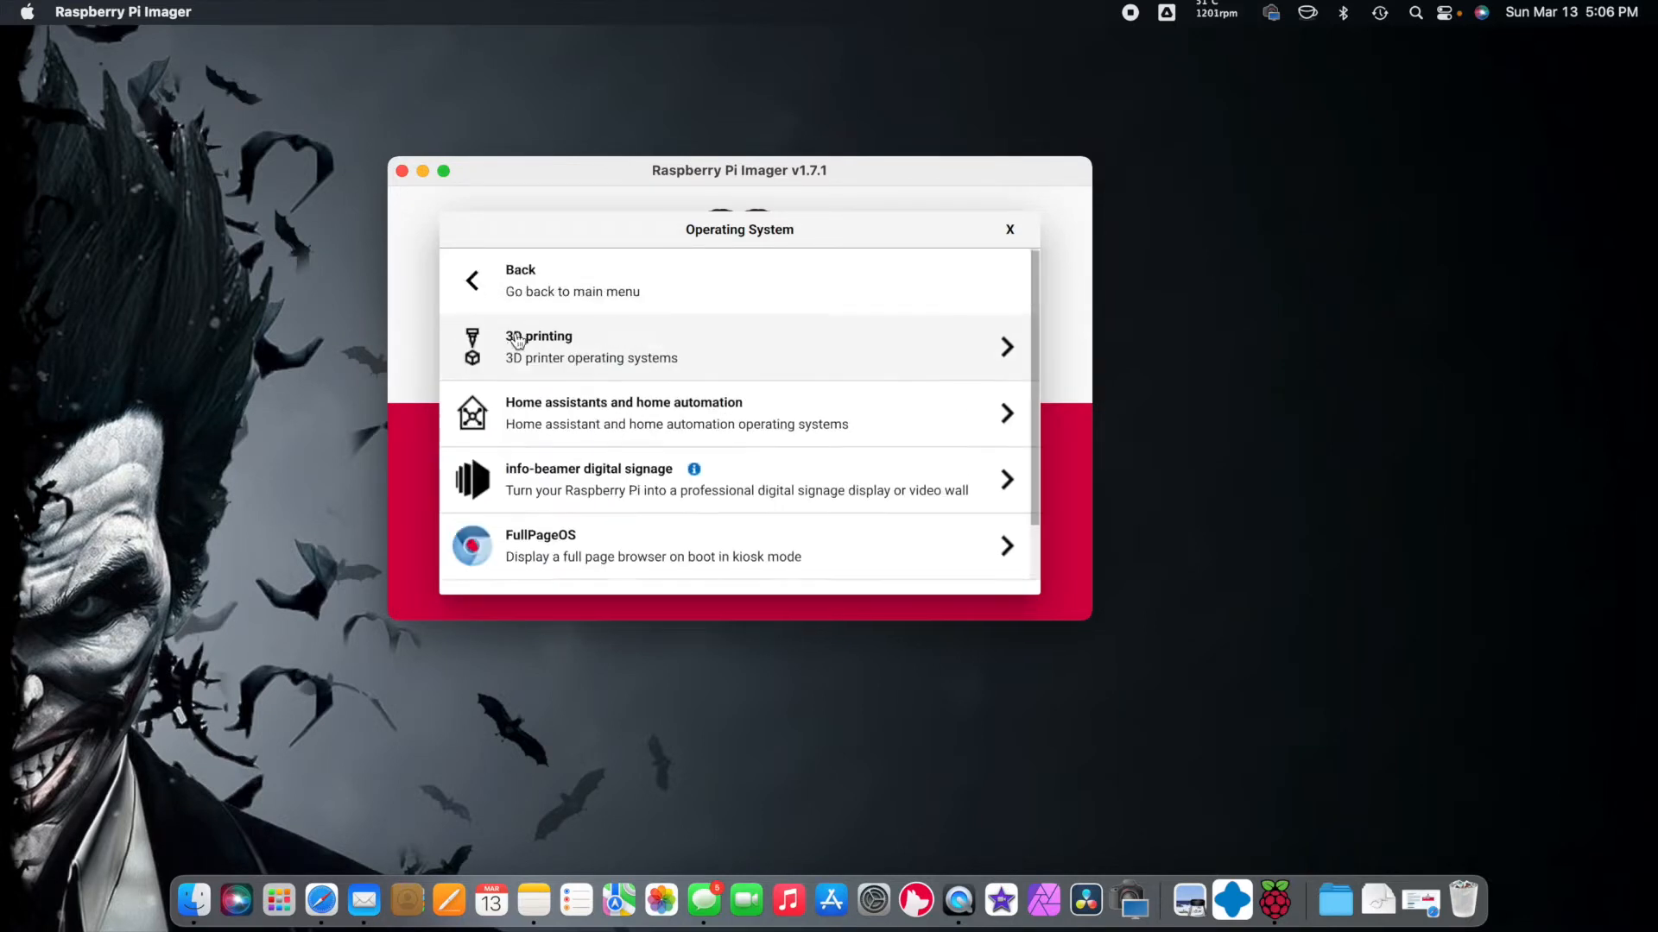
{"action": "scroll", "scroll_direction": "down", "scroll_amount": 3}
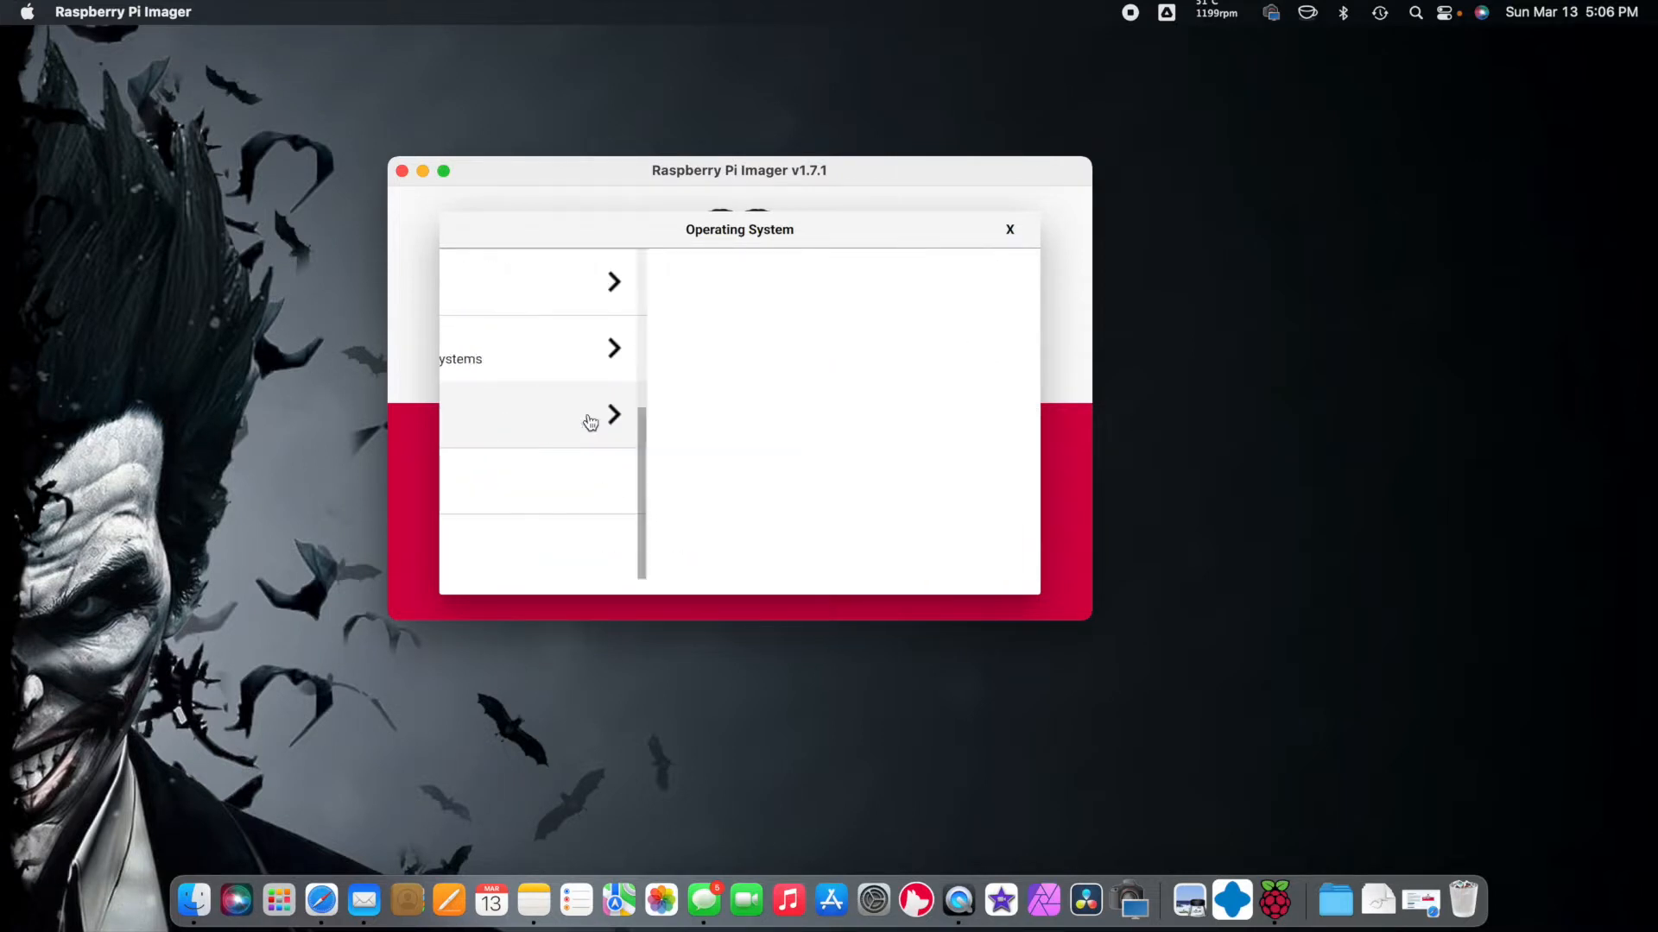
{"action": "left_click", "coordinate": [591, 414]}
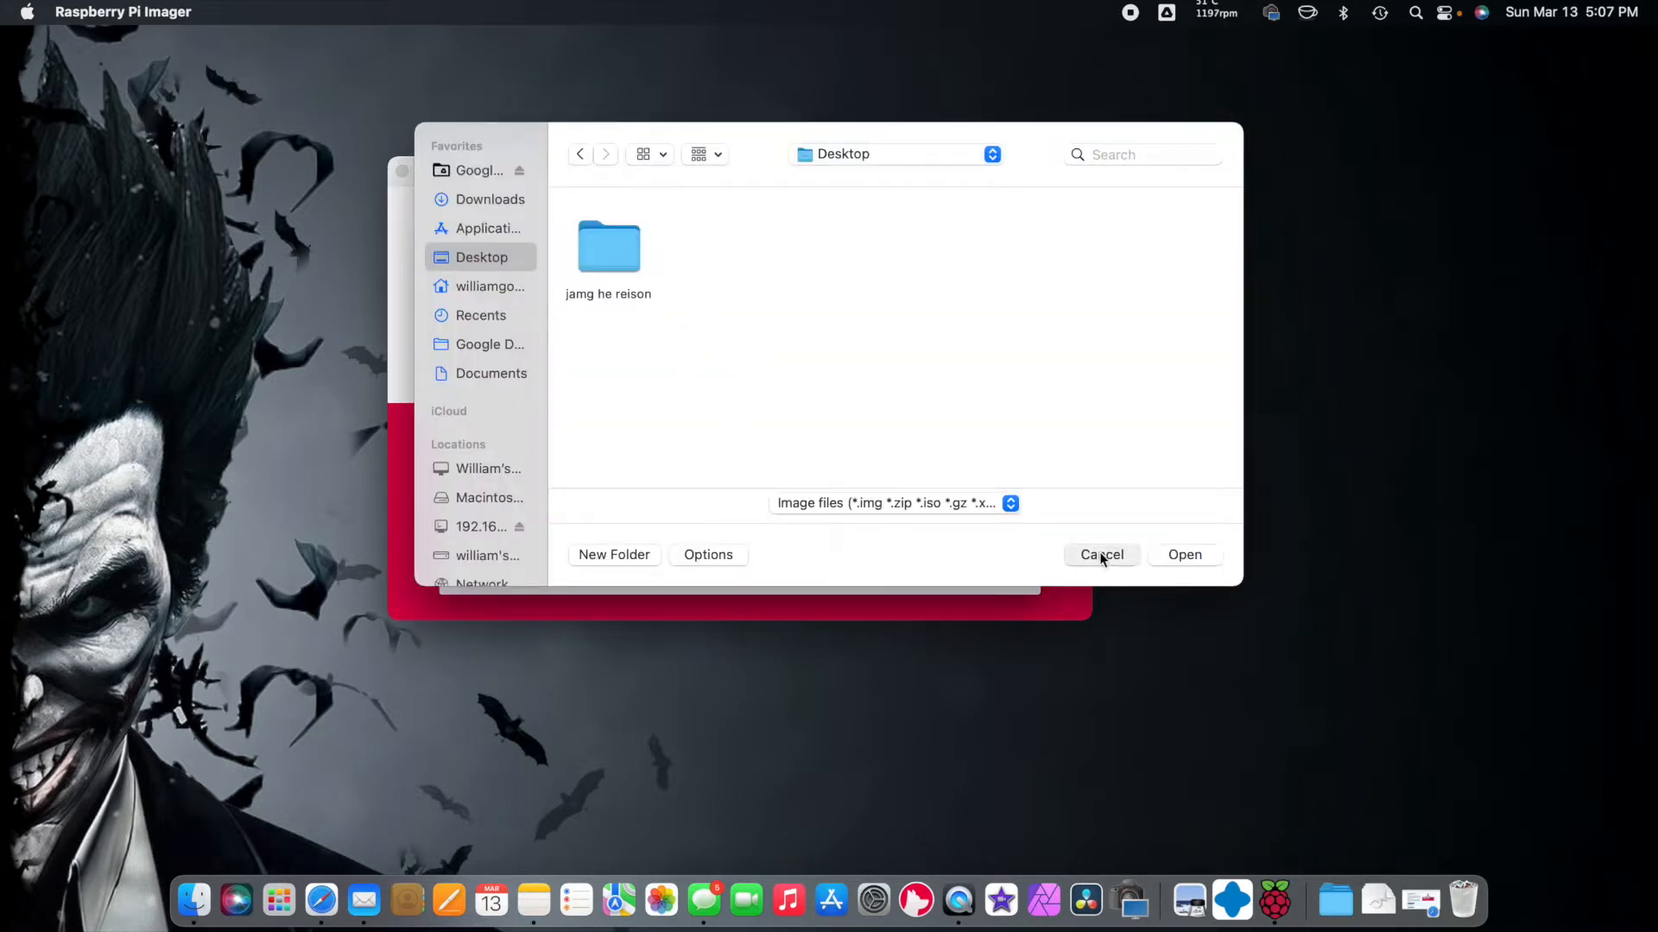
{"action": "left_click", "coordinate": [1102, 554]}
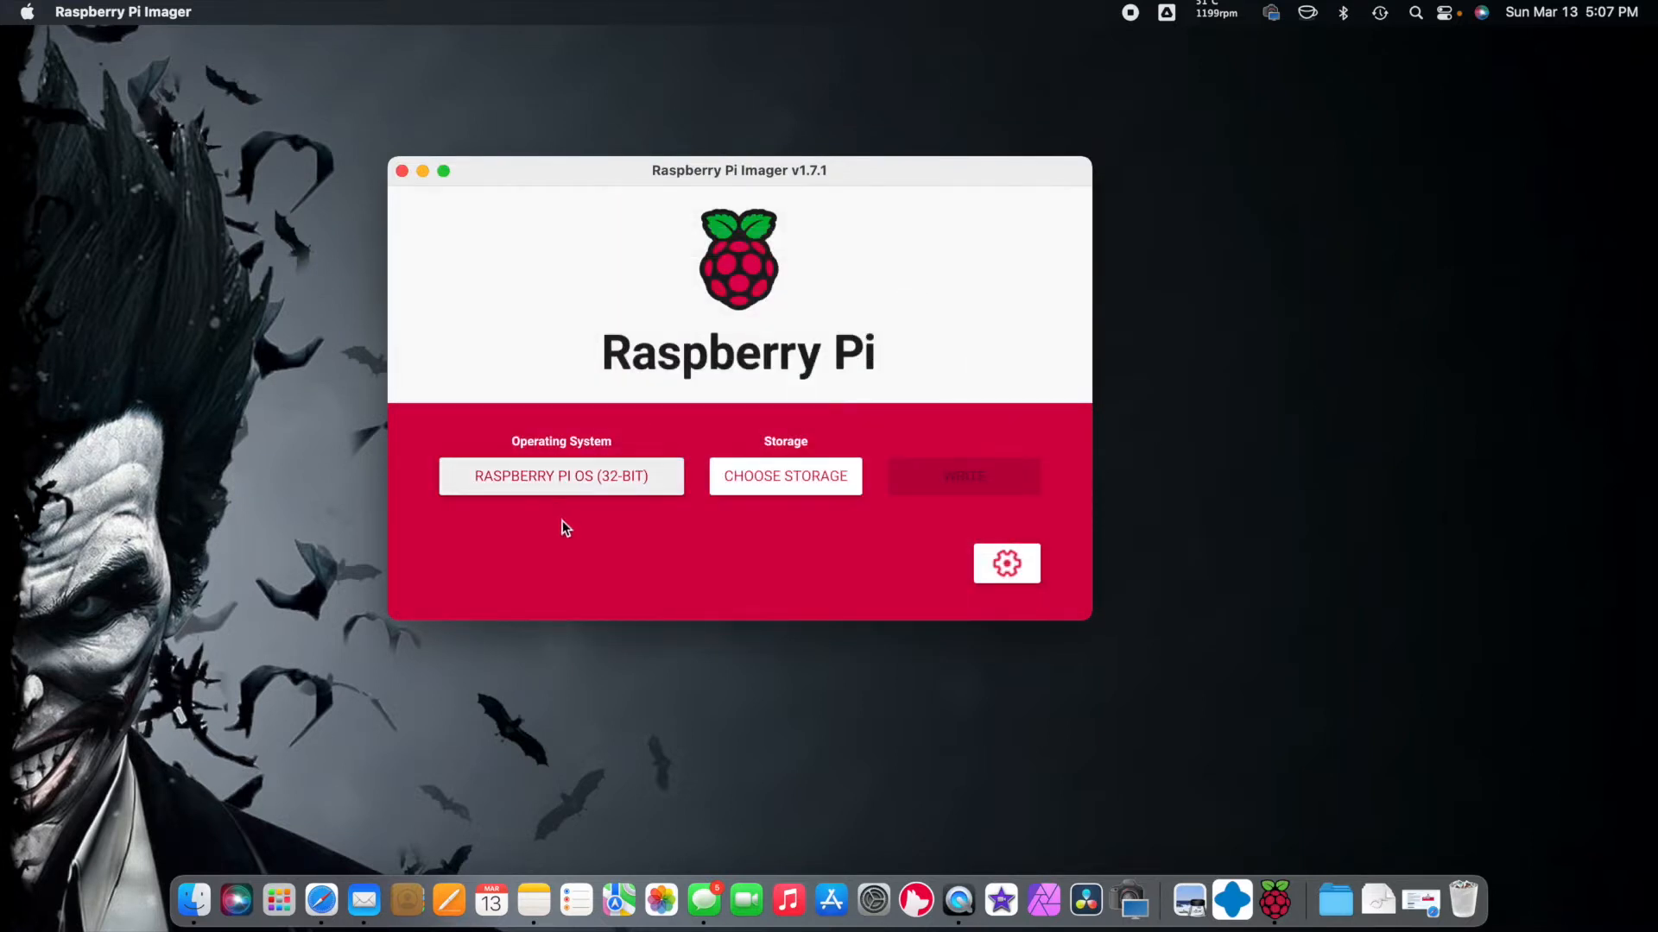
Select Raspberry Pi OS Full (32-bit) from the Raspberry Pi OS (other) variants.
{"action": "left_click", "coordinate": [561, 476]}
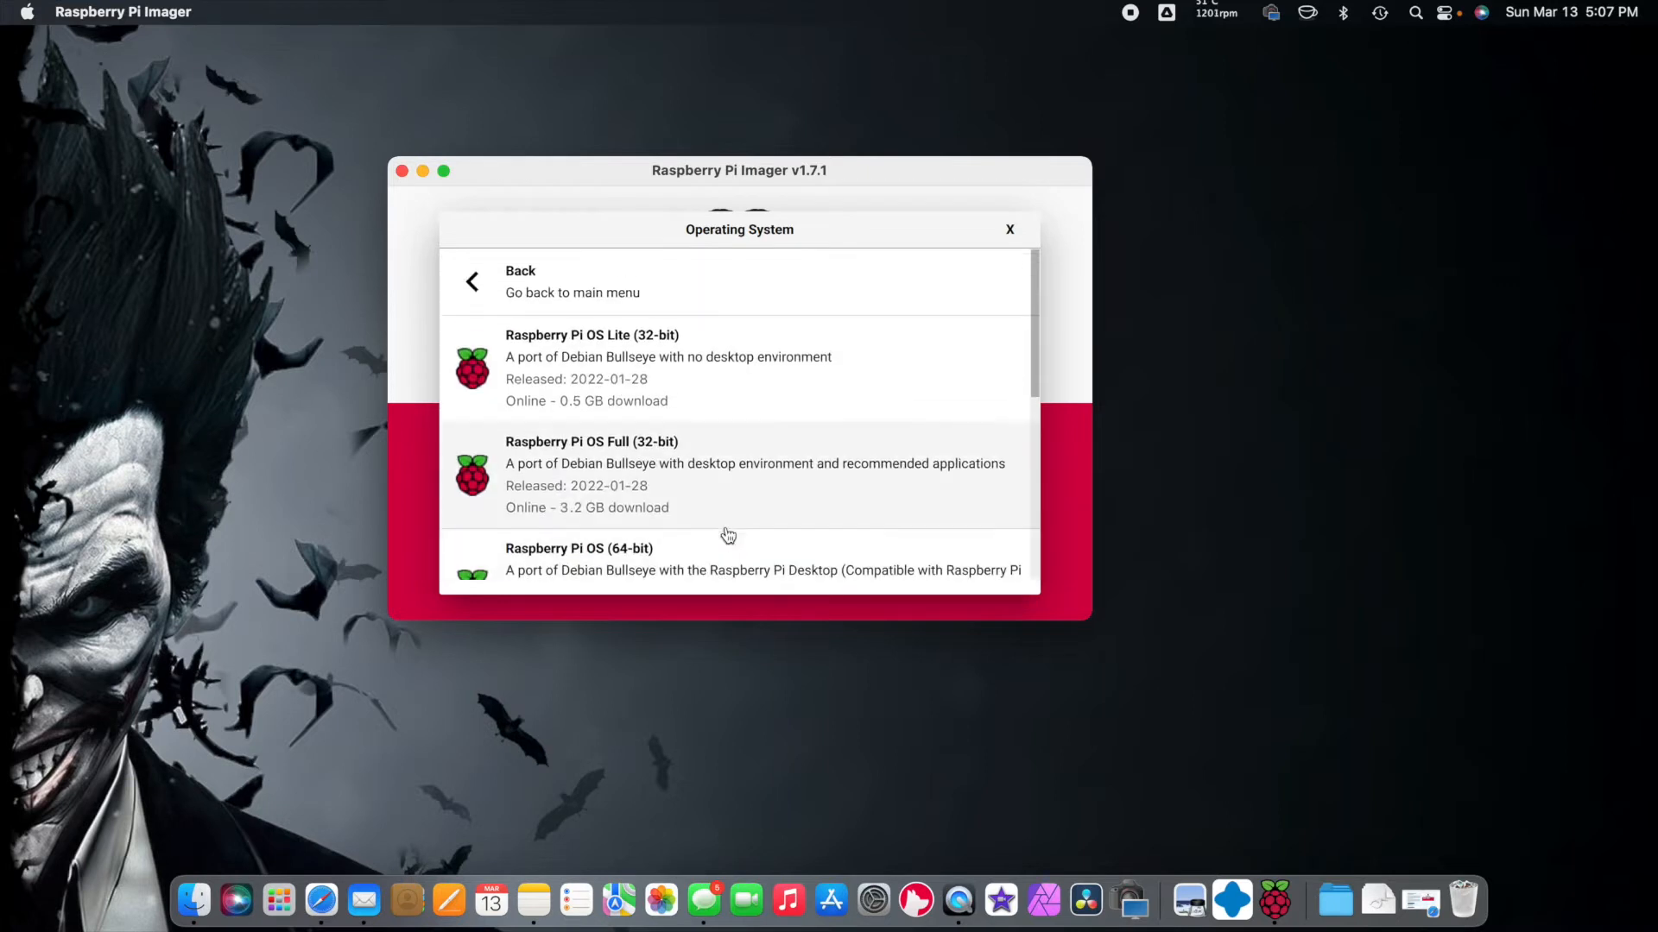
{"action": "mouse_move", "coordinate": [580, 378]}
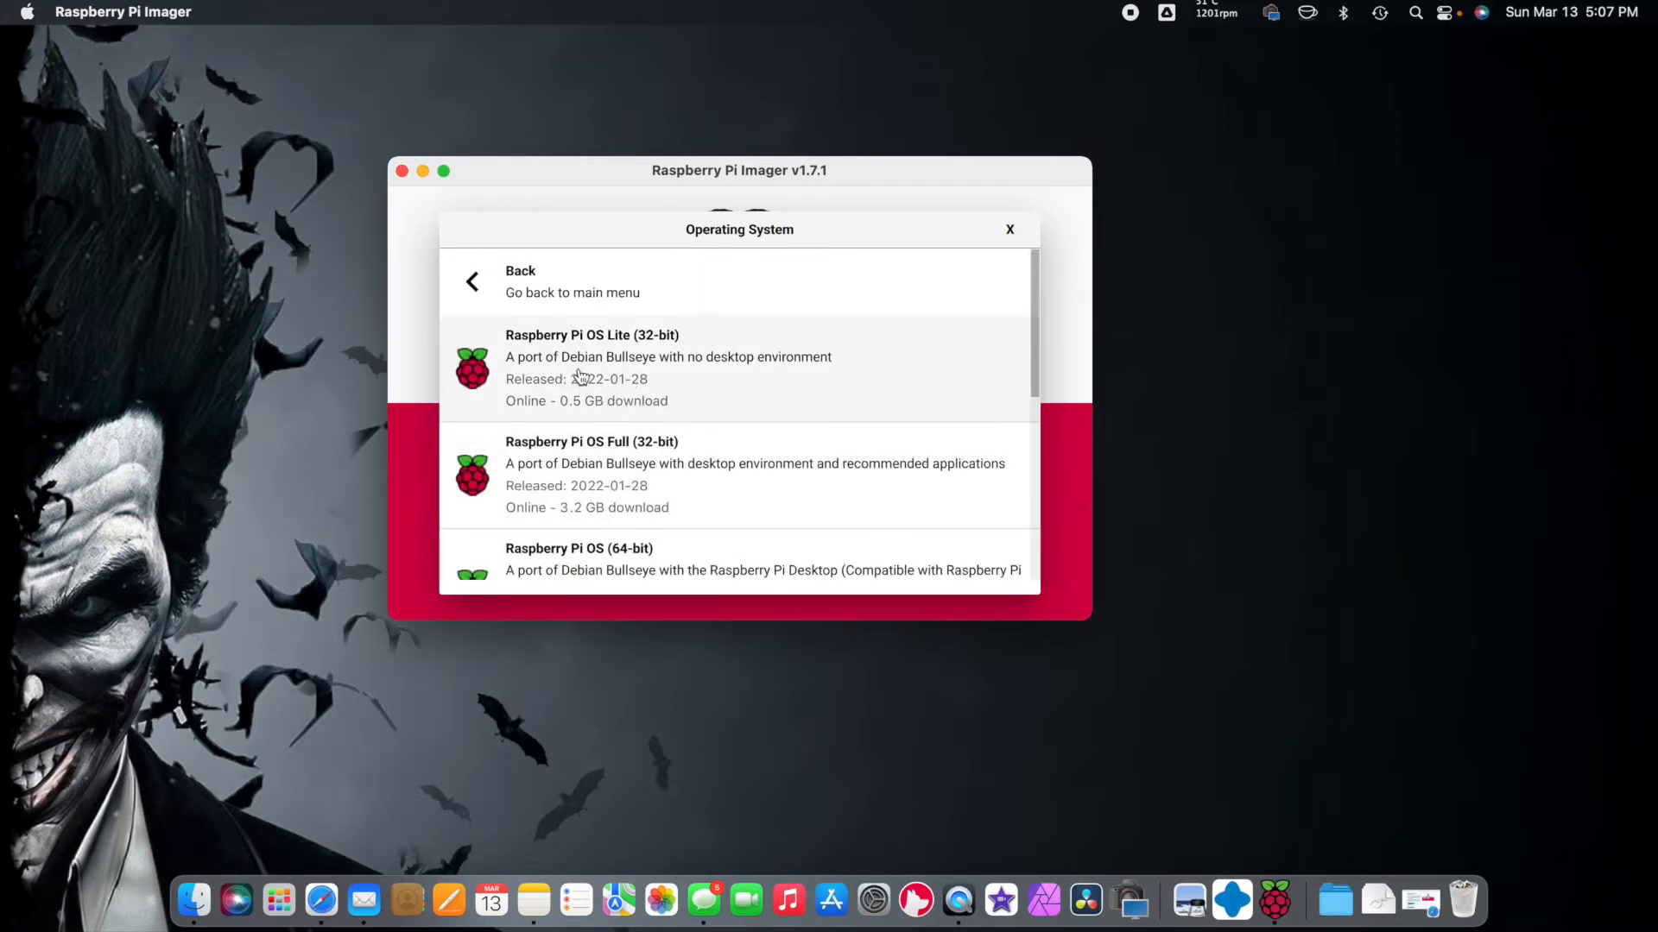
{"action": "mouse_move", "coordinate": [619, 387]}
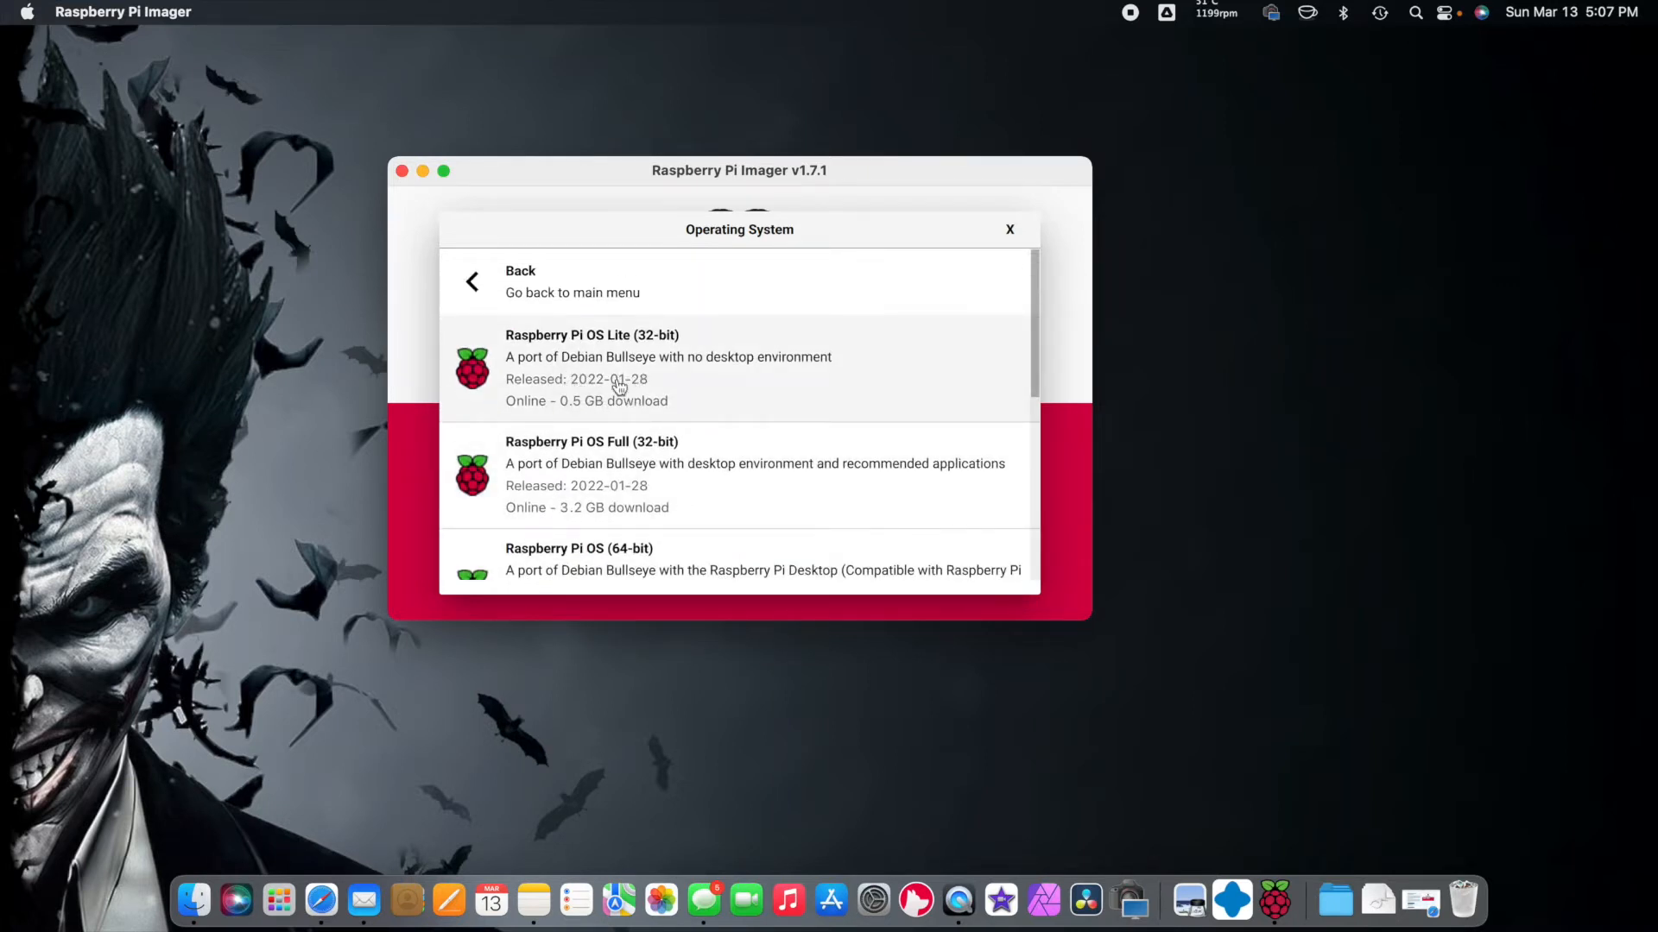
{"action": "mouse_move", "coordinate": [601, 413]}
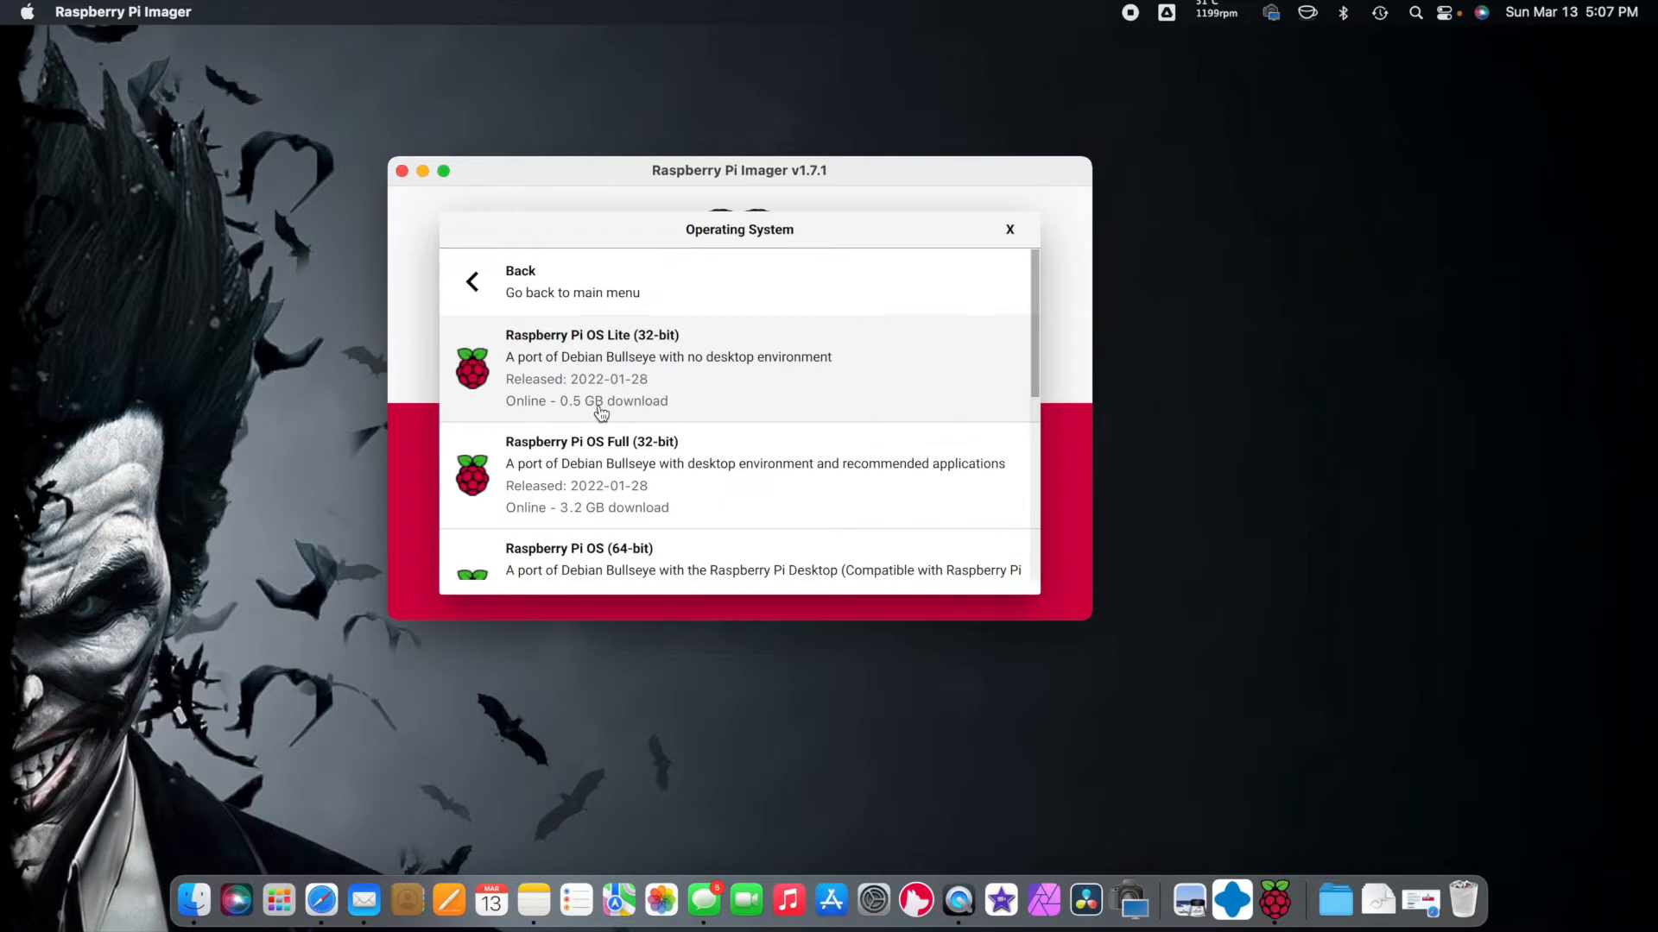
{"action": "mouse_move", "coordinate": [634, 478]}
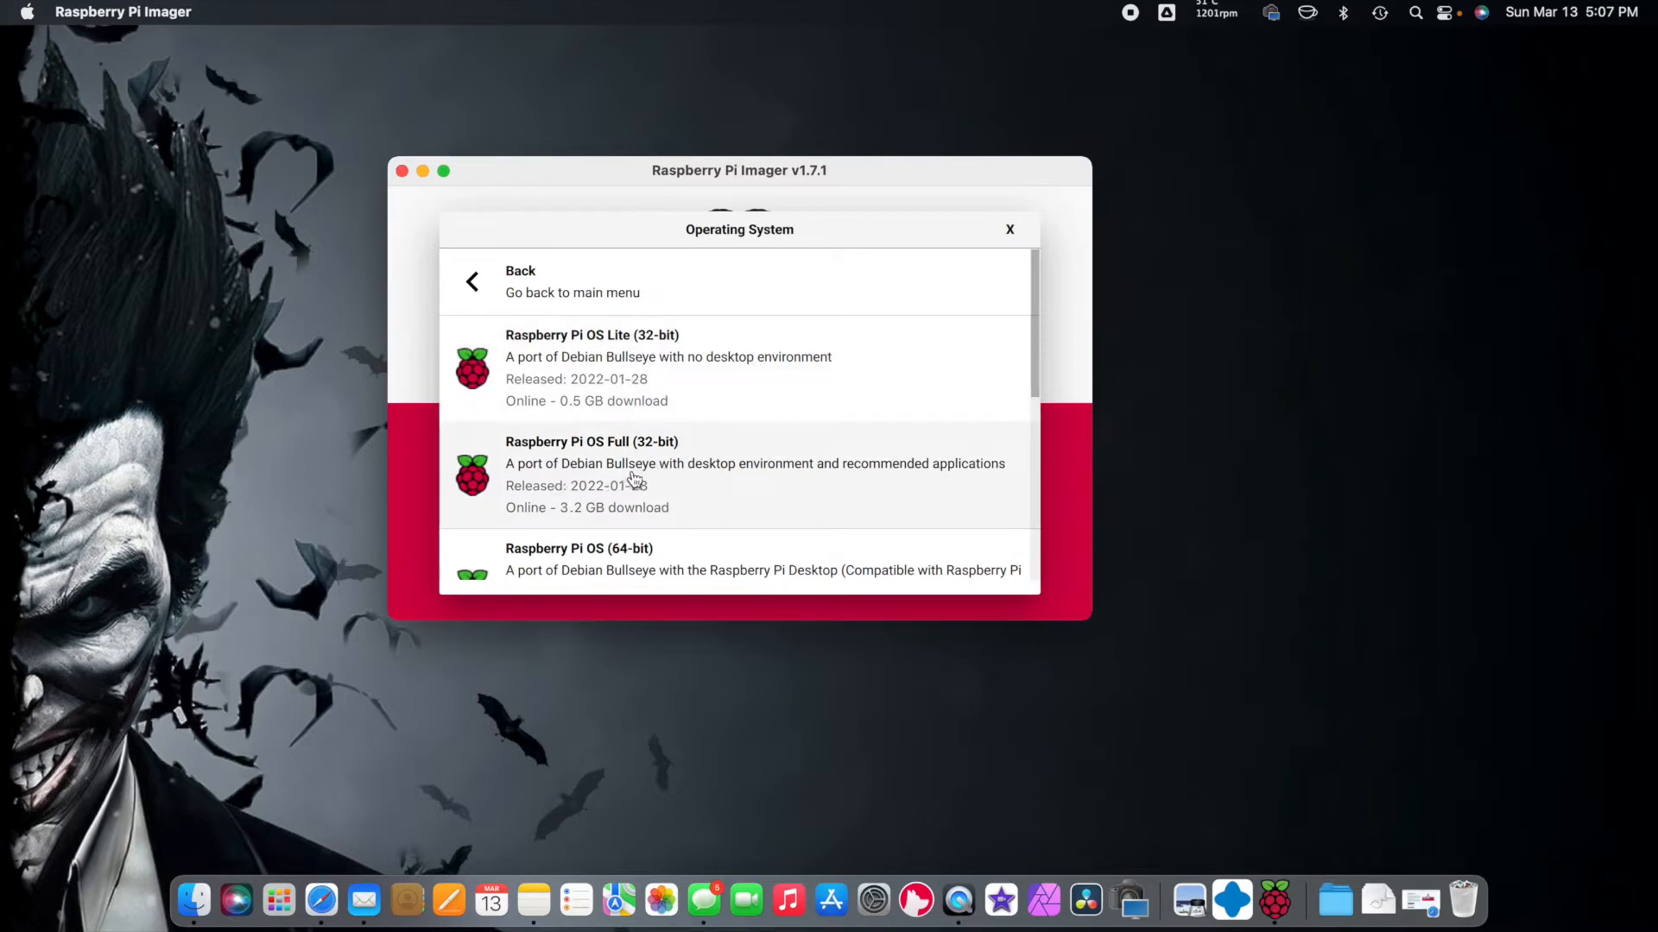
{"action": "left_click", "coordinate": [634, 473]}
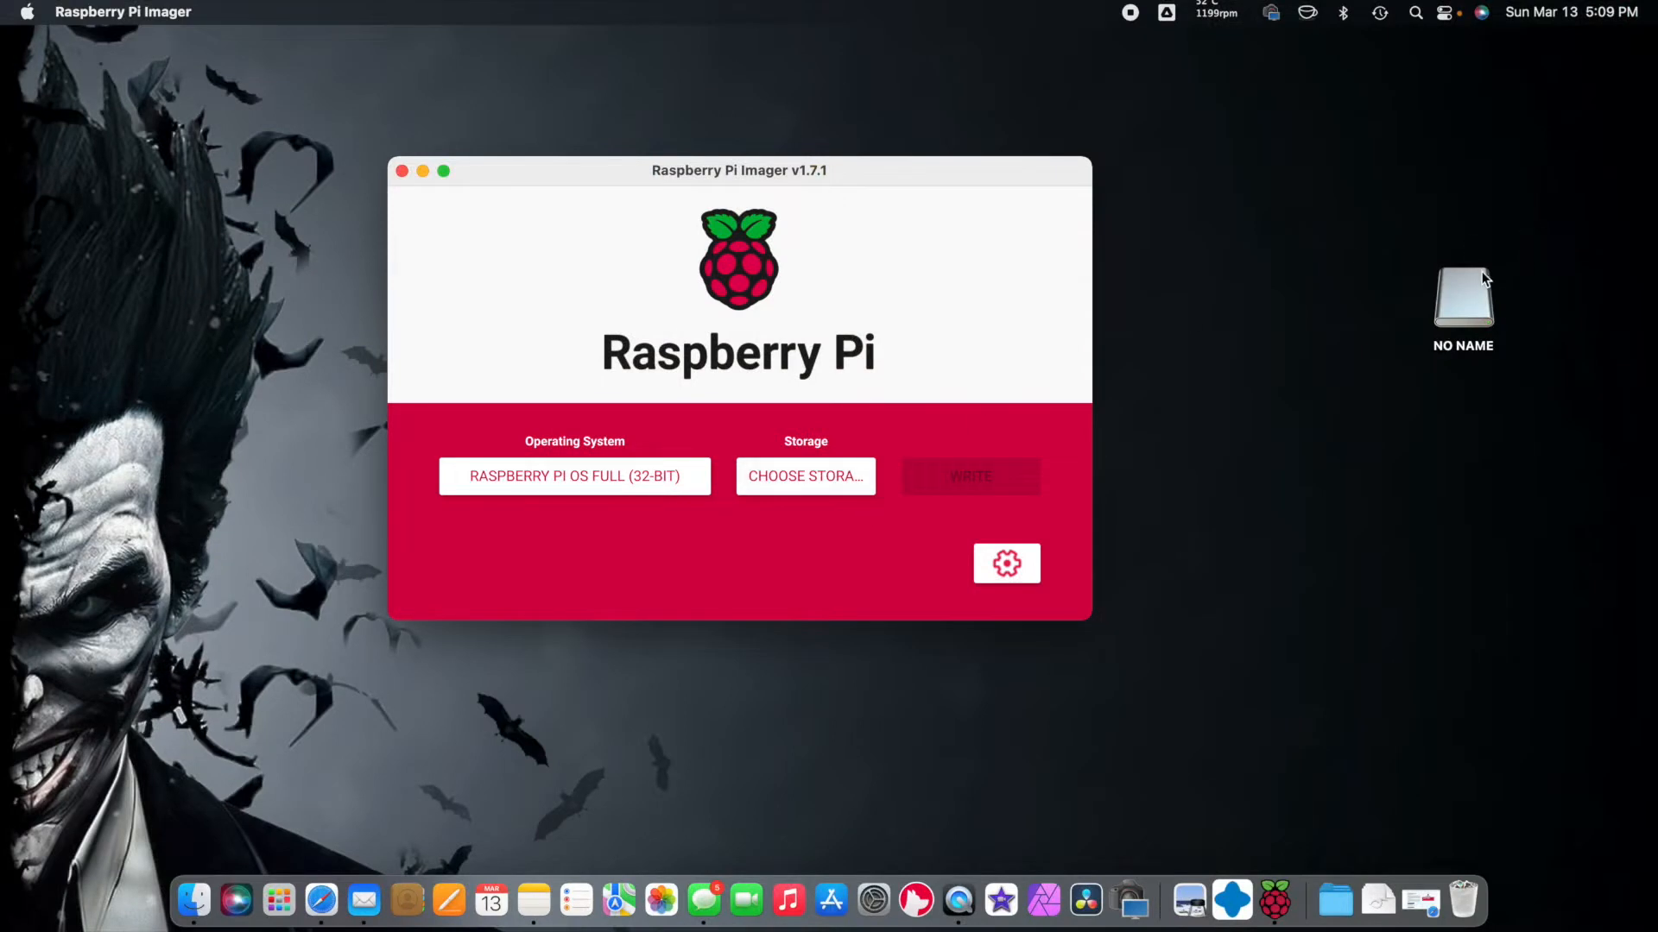
Pick the Generic STORAGE DEVICE Media 15.8 GB card as the write target.
{"action": "left_click", "coordinate": [804, 476]}
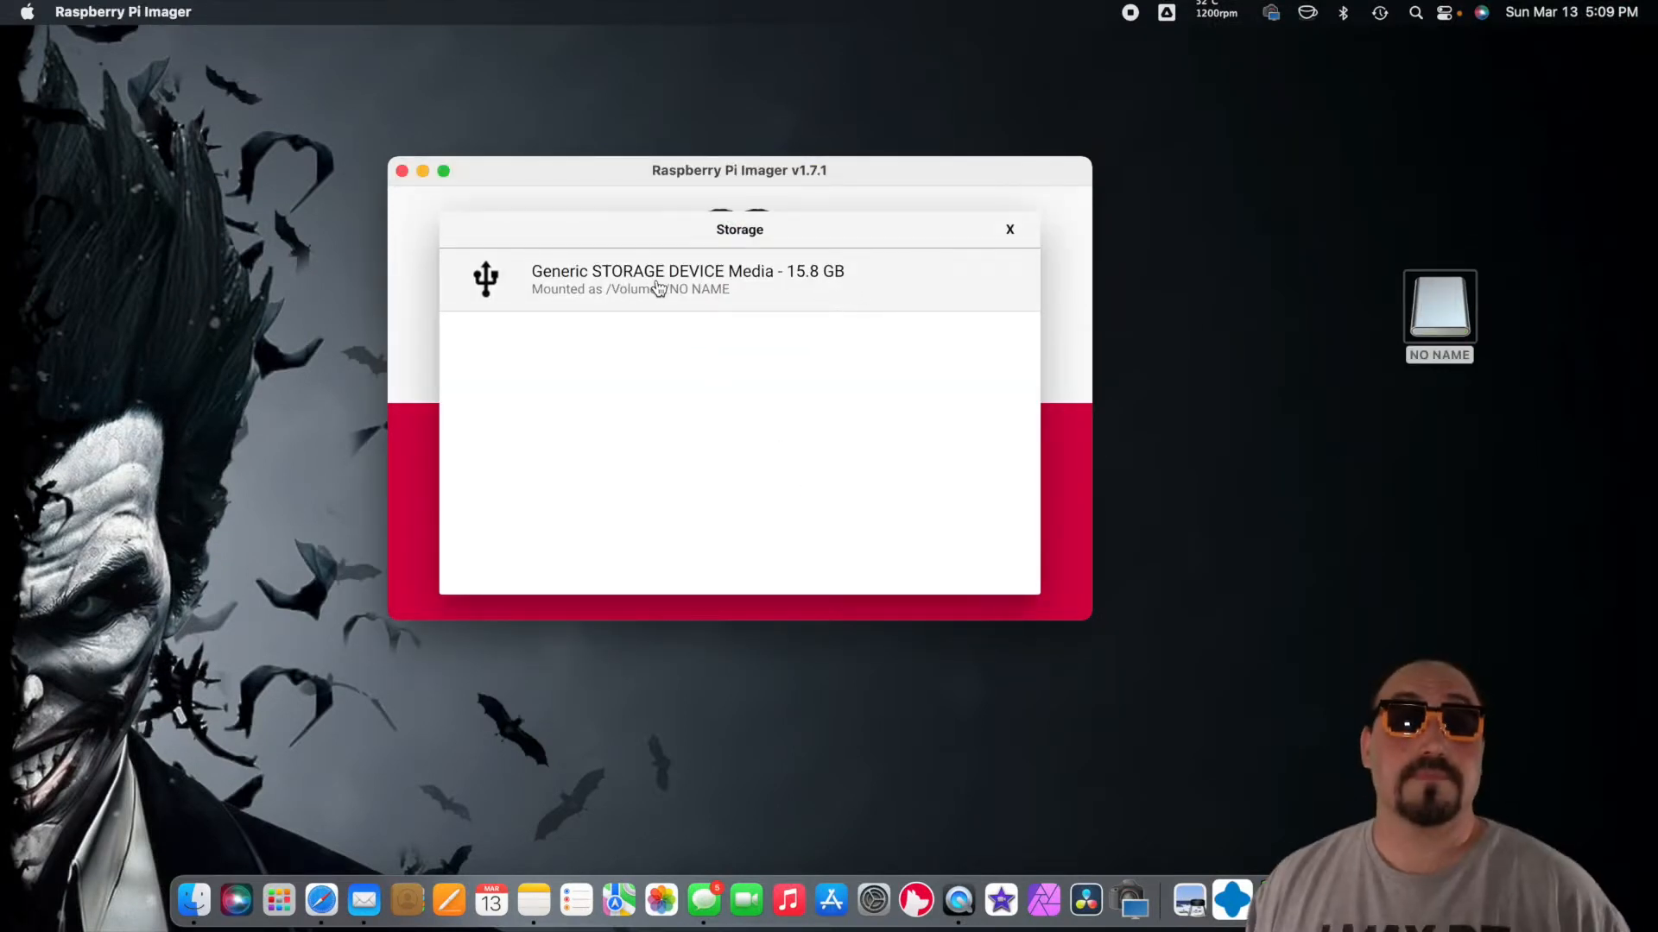
{"action": "left_click", "coordinate": [685, 280]}
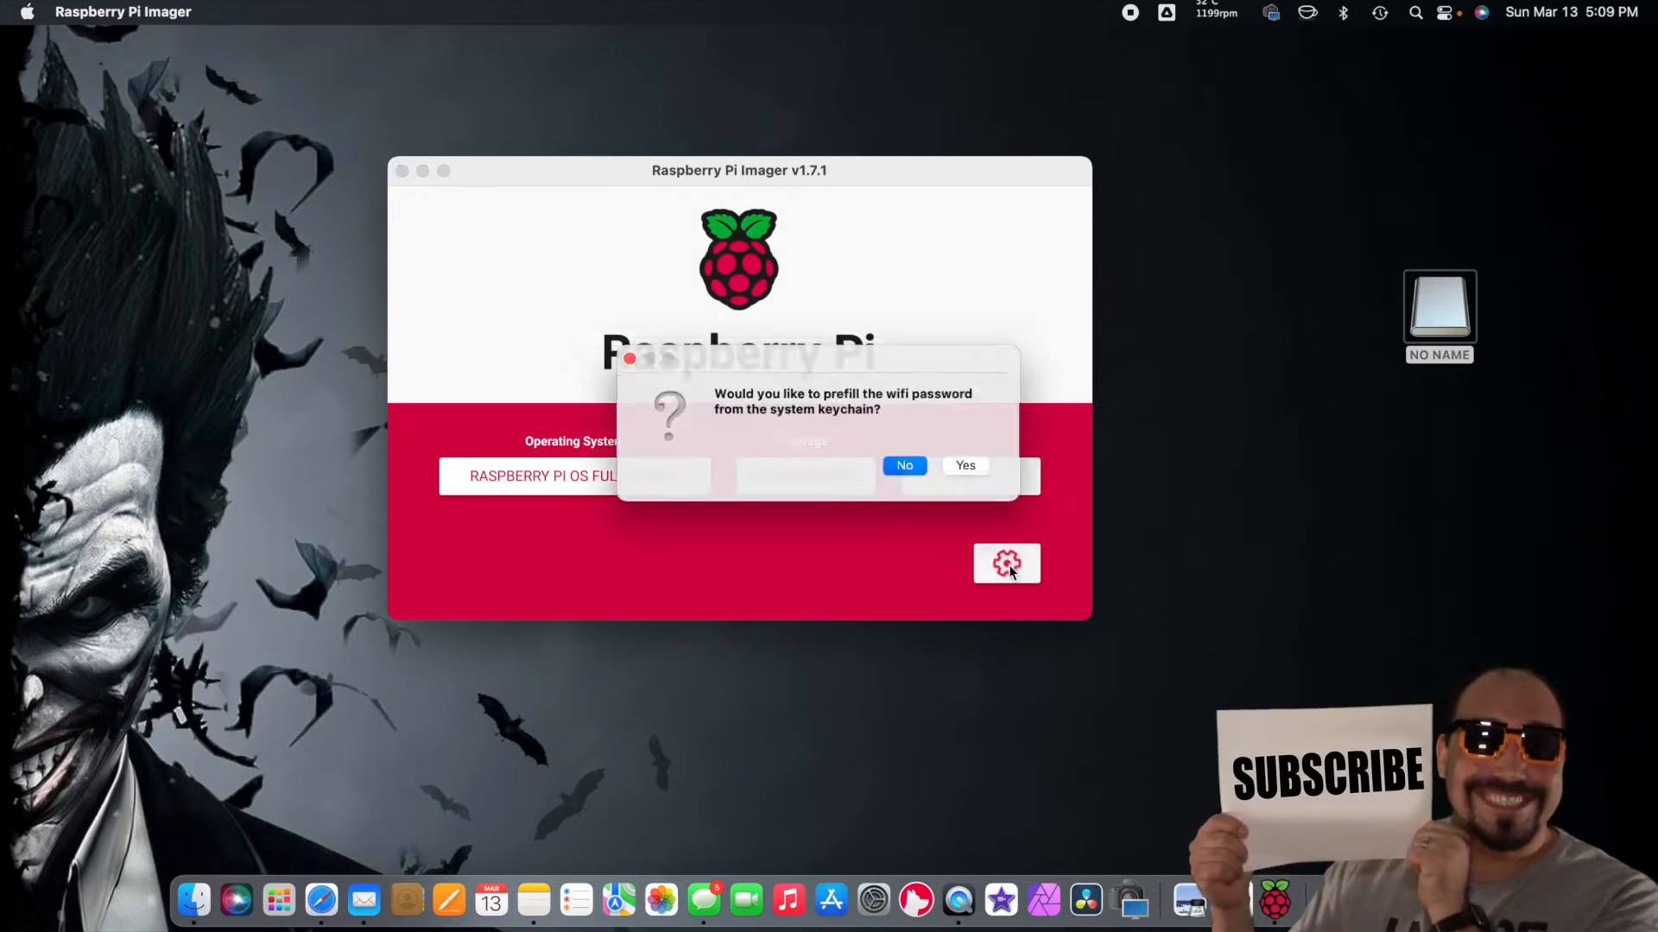
In Advanced options, enable SSH with password authentication and set username pi with a password.
{"action": "left_click", "coordinate": [903, 464]}
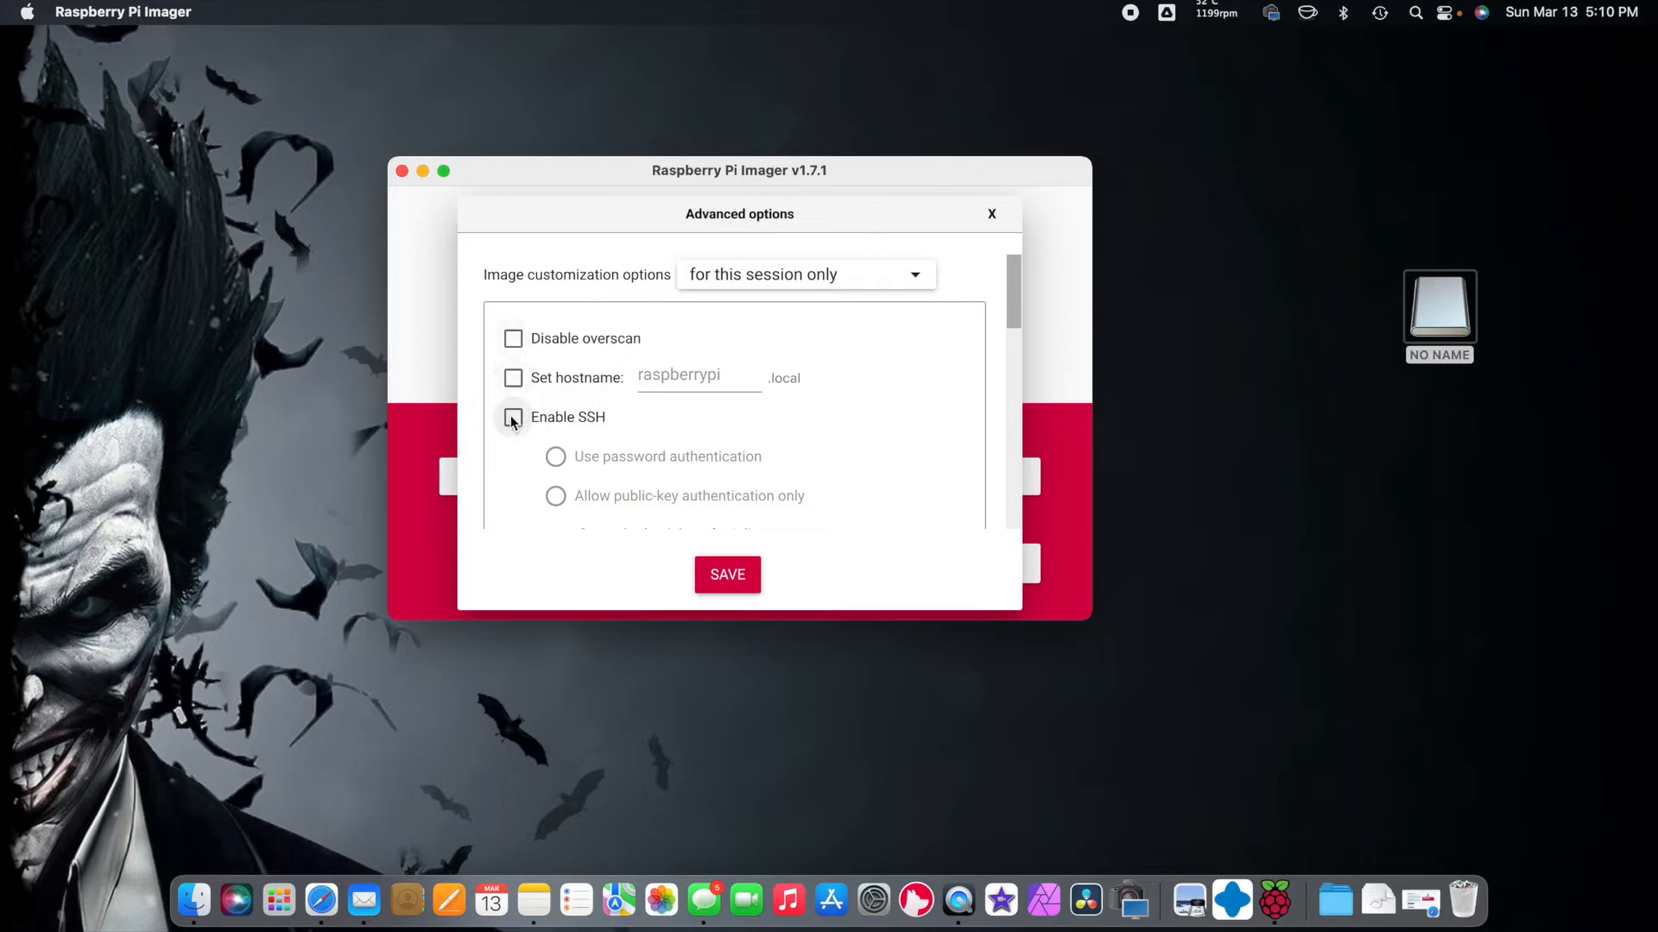
{"action": "left_click", "coordinate": [513, 417]}
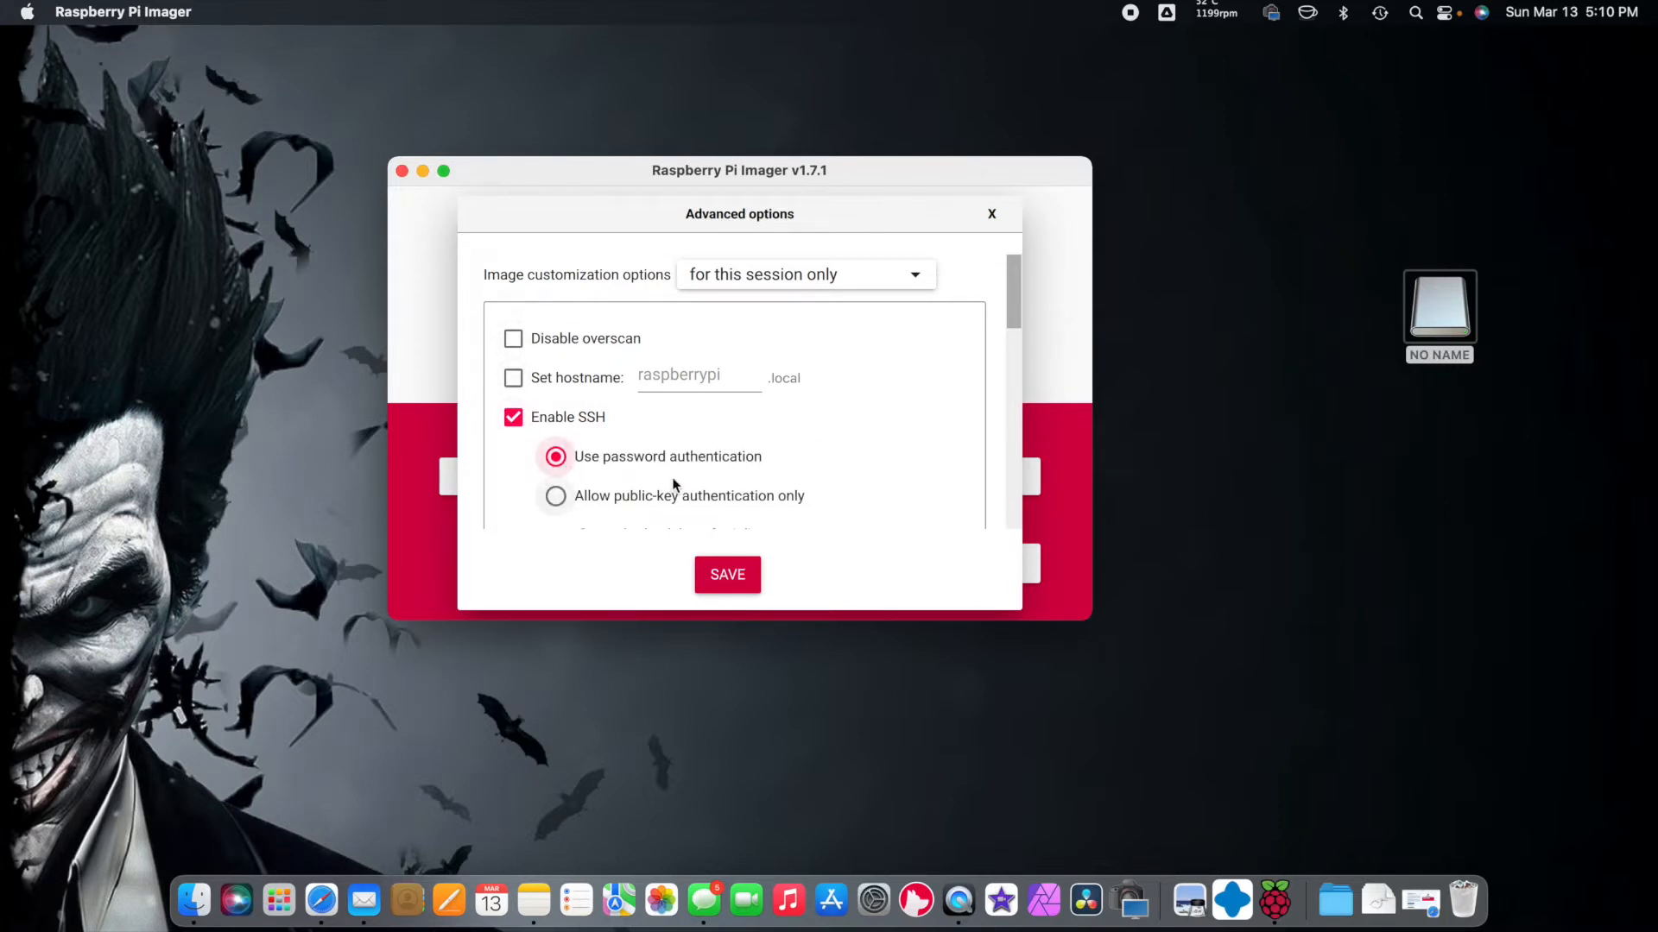
{"action": "scroll", "scroll_direction": "down", "scroll_amount": 3}
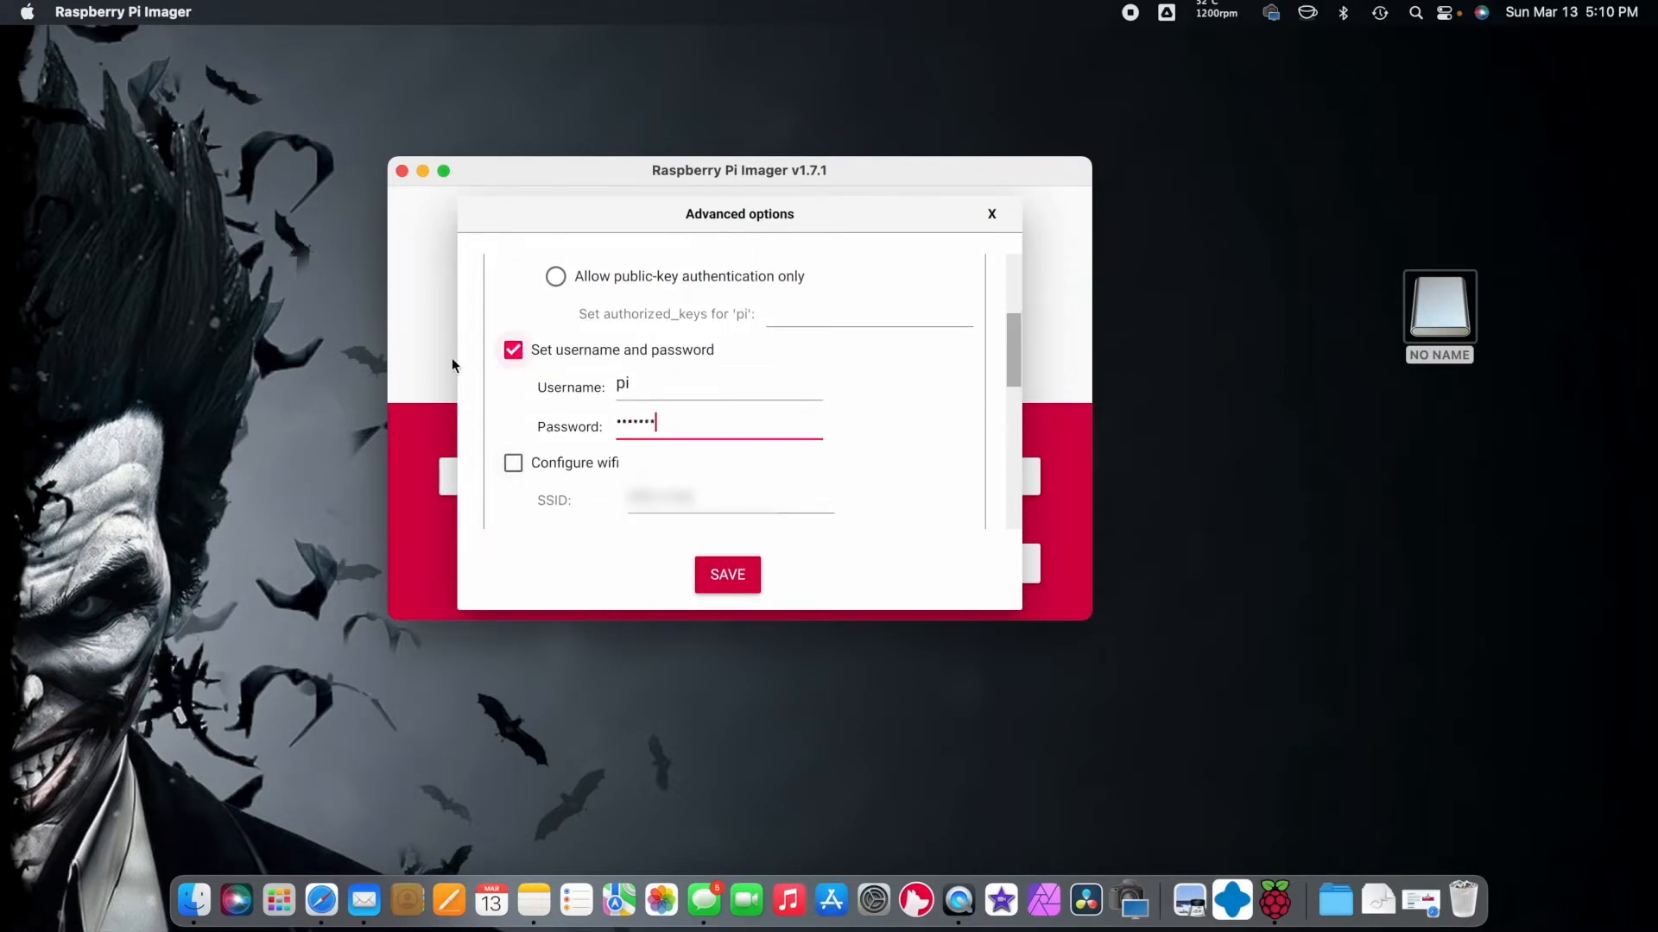
{"action": "scroll", "scroll_direction": "down", "scroll_amount": 3}
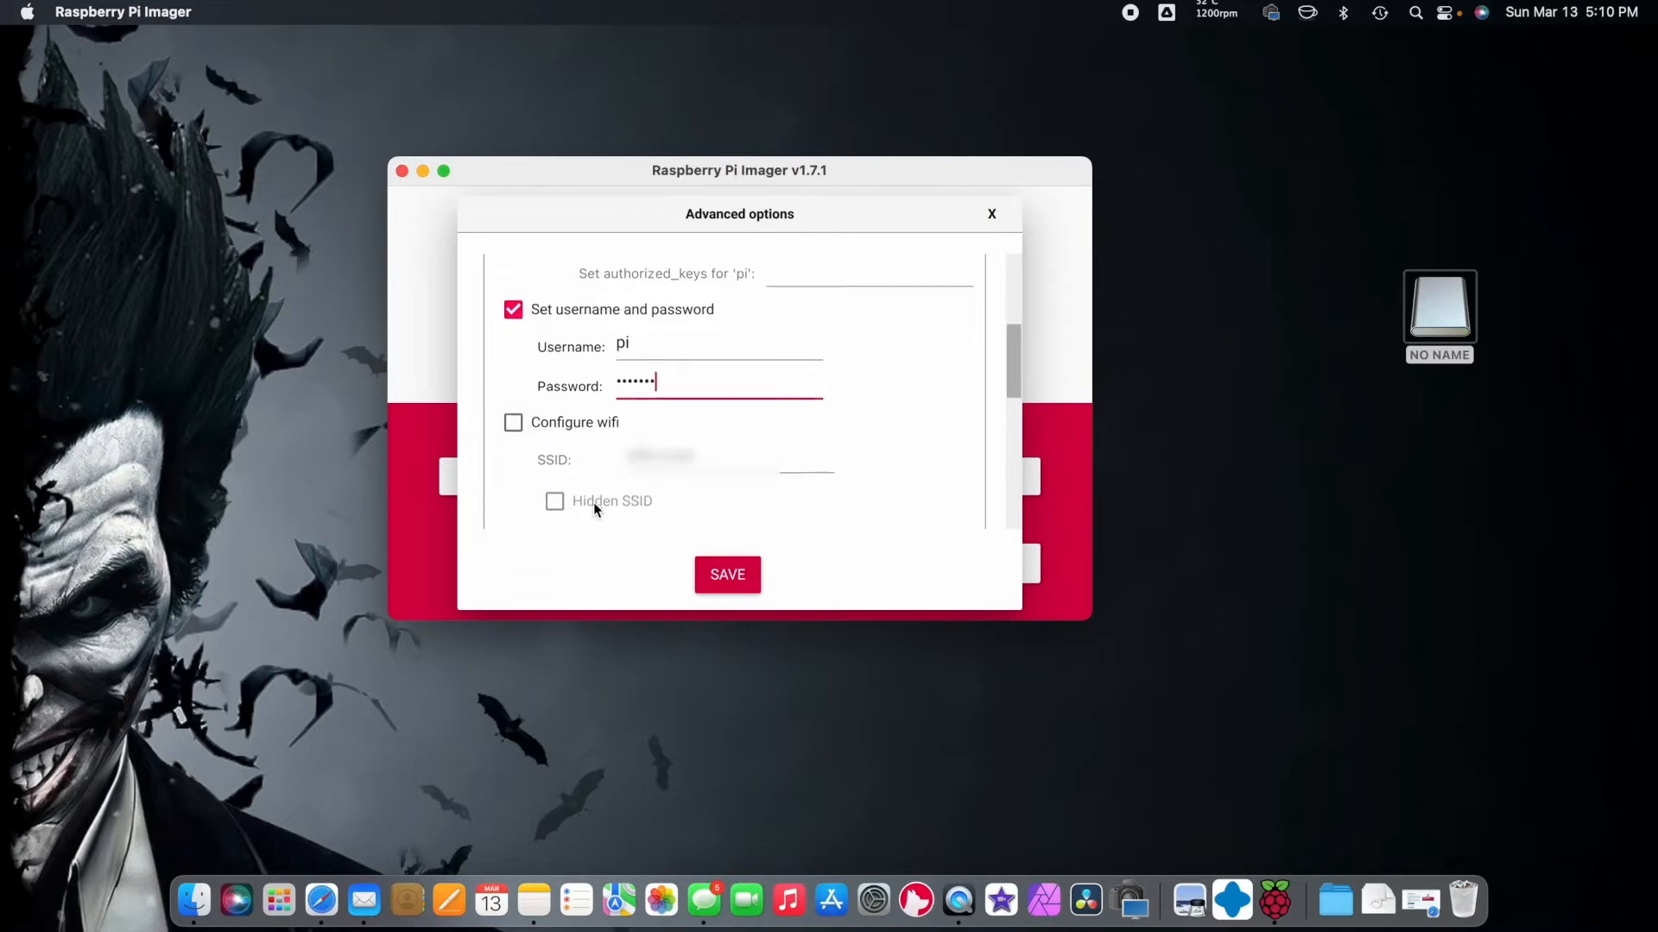
{"action": "scroll", "scroll_direction": "down", "scroll_amount": 3}
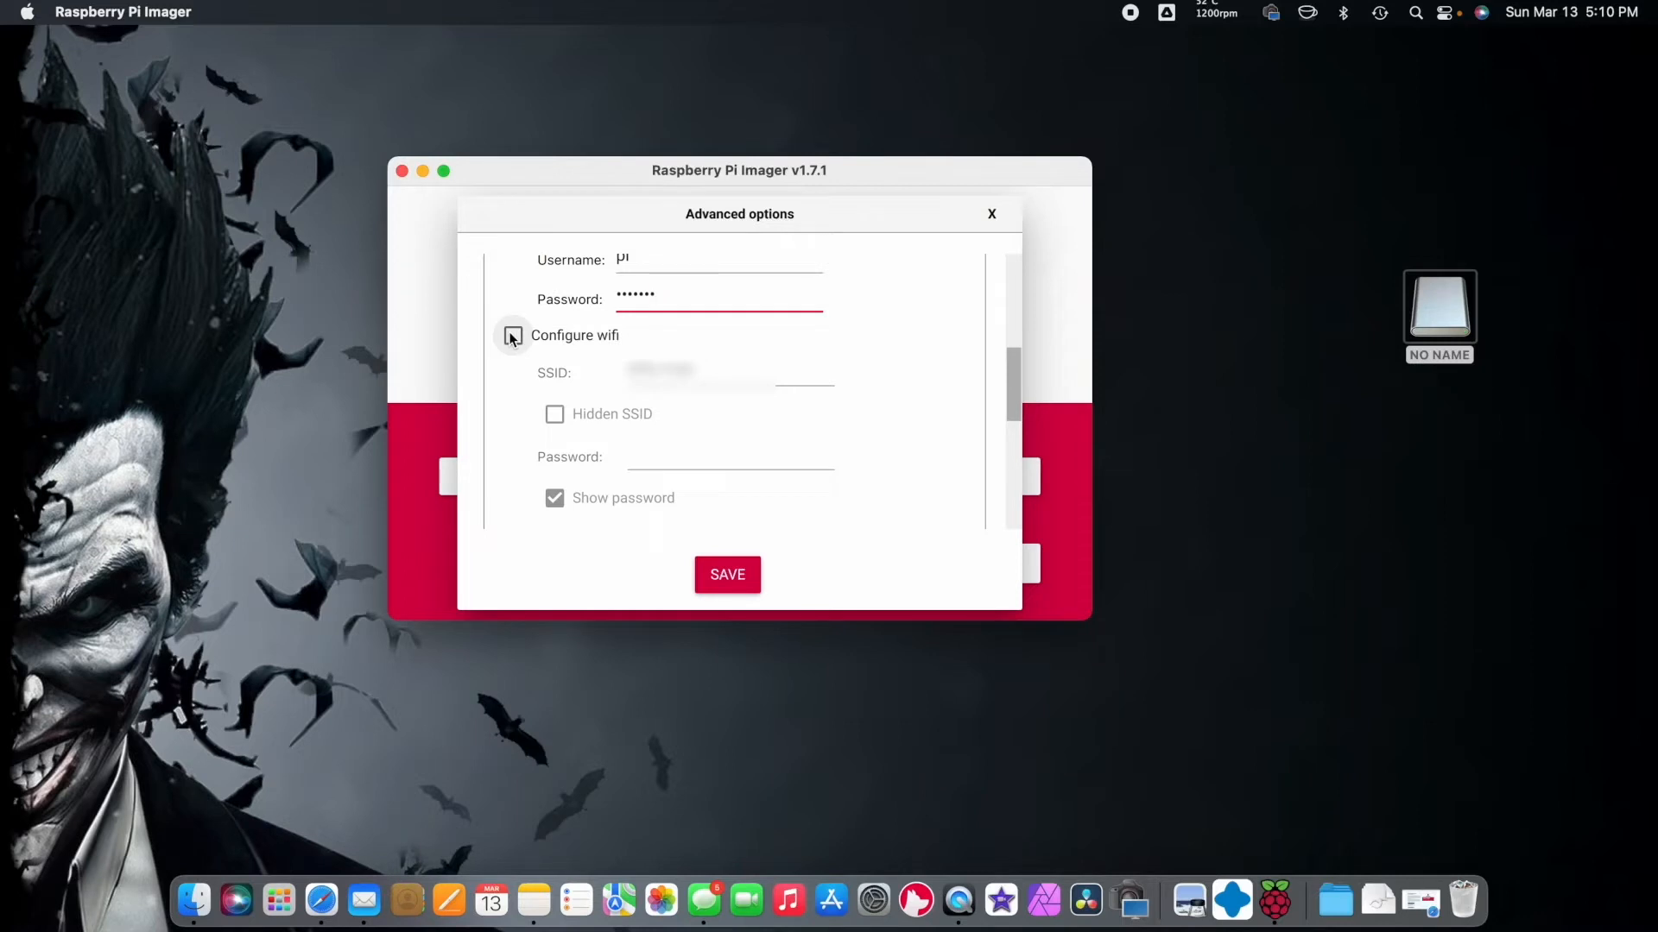
Enable Wi-Fi (GB), locale America/New_York with us keyboard, skip first-run wizard, finish sound, and save.
{"action": "left_click", "coordinate": [513, 335]}
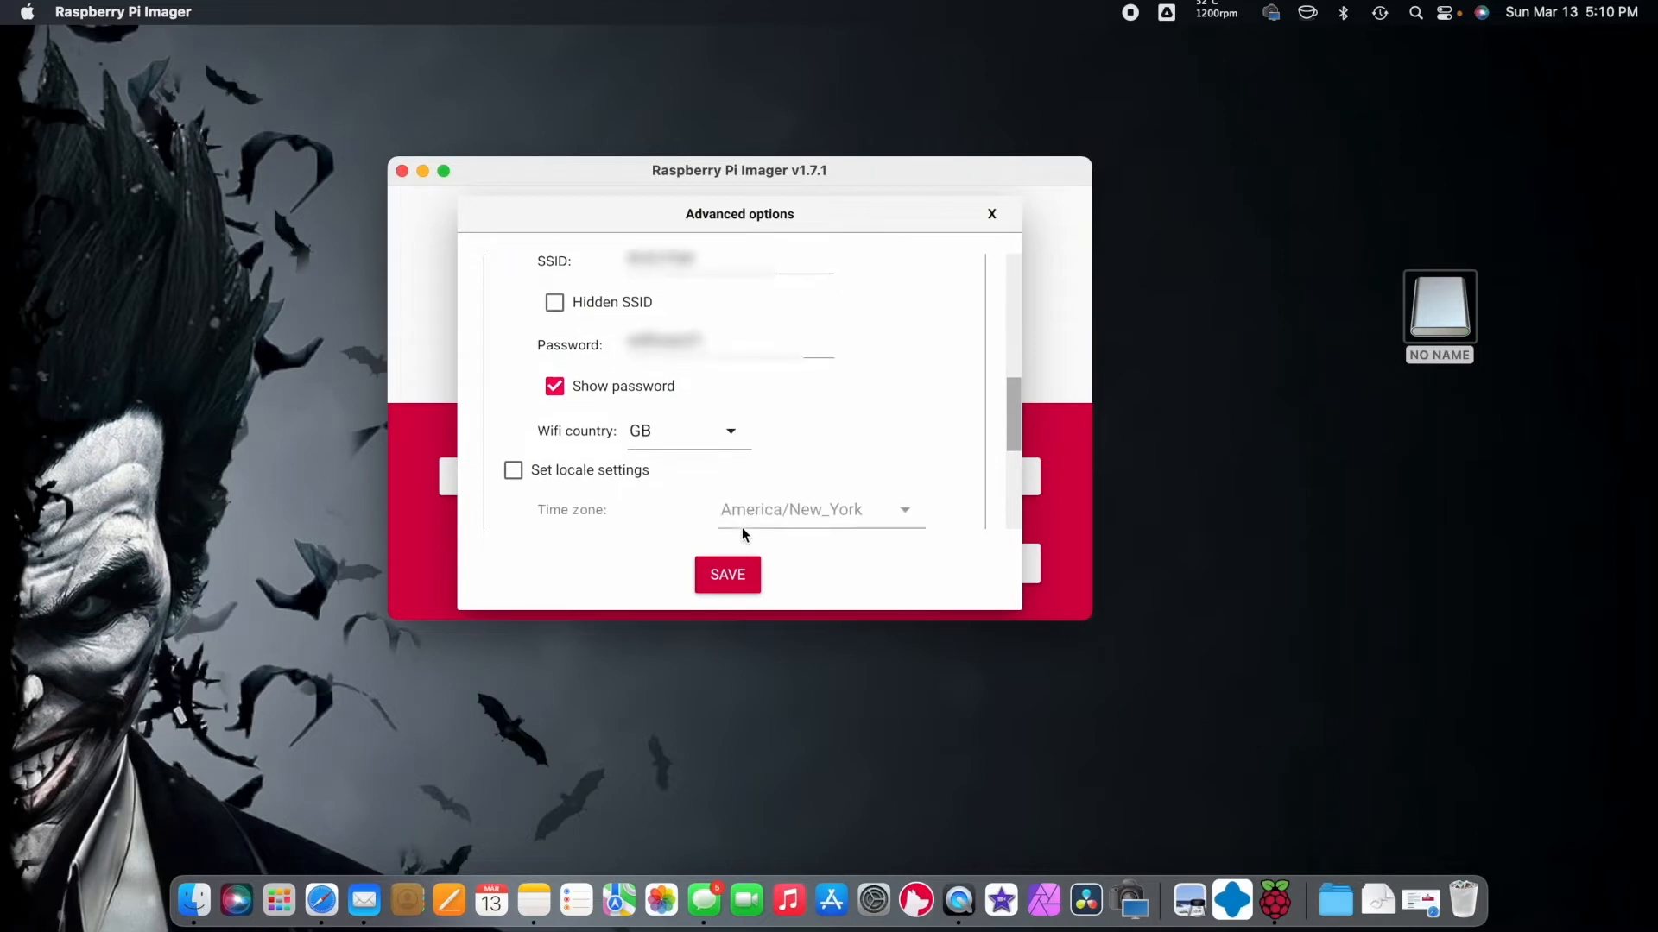
{"action": "scroll", "scroll_direction": "down", "scroll_amount": 3}
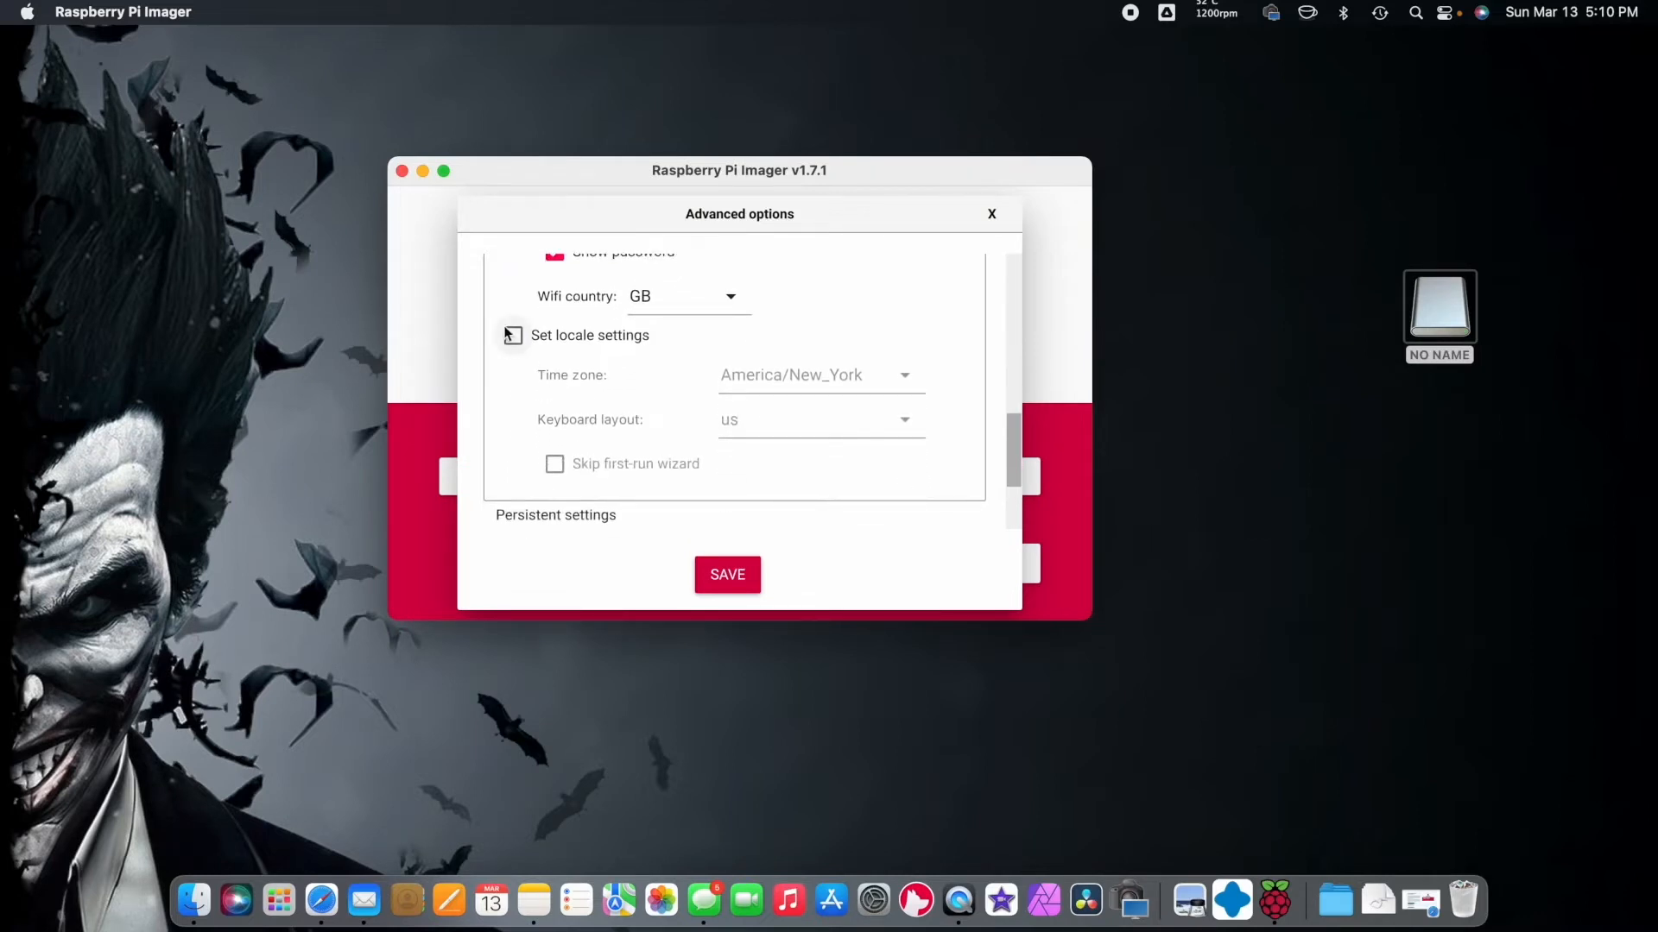
{"action": "left_click", "coordinate": [513, 335]}
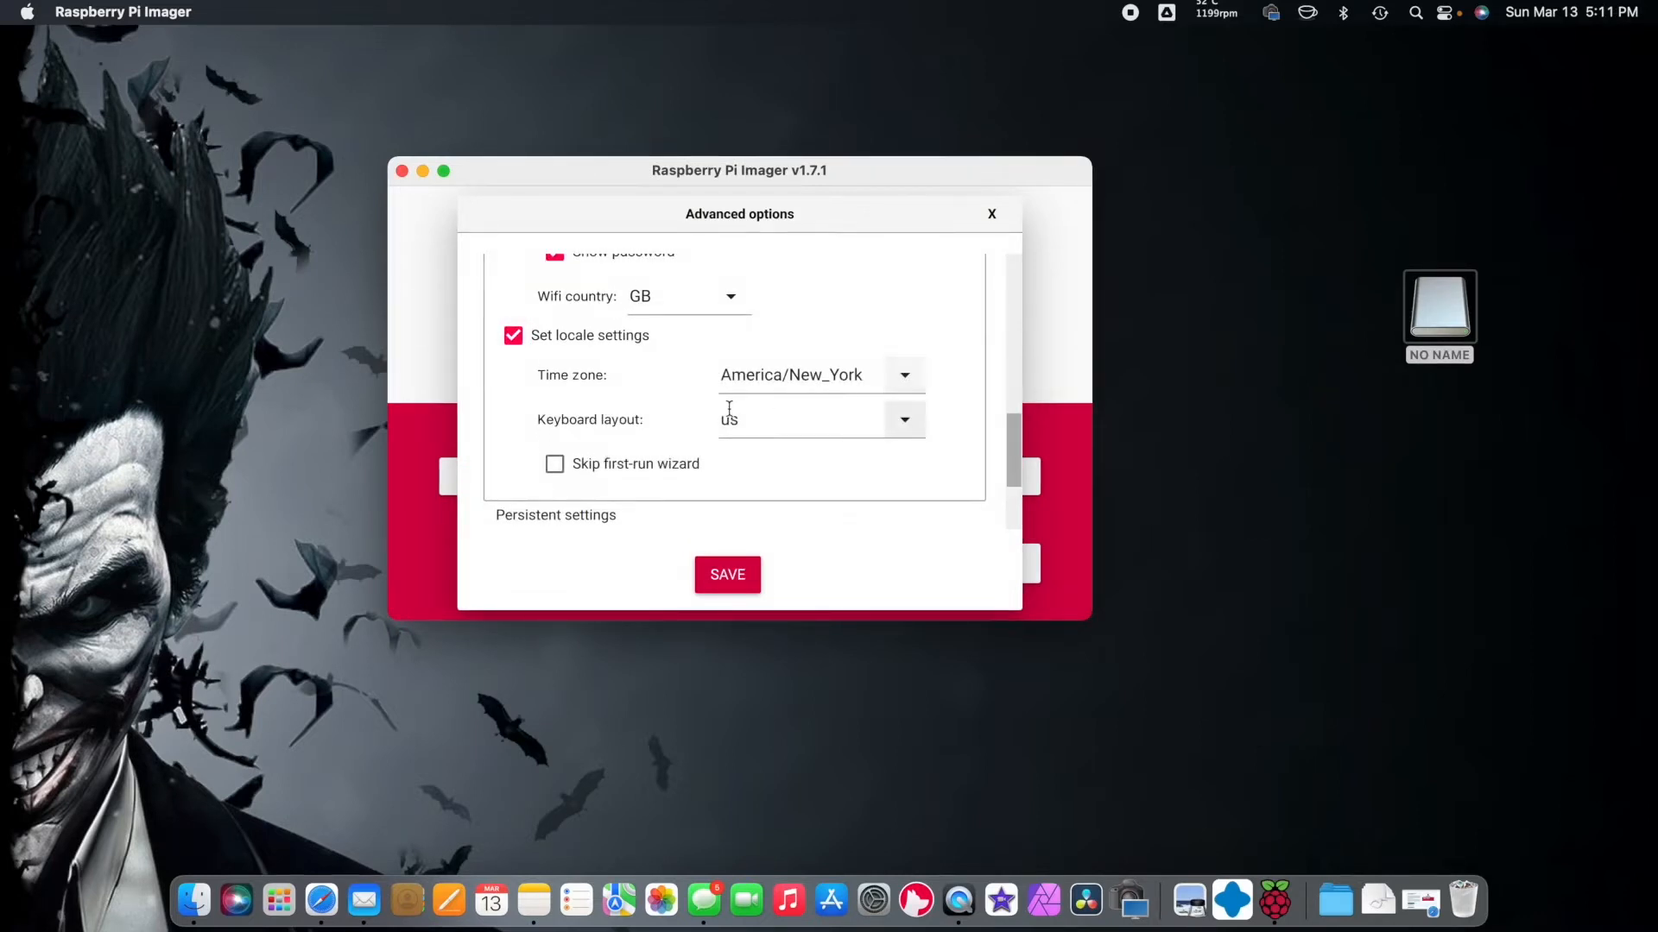
{"action": "scroll", "scroll_direction": "down", "scroll_amount": 3}
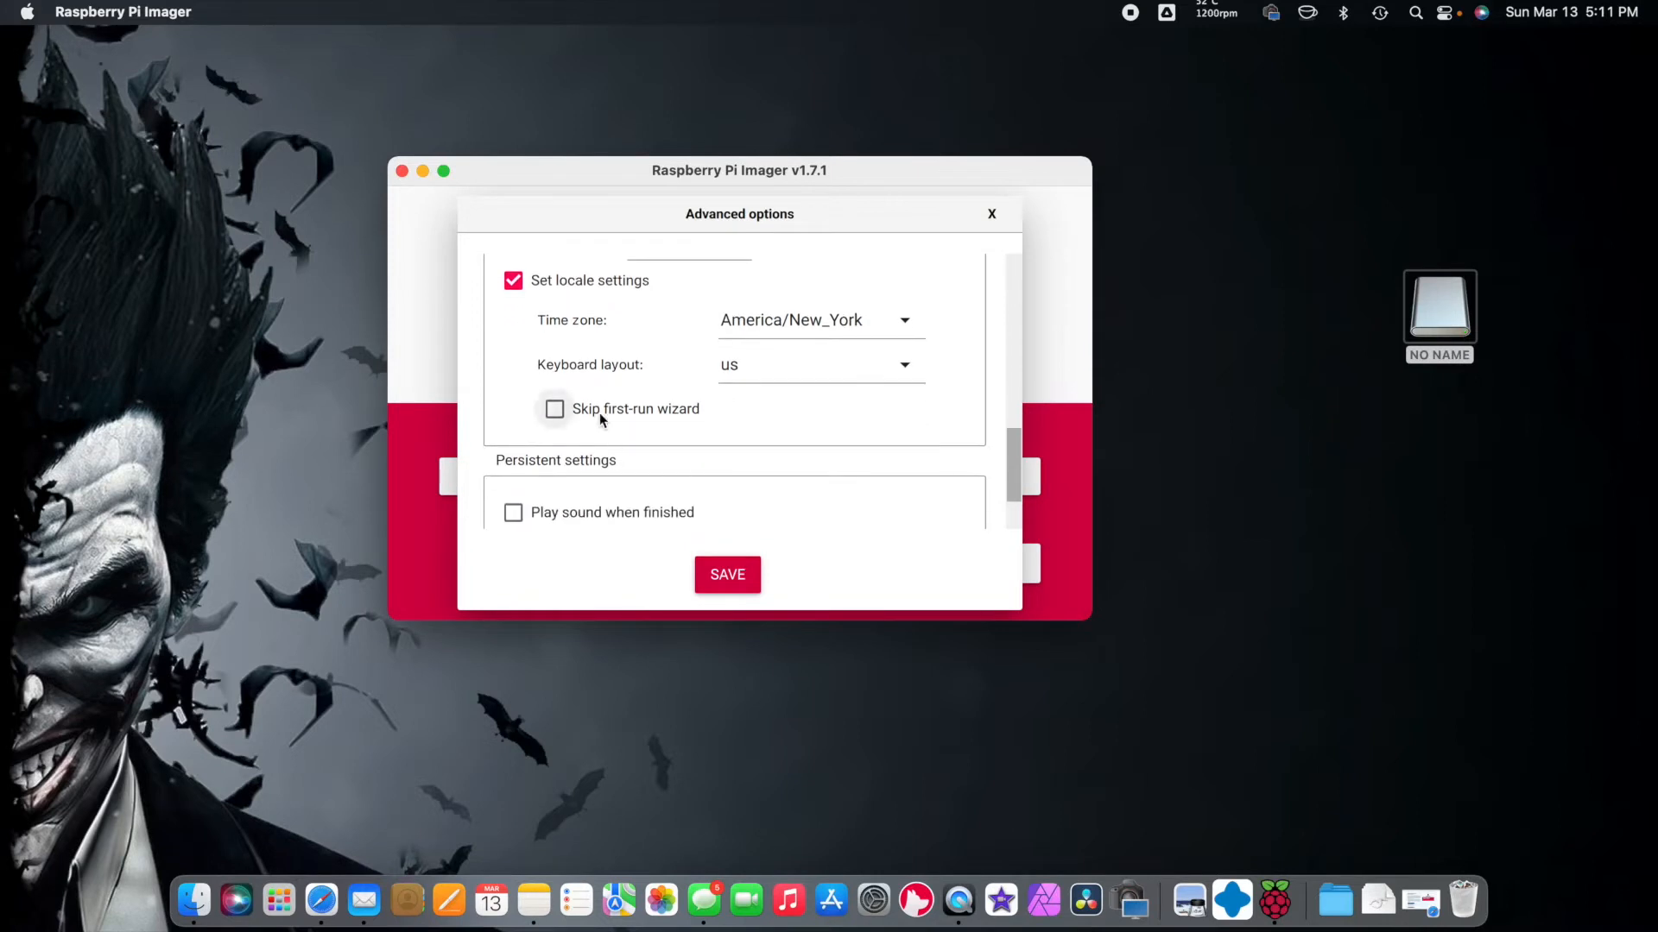
{"action": "left_click", "coordinate": [554, 409]}
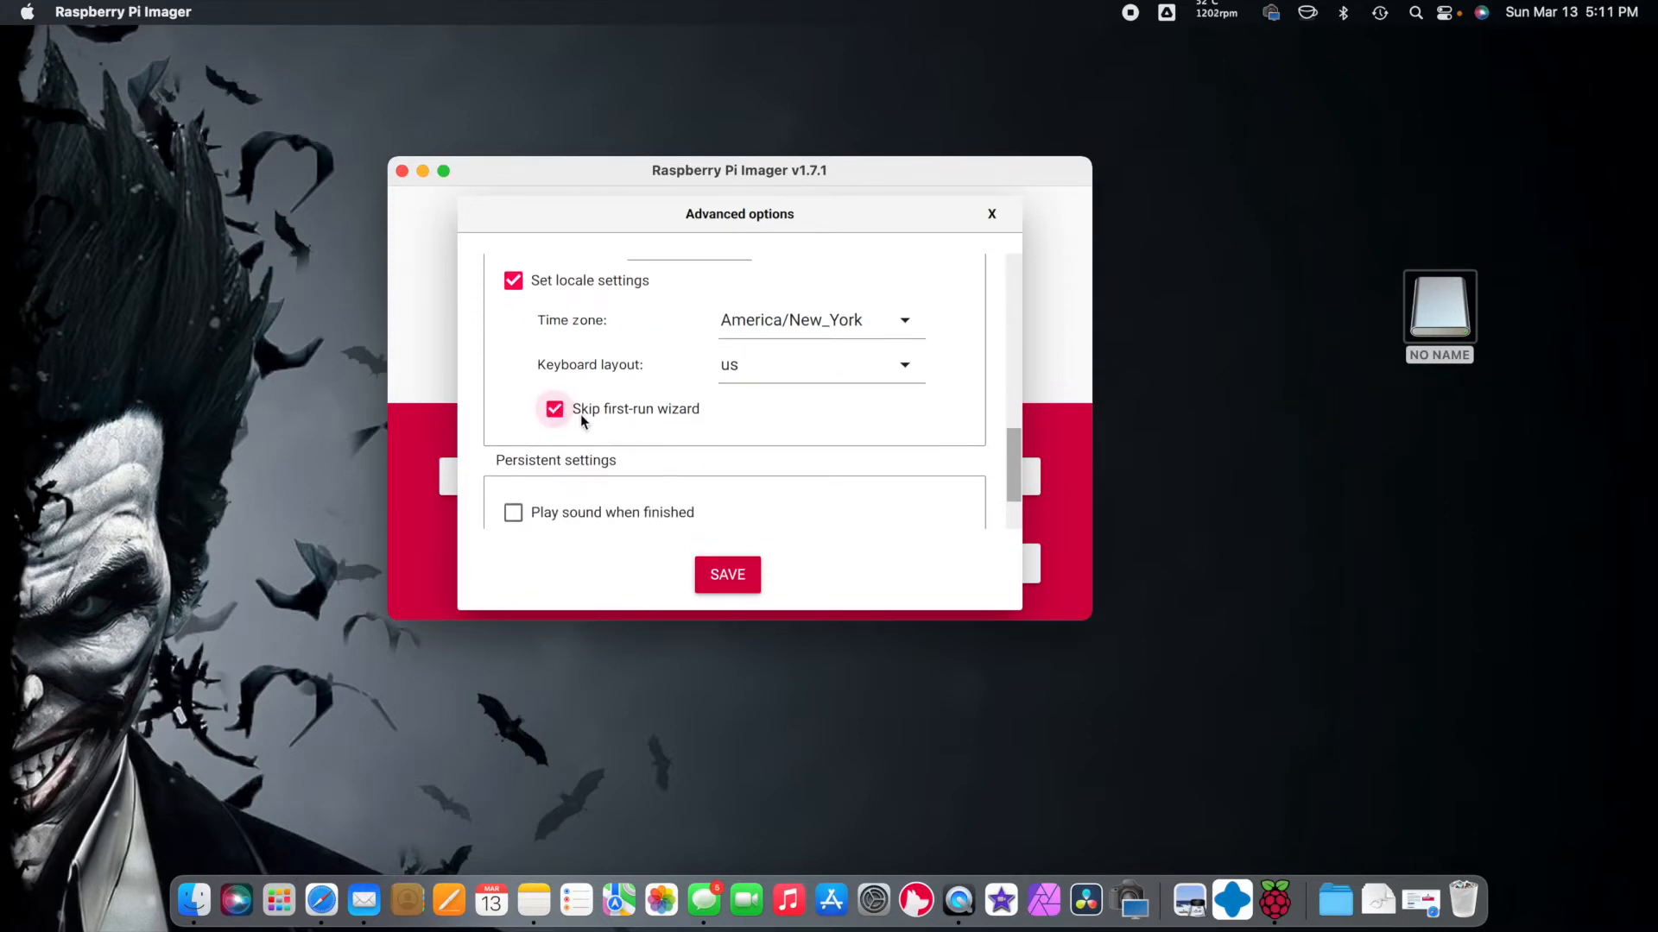
{"action": "mouse_move", "coordinate": [710, 468]}
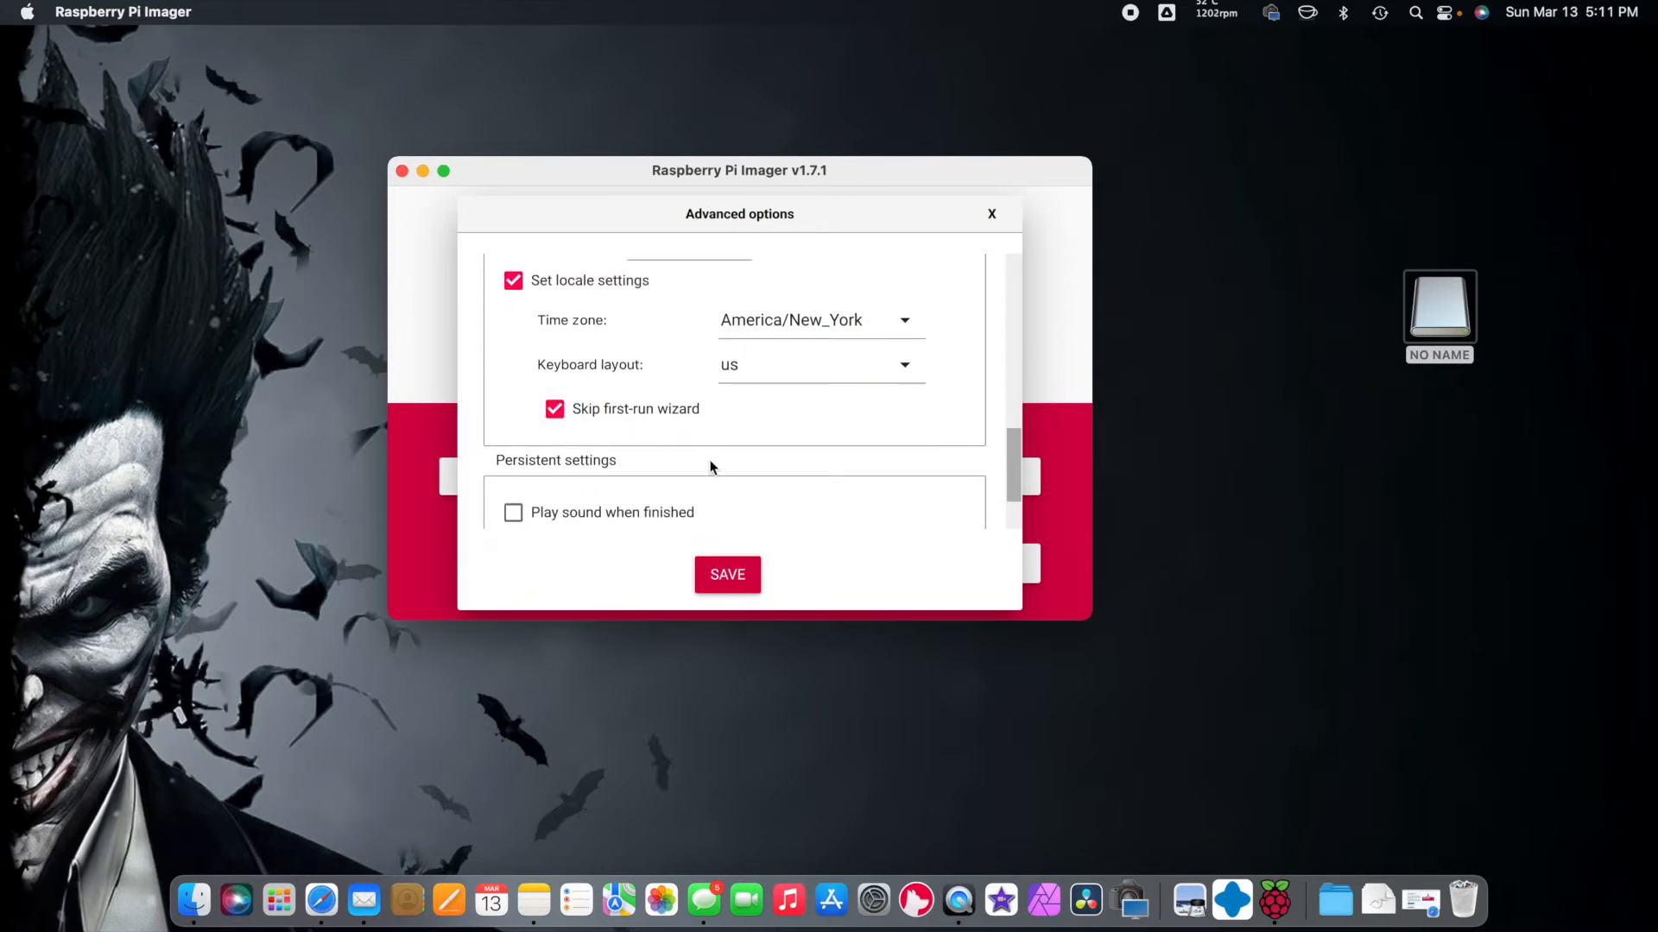
{"action": "scroll", "scroll_direction": "down", "scroll_amount": 3}
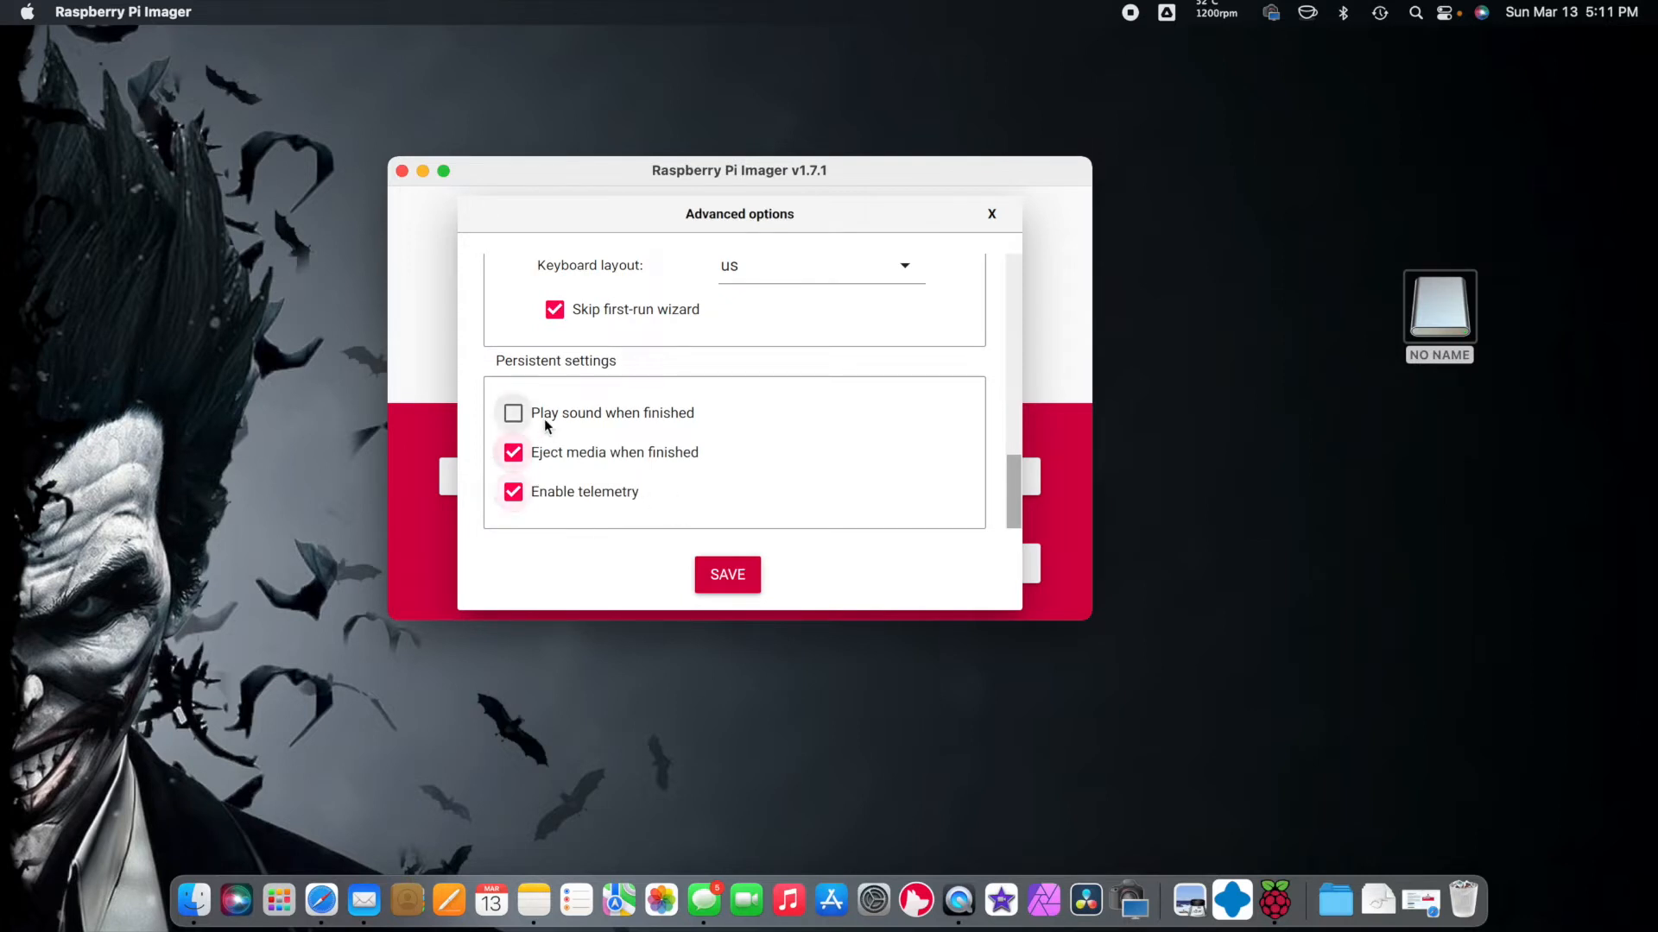
{"action": "left_click", "coordinate": [513, 412]}
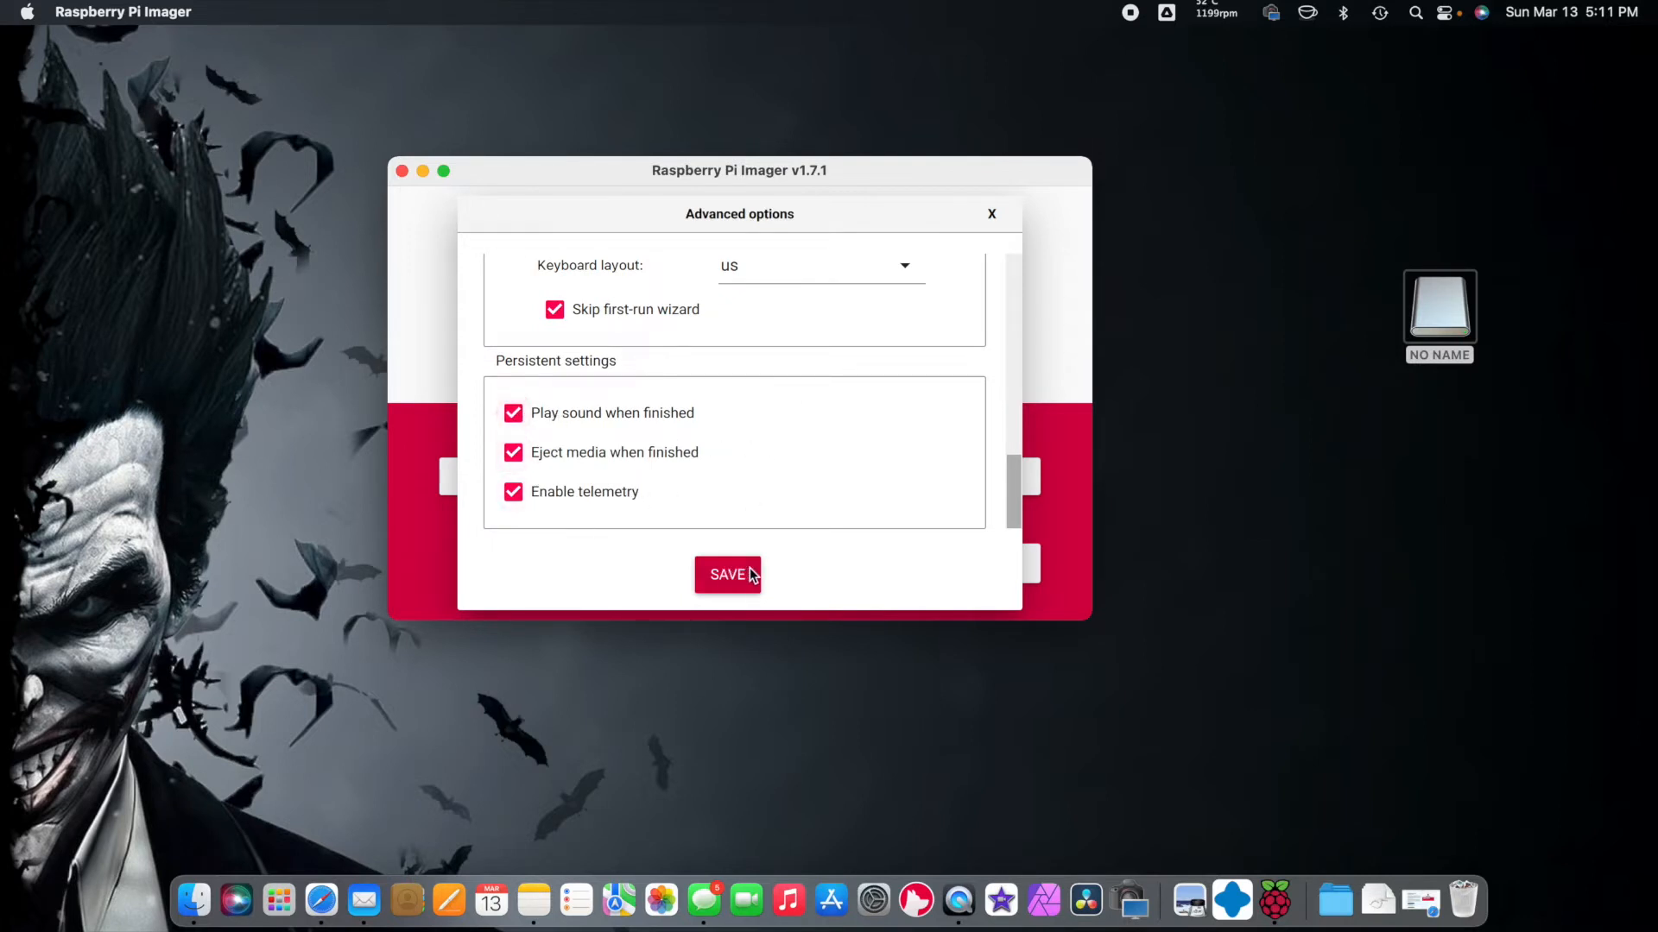
{"action": "left_click", "coordinate": [727, 574]}
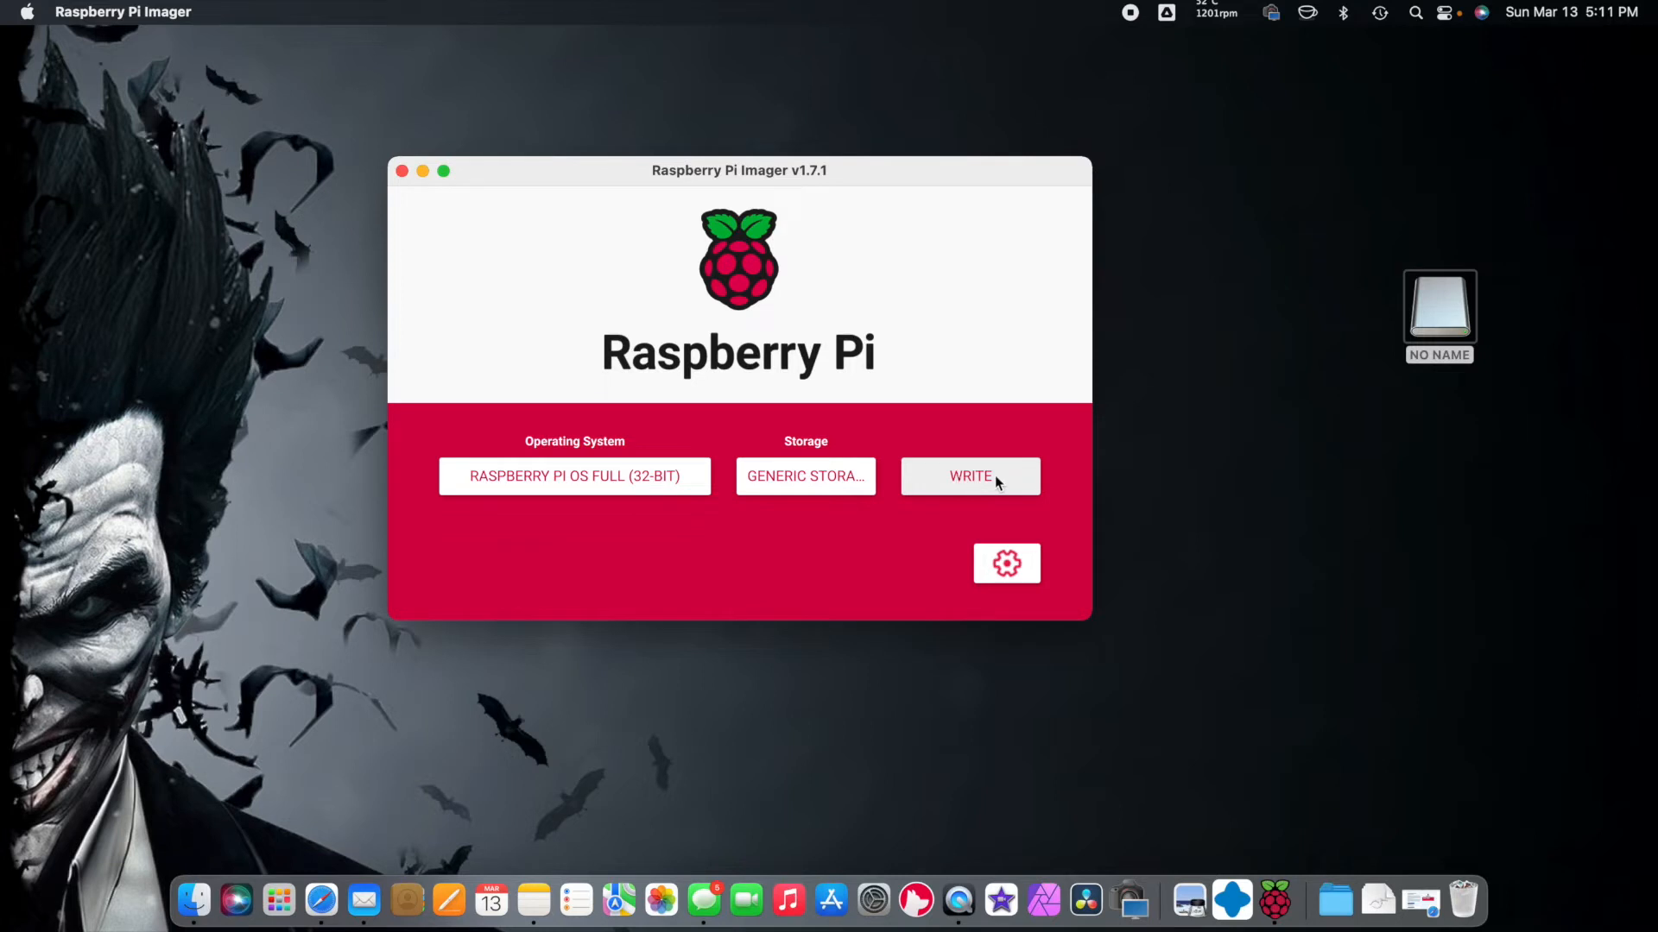
{"action": "mouse_move", "coordinate": [972, 482]}
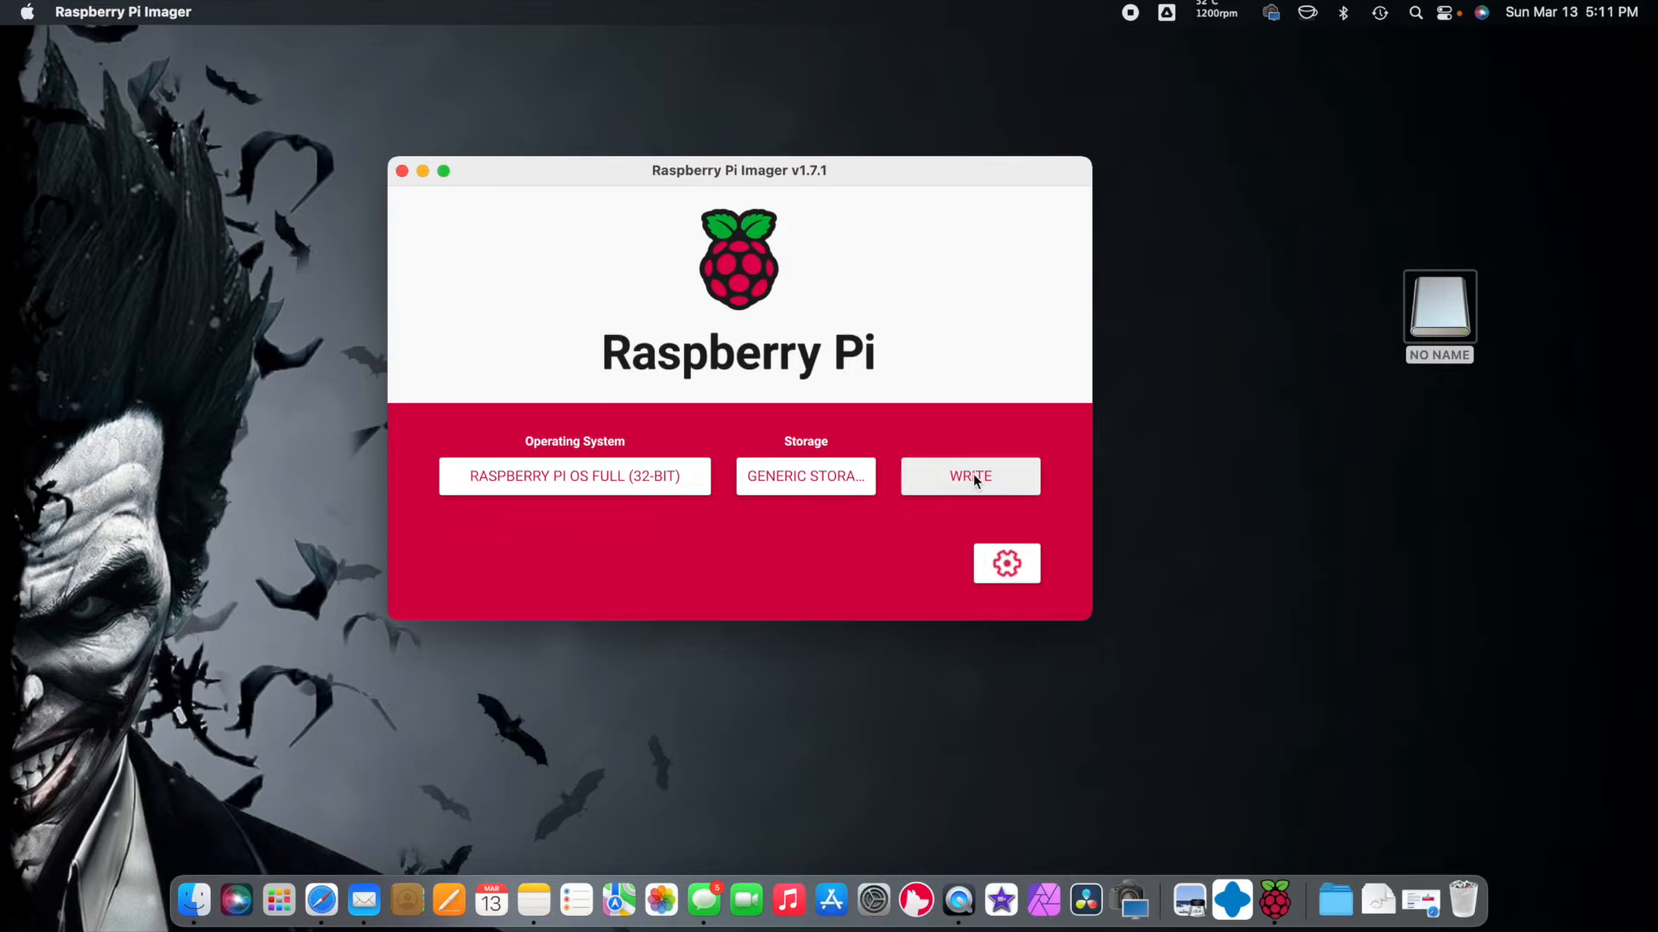
Start the write, confirm the macOS administrator password and allow removable-volume access.
{"action": "left_click", "coordinate": [969, 477]}
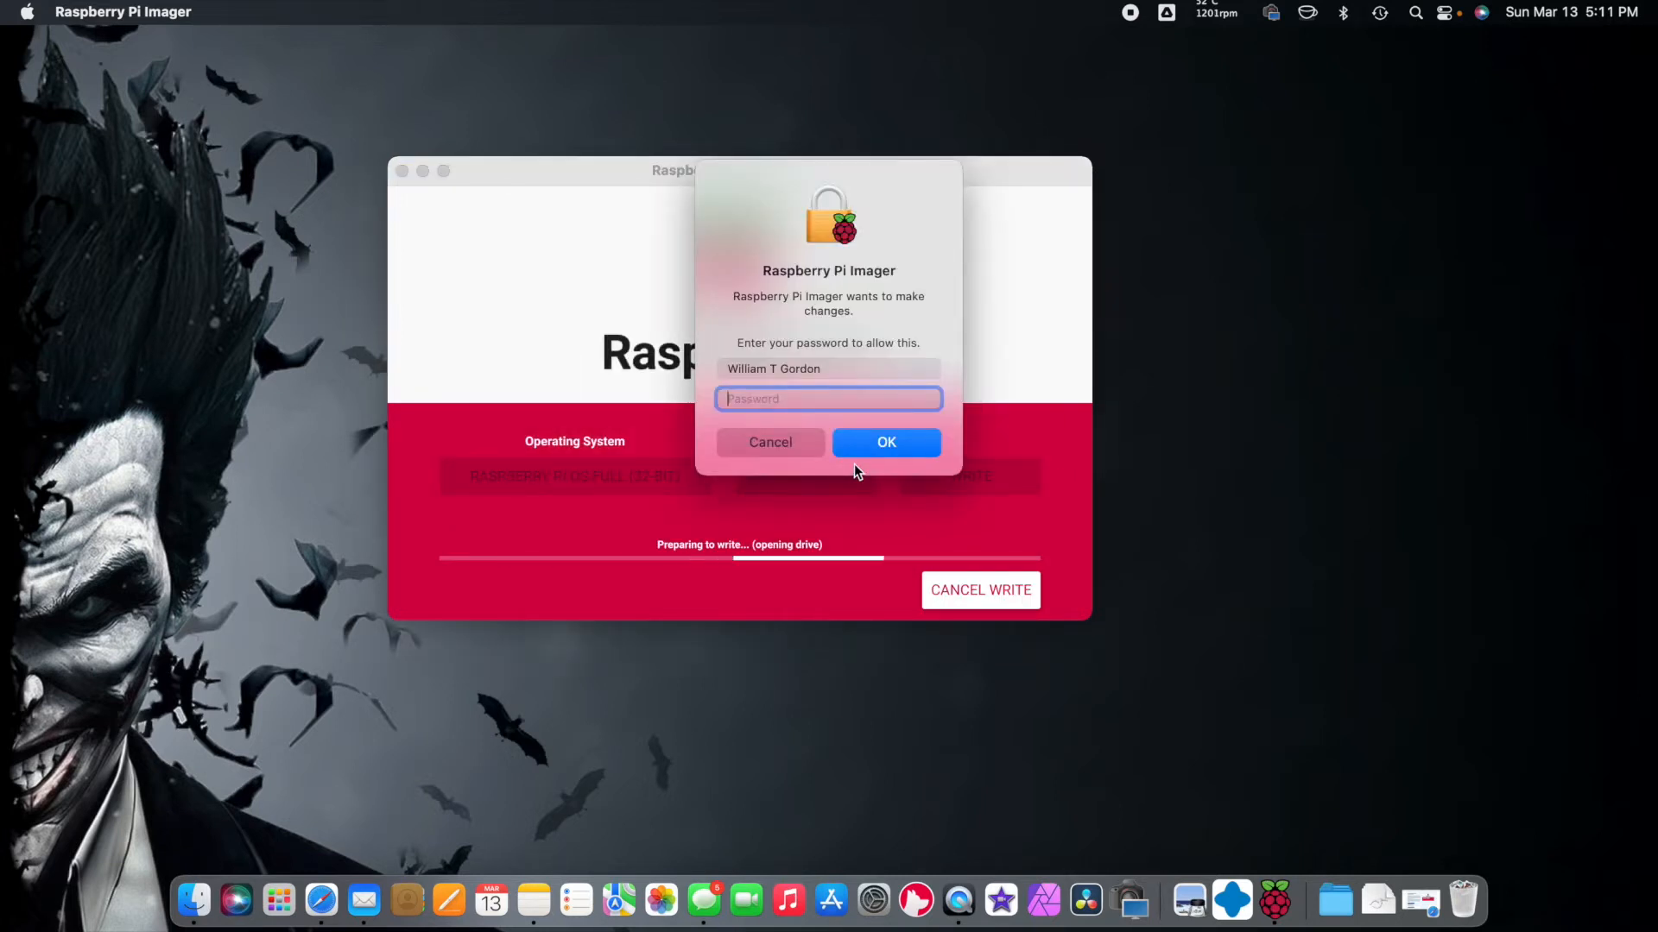
{"action": "type", "text": "password"}
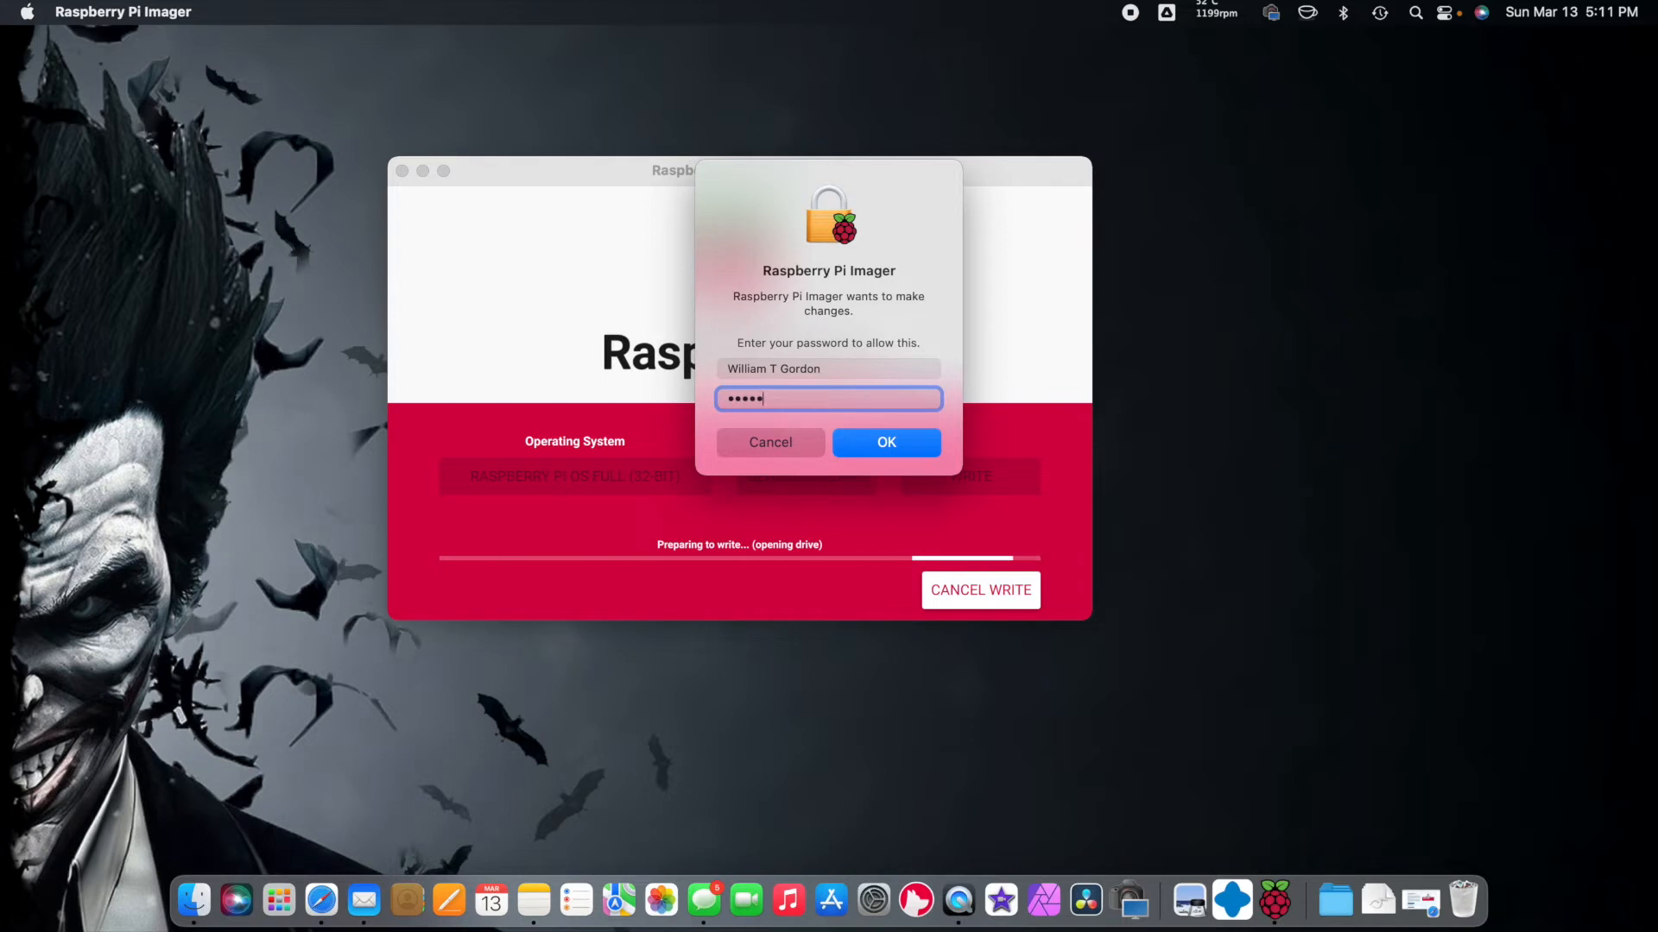
{"action": "left_click", "coordinate": [885, 442]}
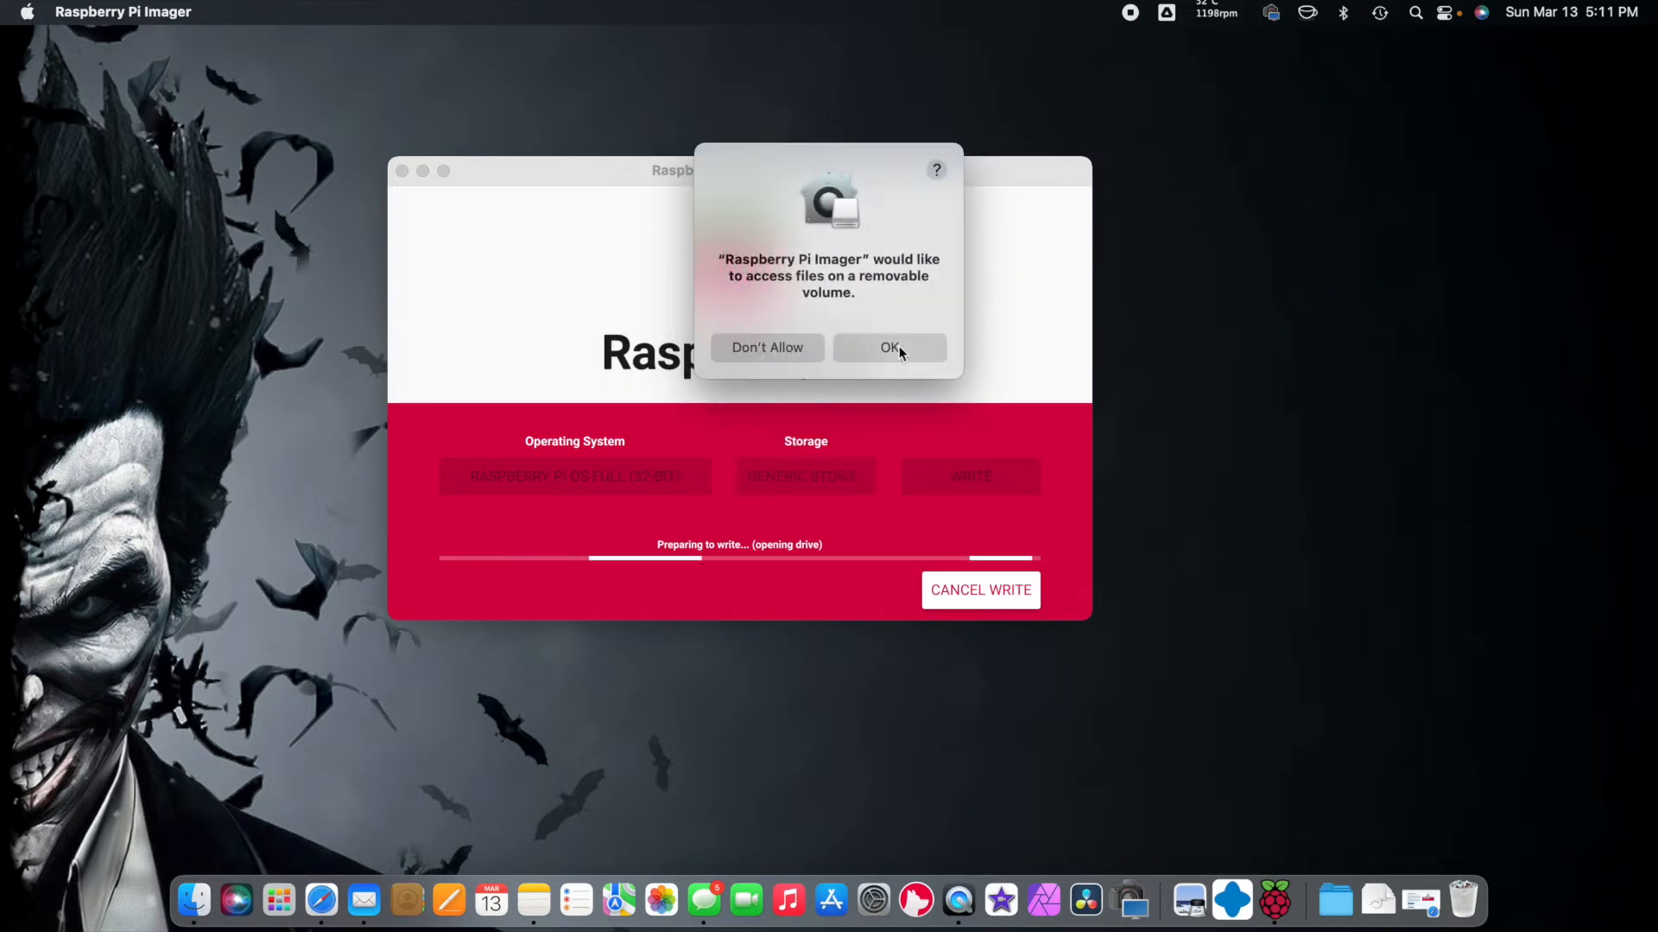
{"action": "left_click", "coordinate": [889, 347]}
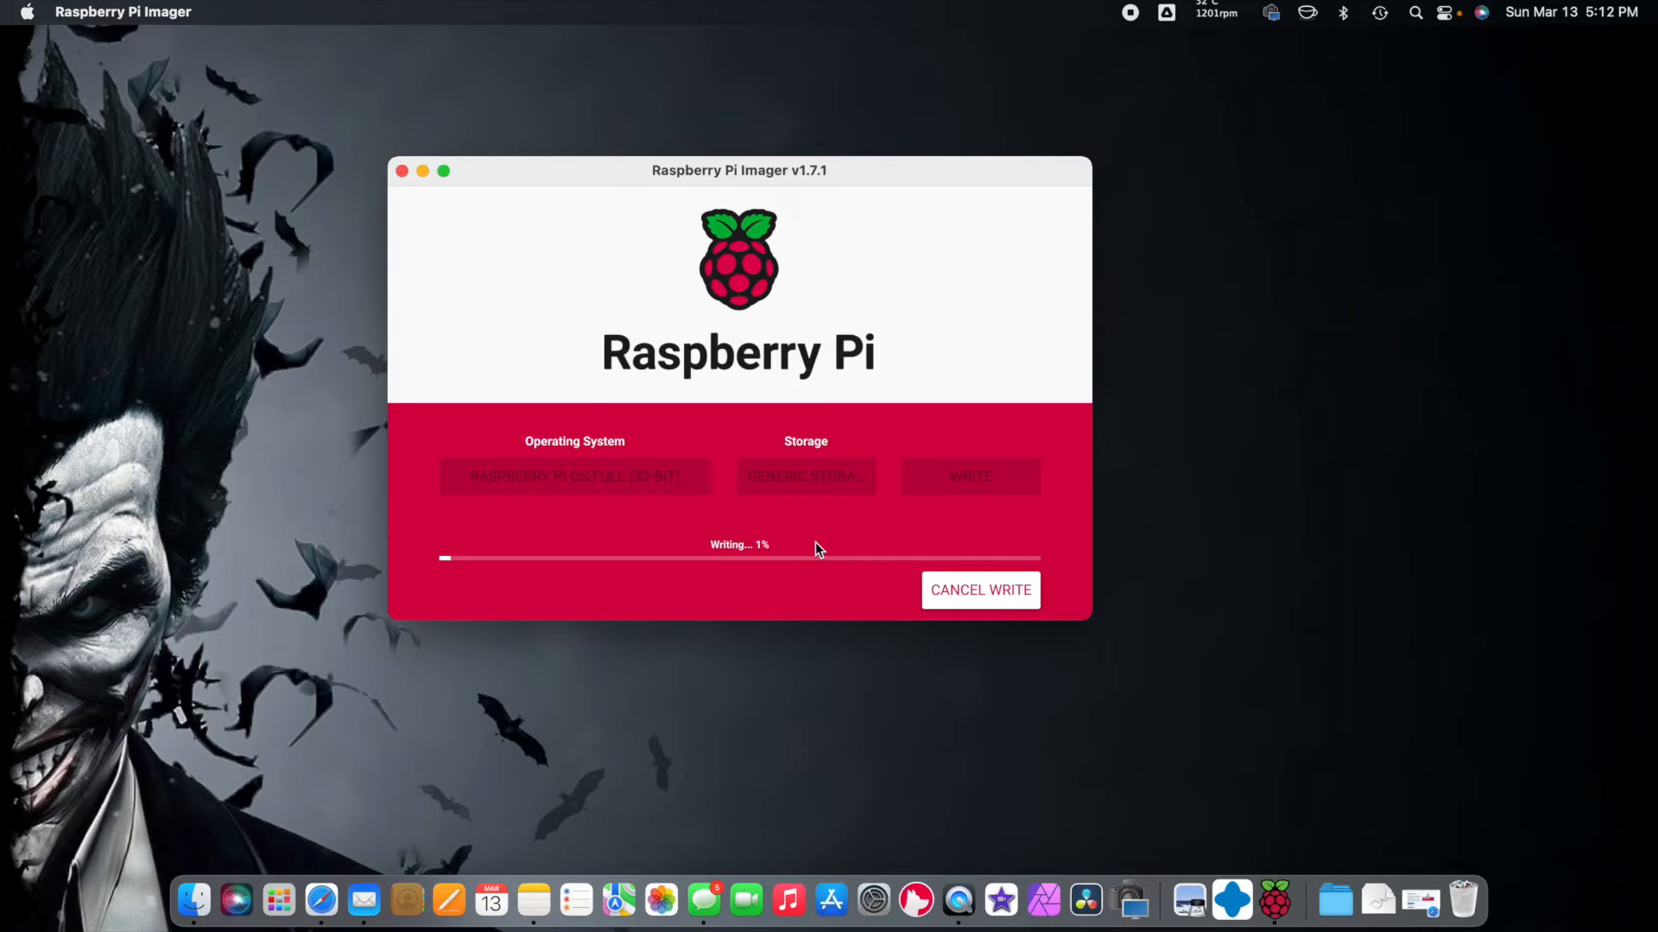
{"action": "mouse_move", "coordinate": [1236, 380]}
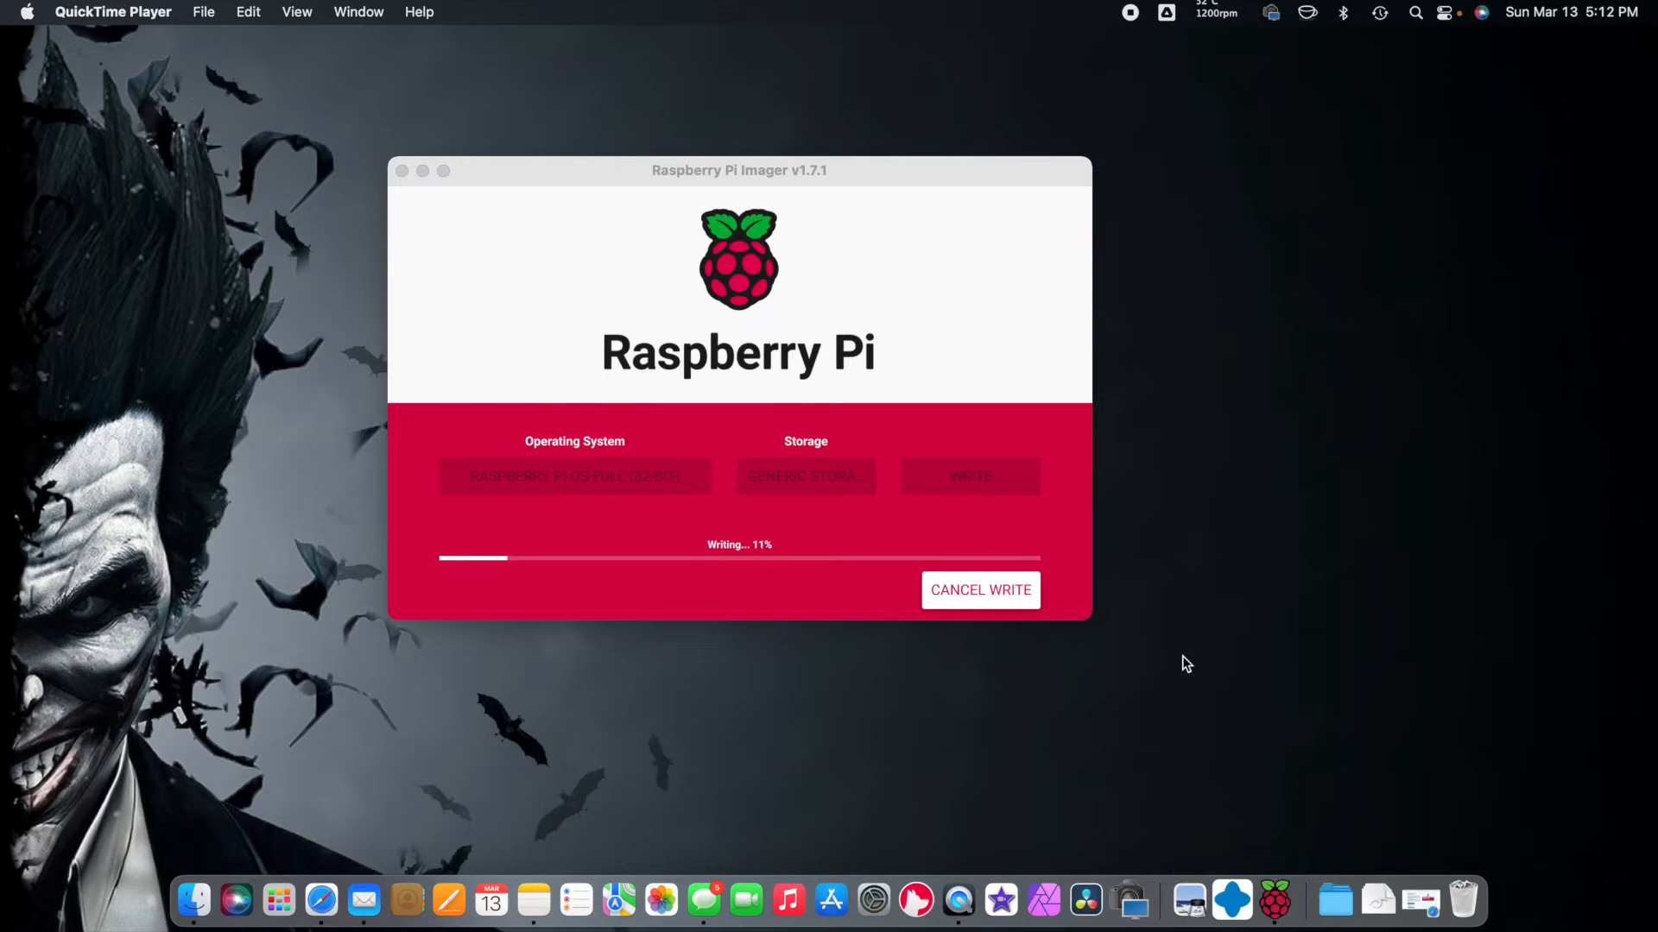
{"action": "mouse_move", "coordinate": [1270, 225]}
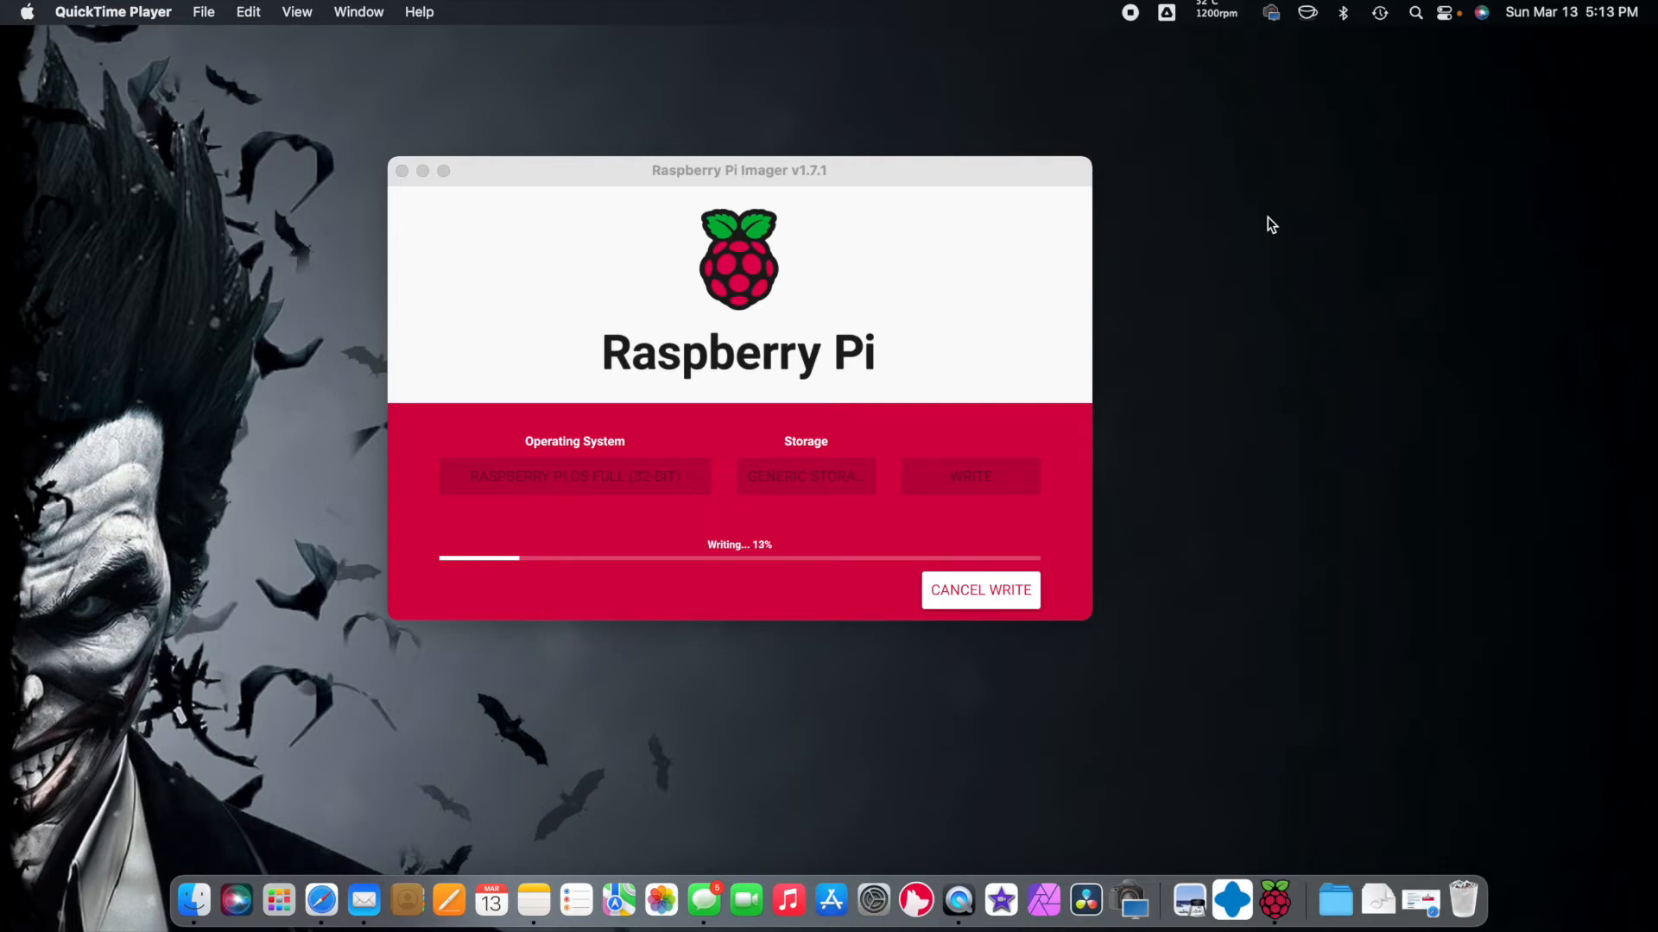
{"action": "mouse_move", "coordinate": [1316, 29]}
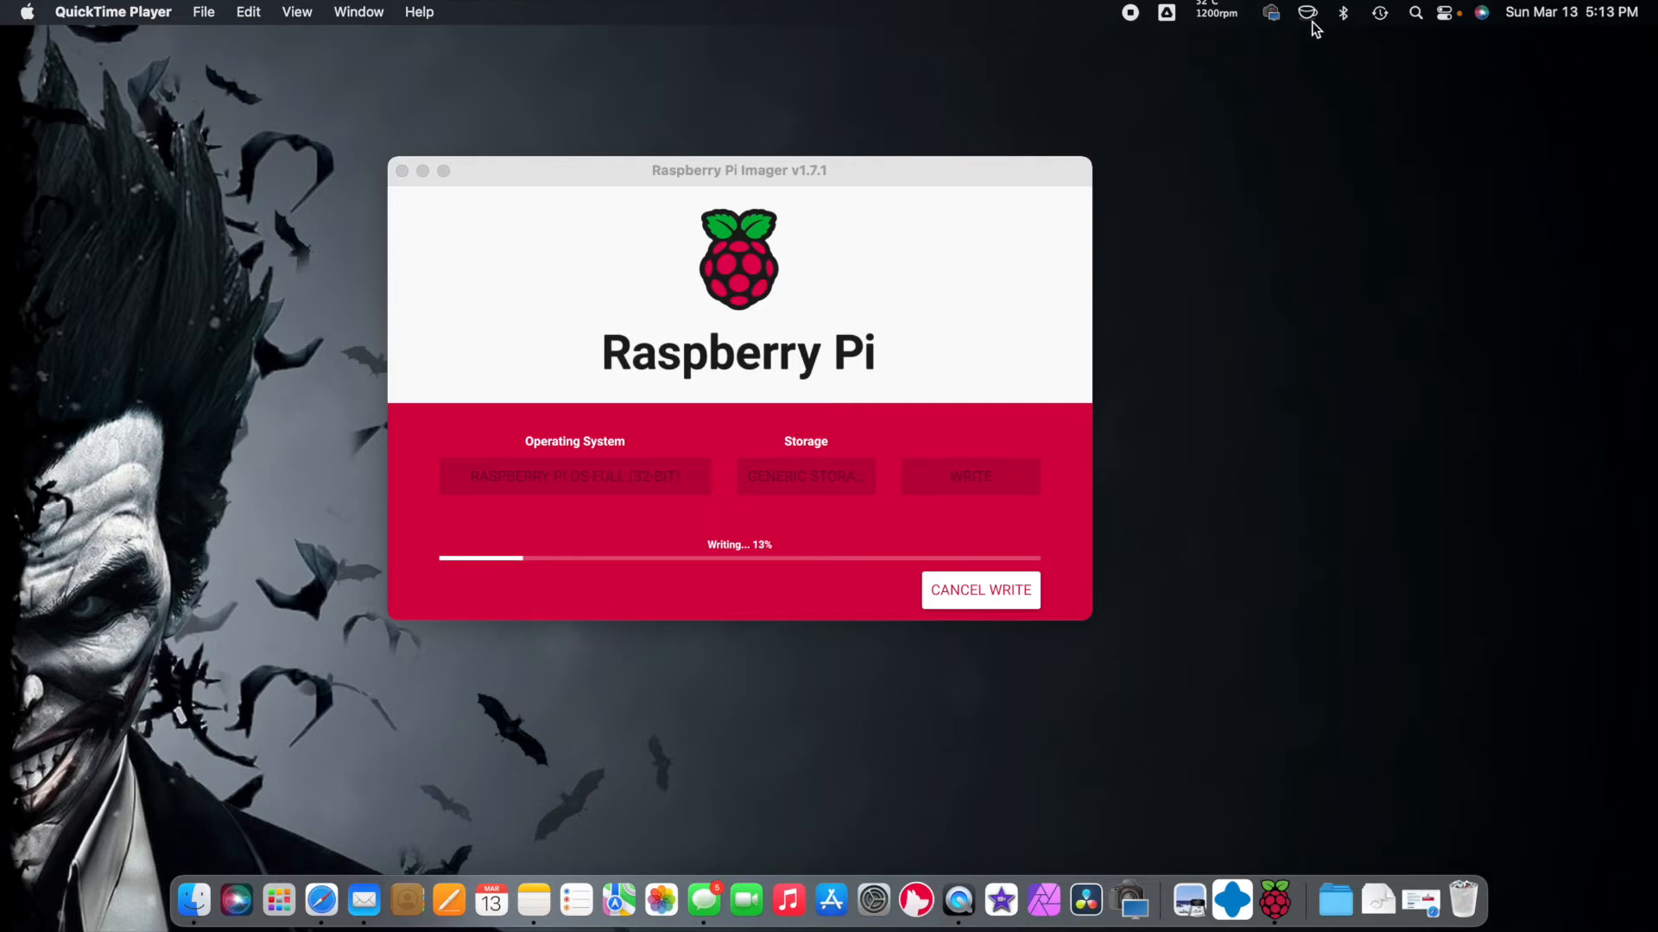
{"action": "mouse_move", "coordinate": [1307, 12]}
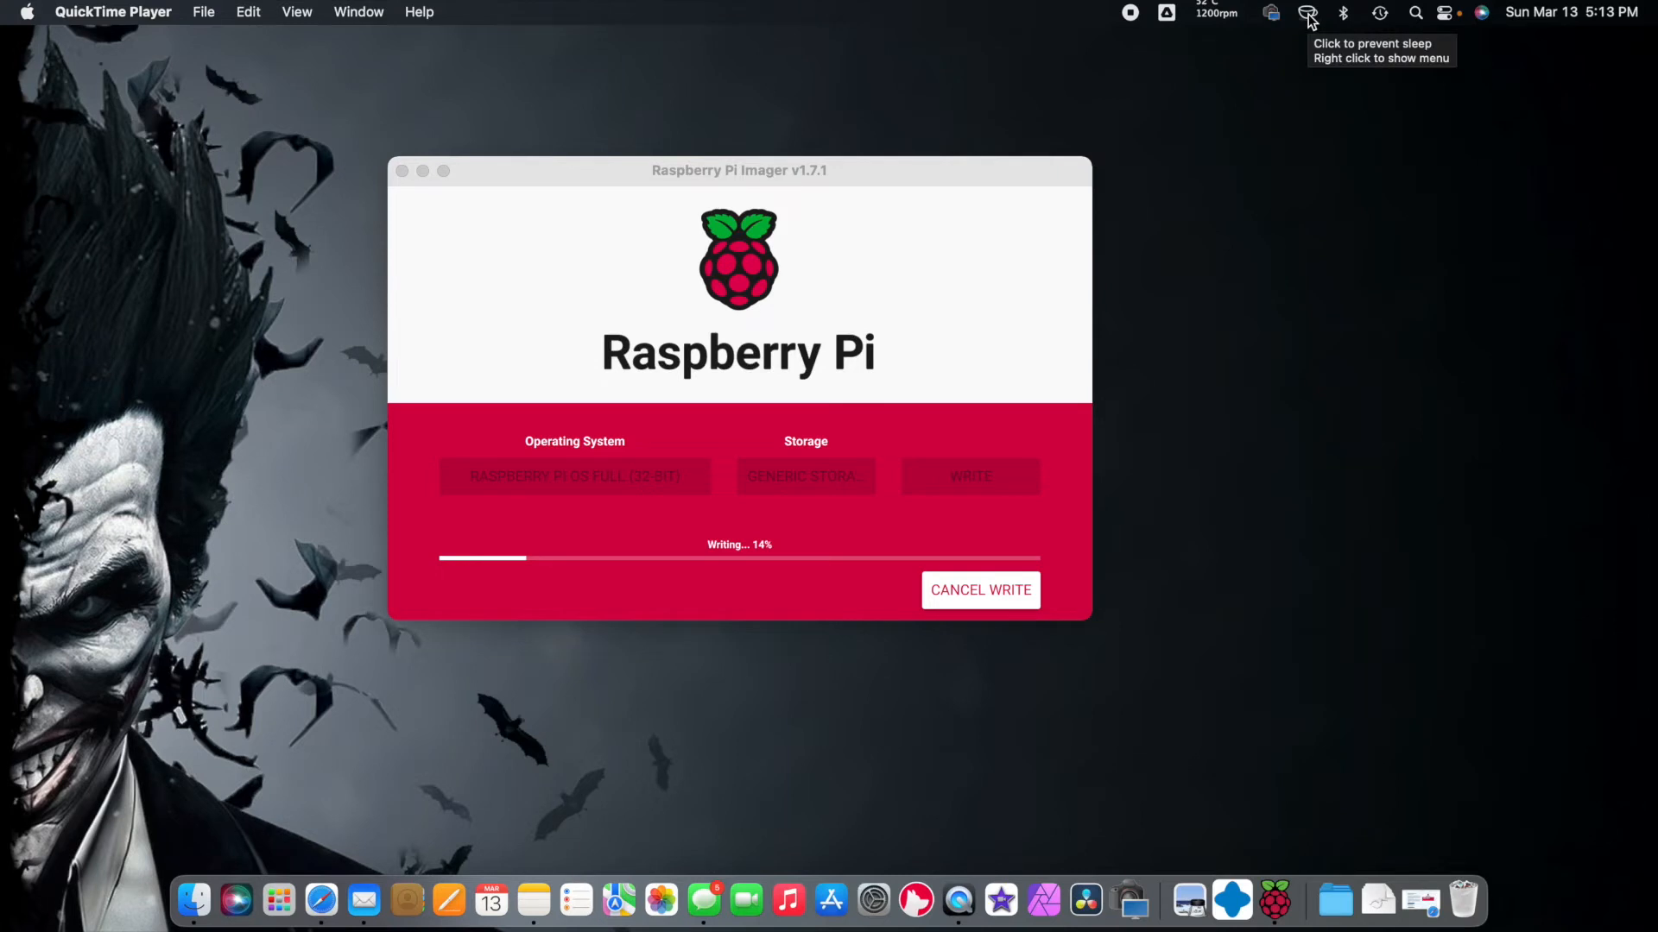
Bring up KeepingYouAwake preferences from the menu bar while the write reaches 17%.
{"action": "left_click", "coordinate": [1307, 12]}
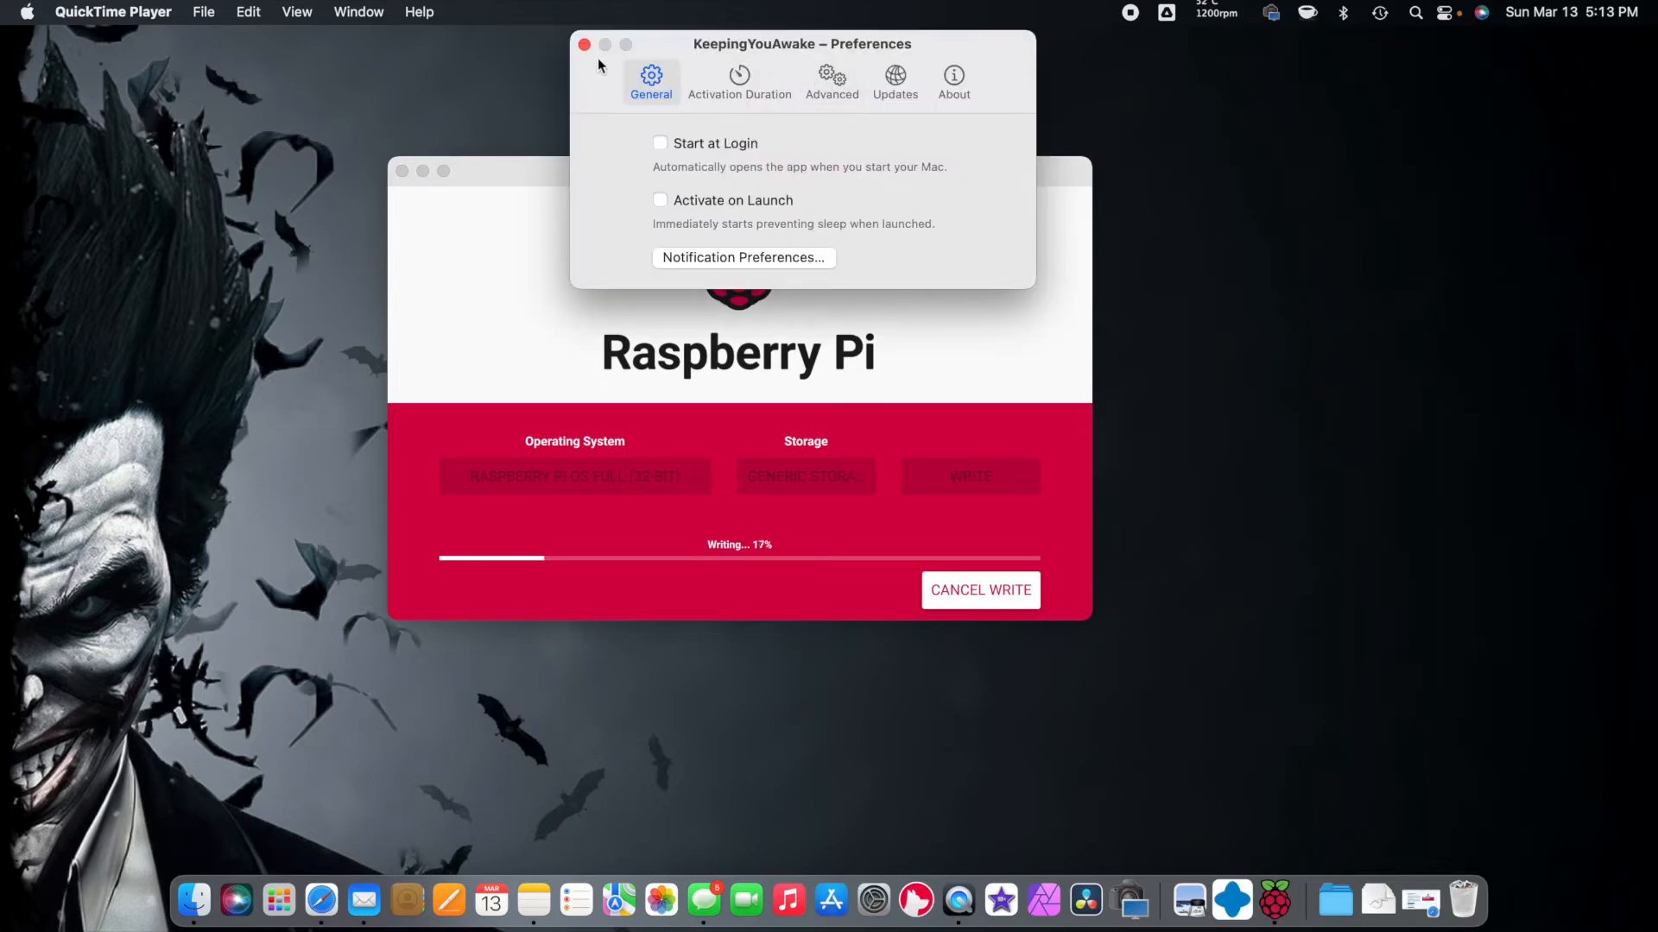